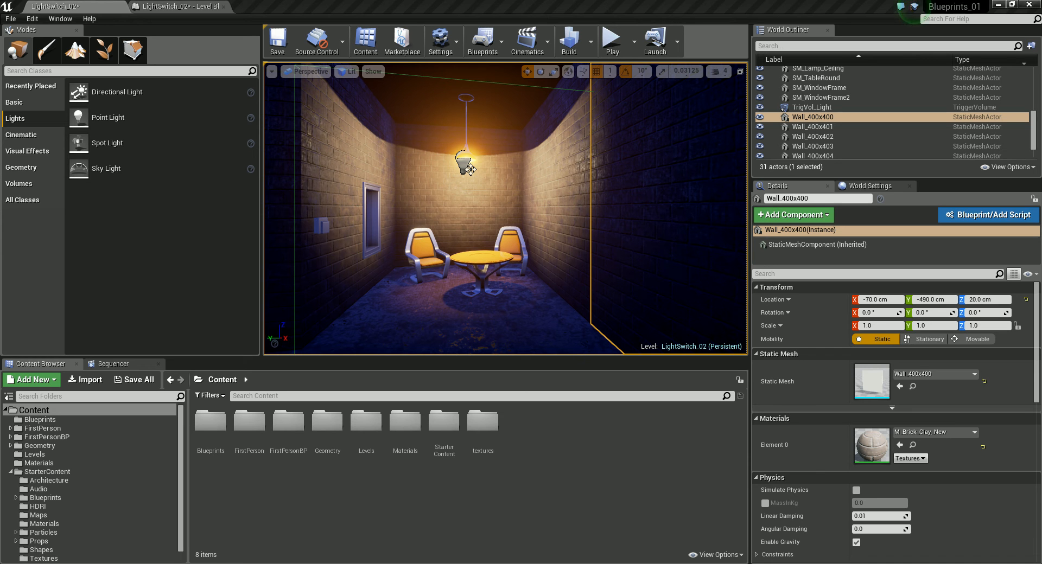
pyautogui.moveTo(703, 286)
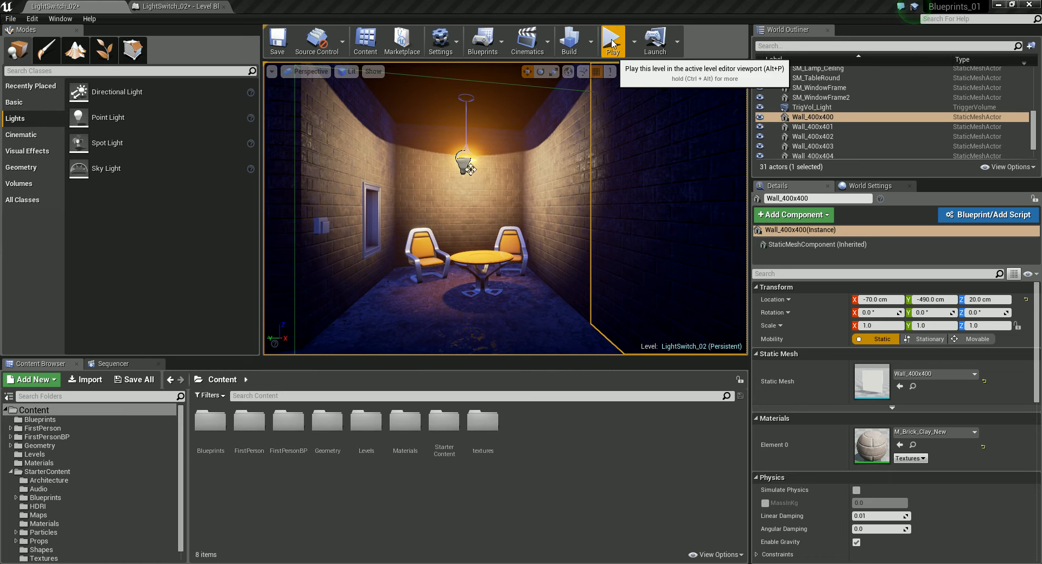
# Step: Start a Play session to preview the level's current lighting
pyautogui.click(611, 40)
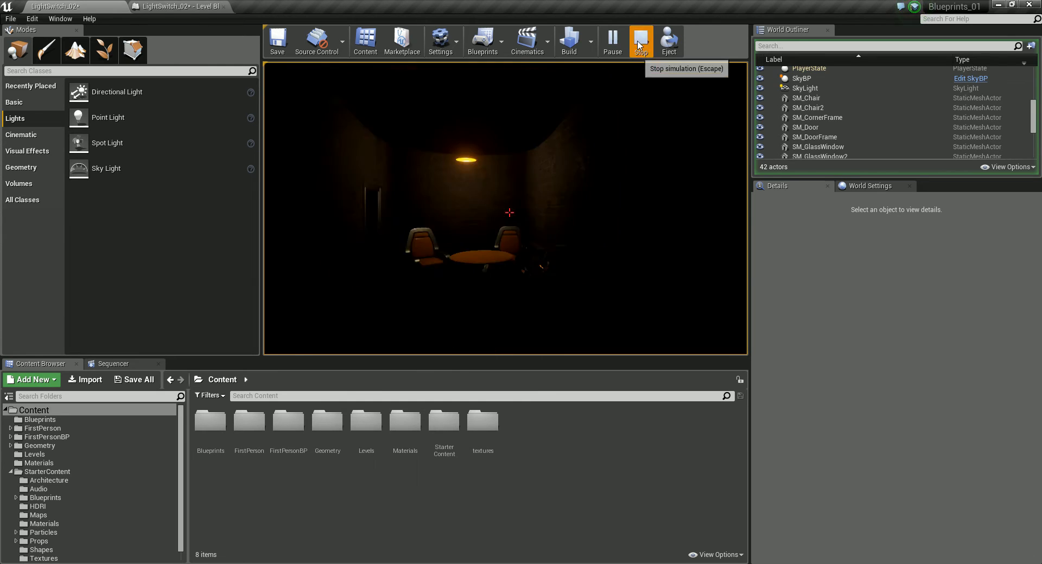
# Step: Stop the Play session and open the level's blueprint from the Blueprints menu
pyautogui.click(640, 40)
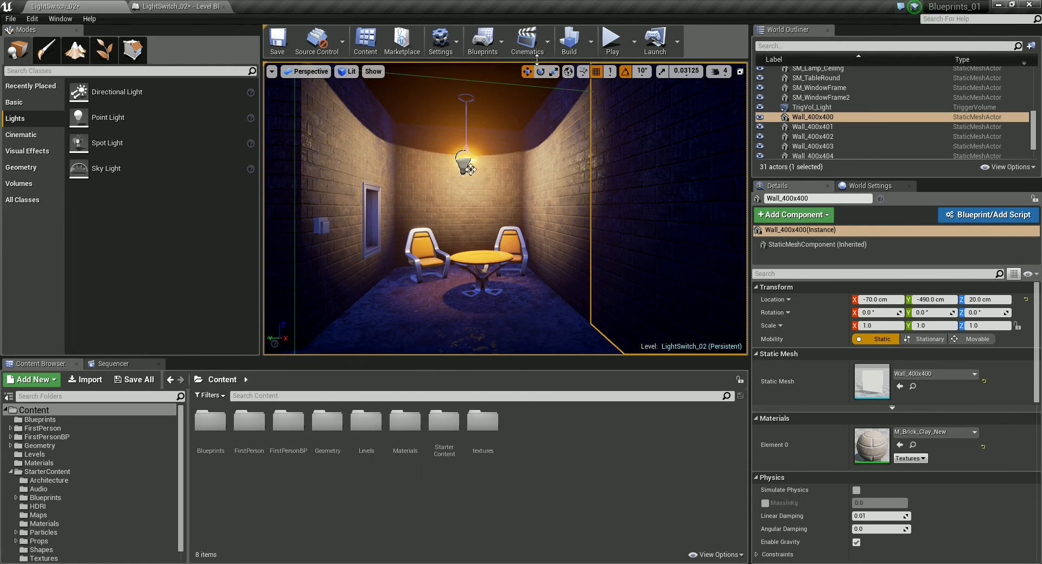
pyautogui.moveTo(484, 40)
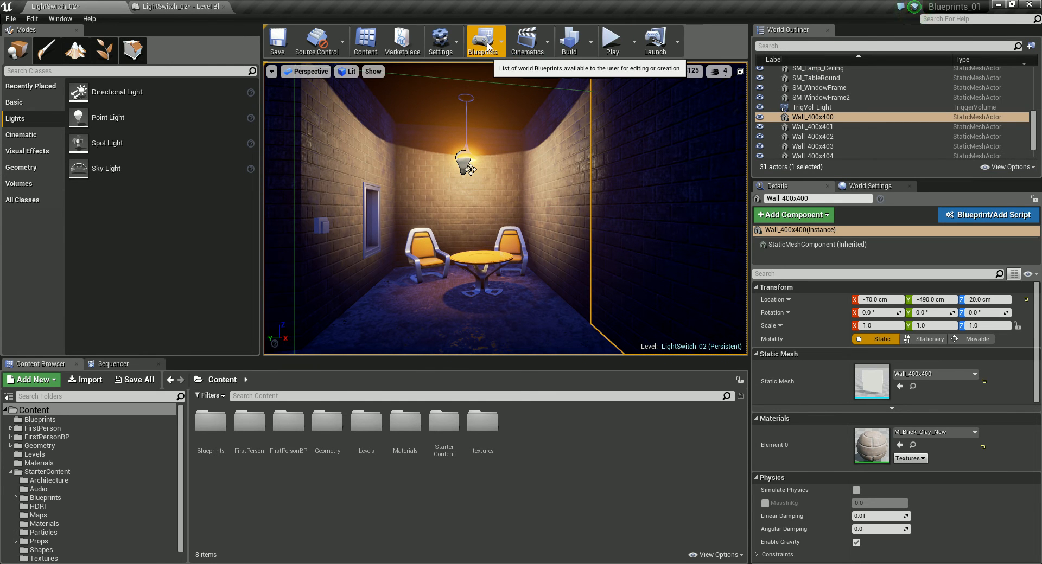
pyautogui.click(484, 40)
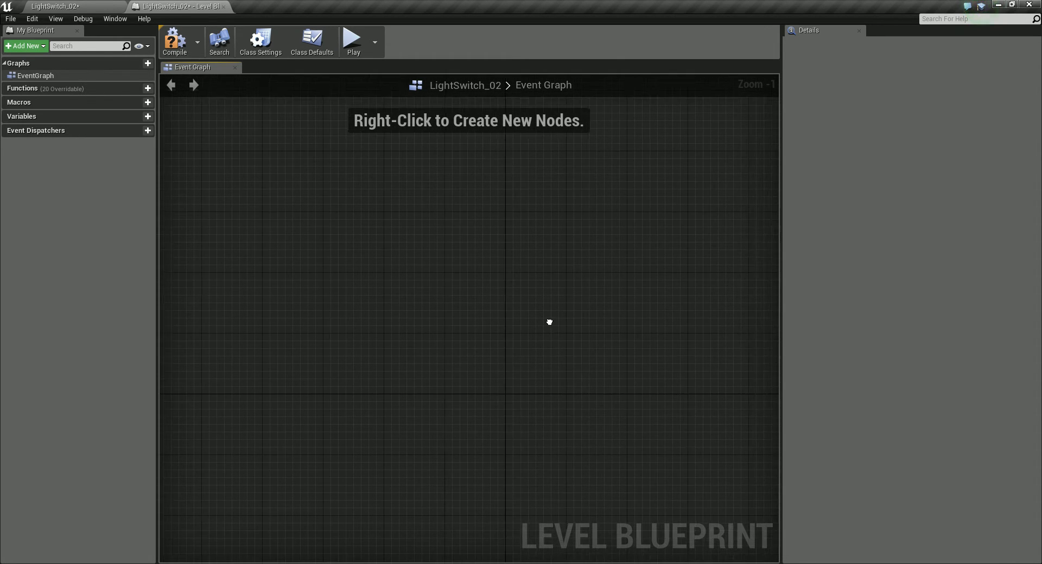
pyautogui.moveTo(475, 338)
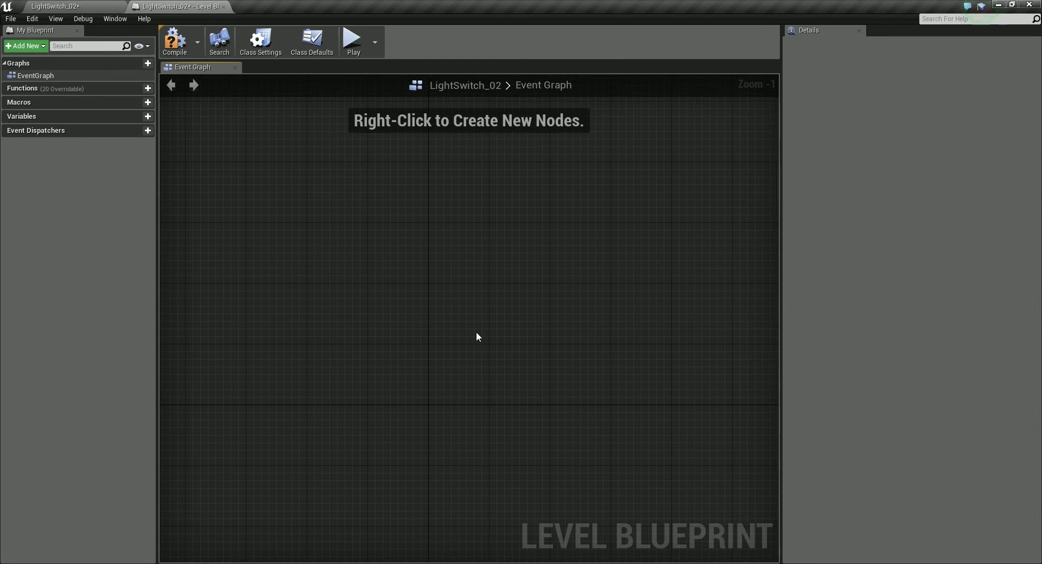
pyautogui.scroll(-3)
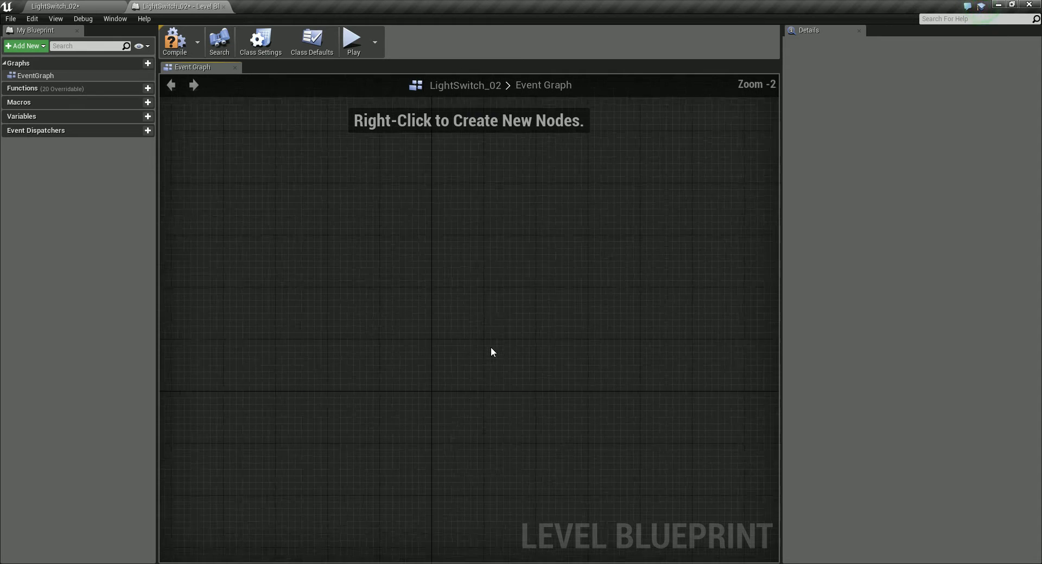
pyautogui.scroll(3)
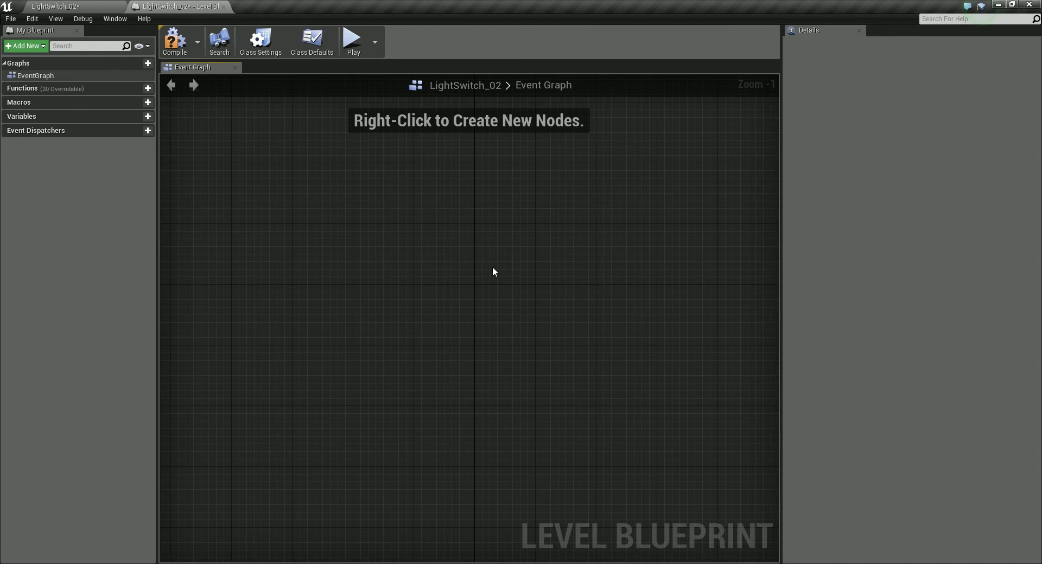
pyautogui.rightClick(451, 214)
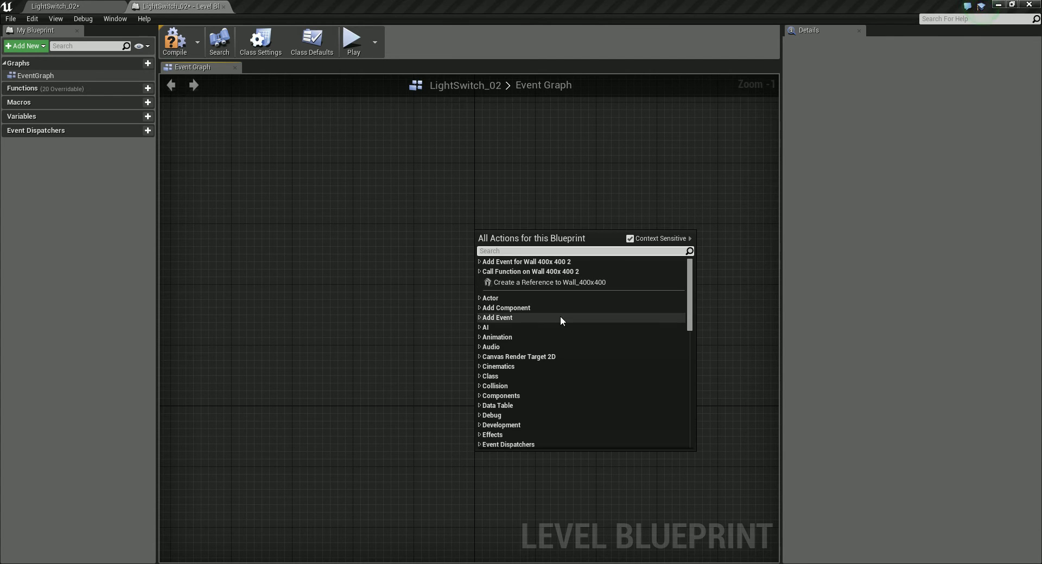
pyautogui.moveTo(495, 319)
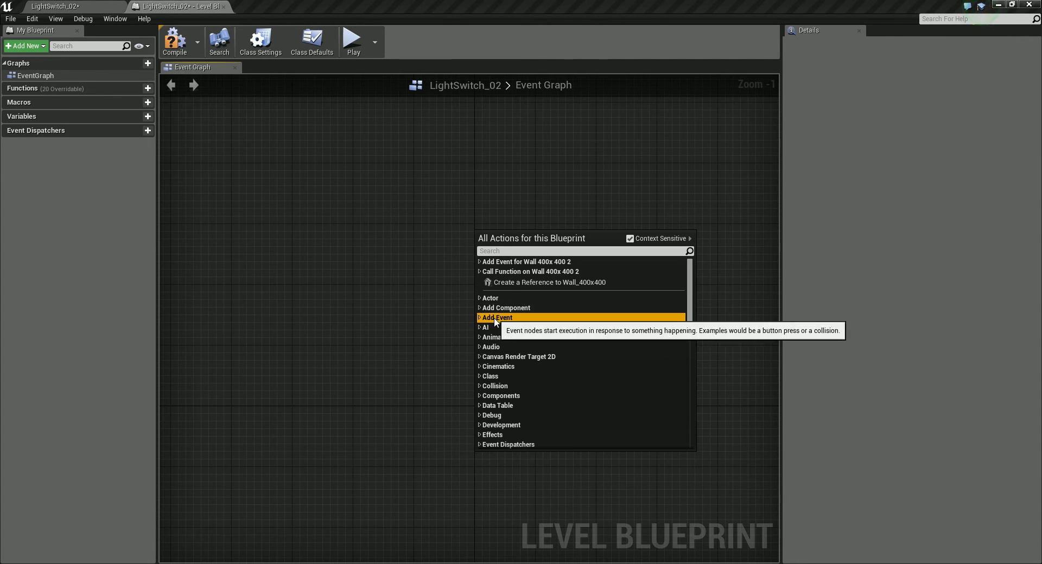
pyautogui.click(498, 316)
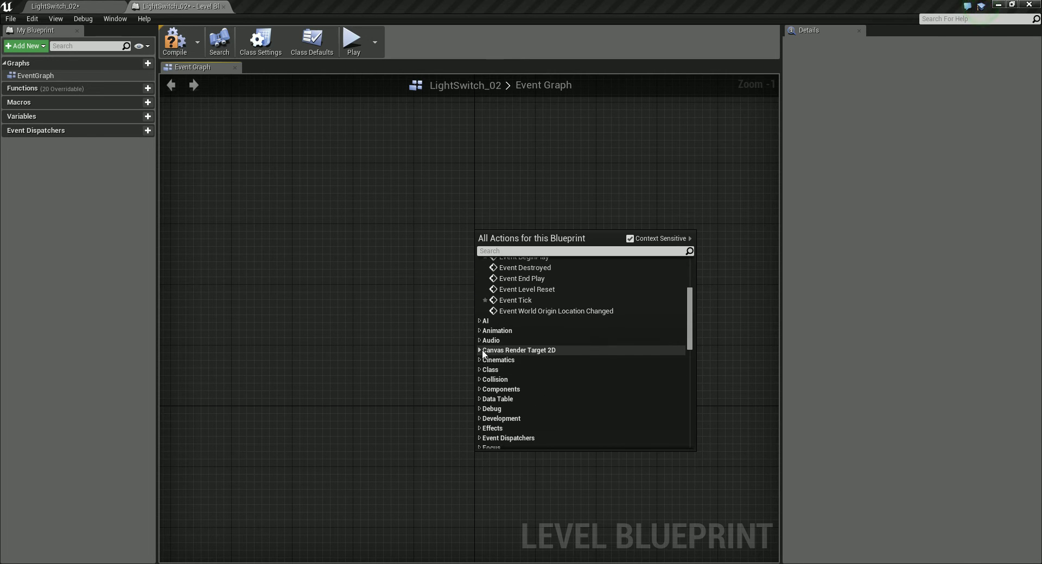
pyautogui.click(479, 341)
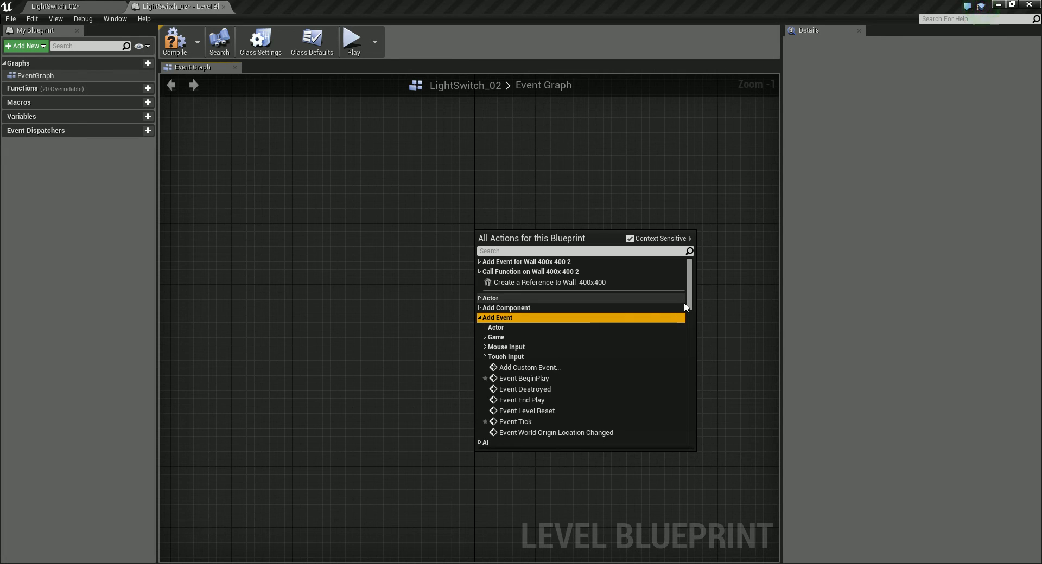
pyautogui.moveTo(654, 333)
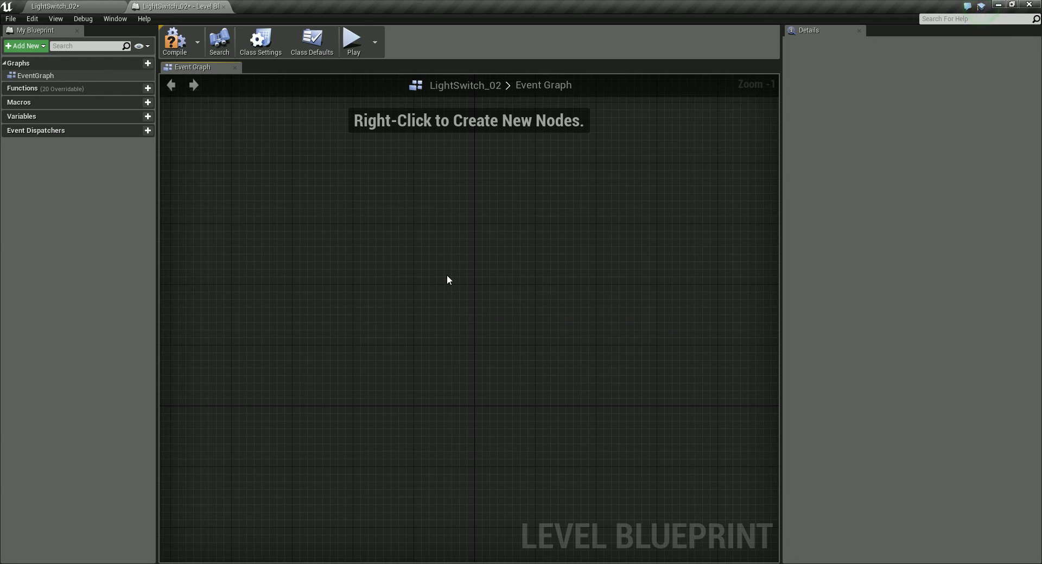
pyautogui.moveTo(372, 267)
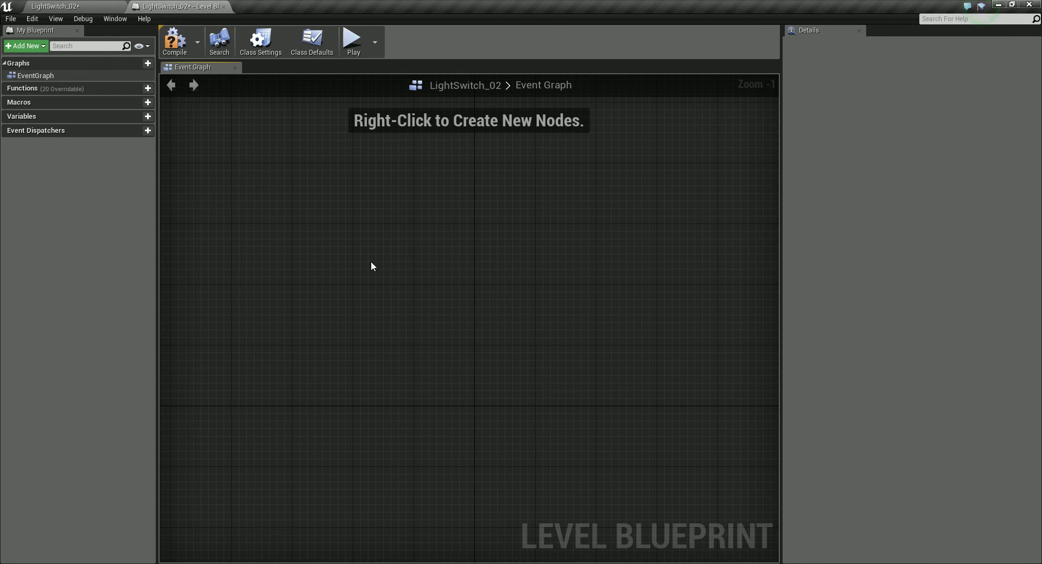
pyautogui.moveTo(425, 248)
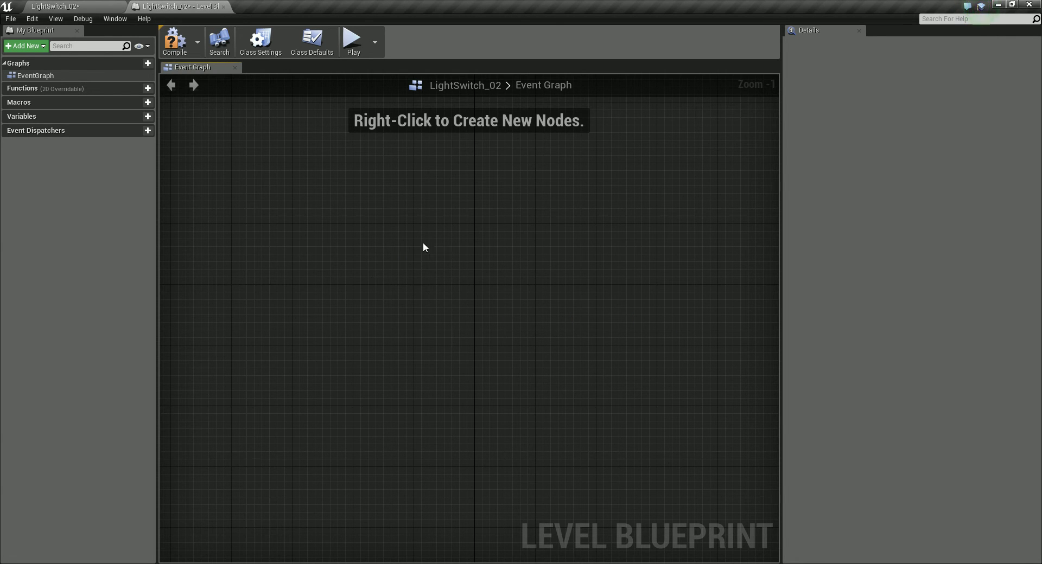
pyautogui.moveTo(380, 243)
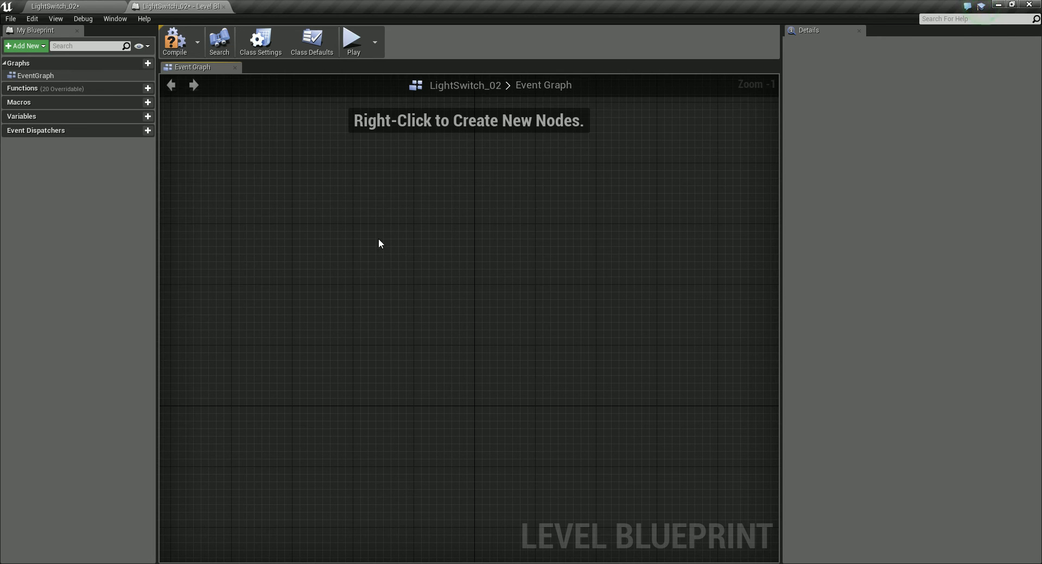
pyautogui.moveTo(408, 251)
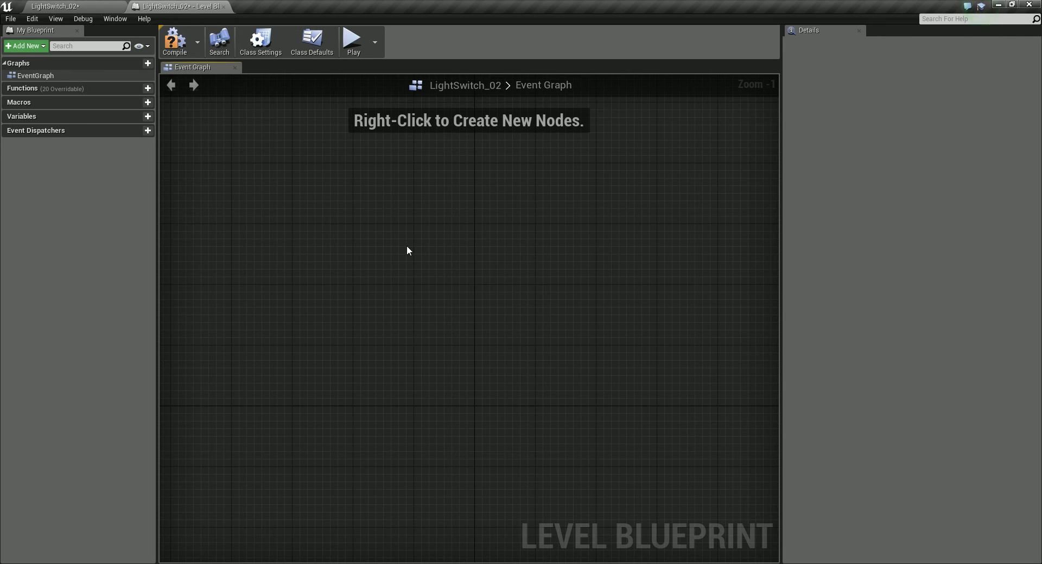
pyautogui.moveTo(323, 219)
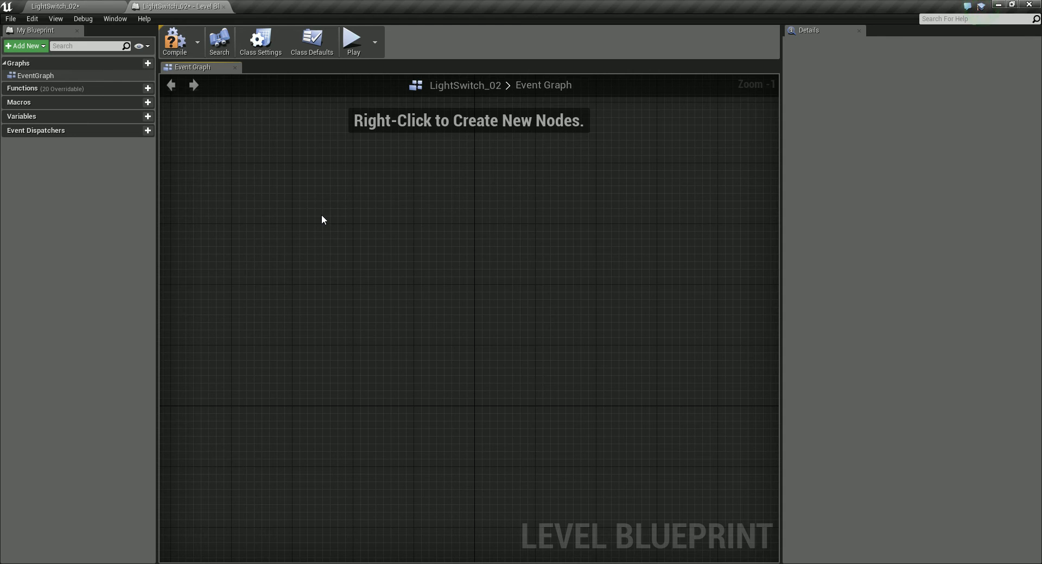
# Step: Add an Event BeginPlay node via the graph's Add Event category
pyautogui.rightClick(323, 219)
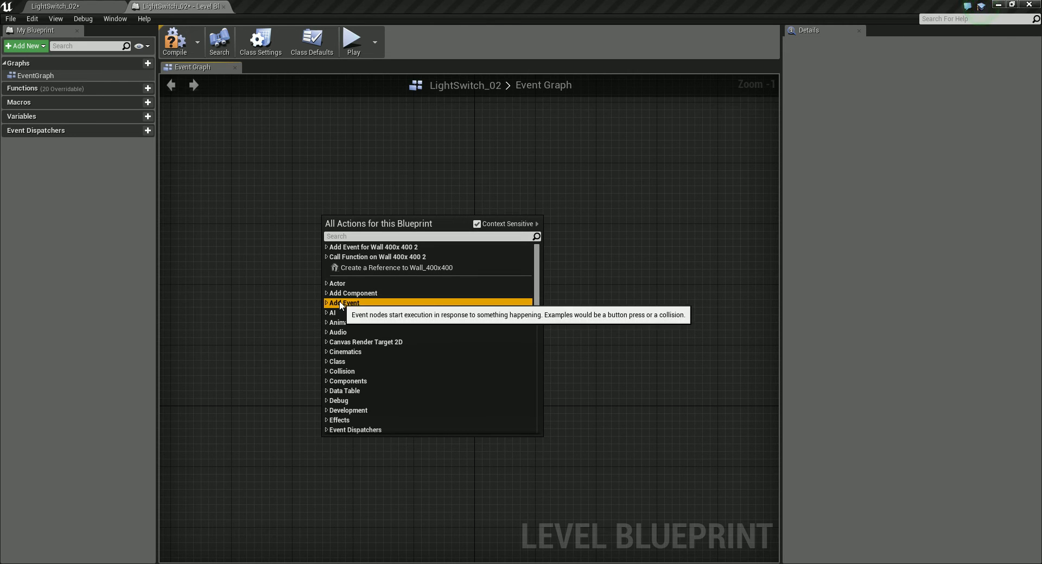
pyautogui.click(343, 303)
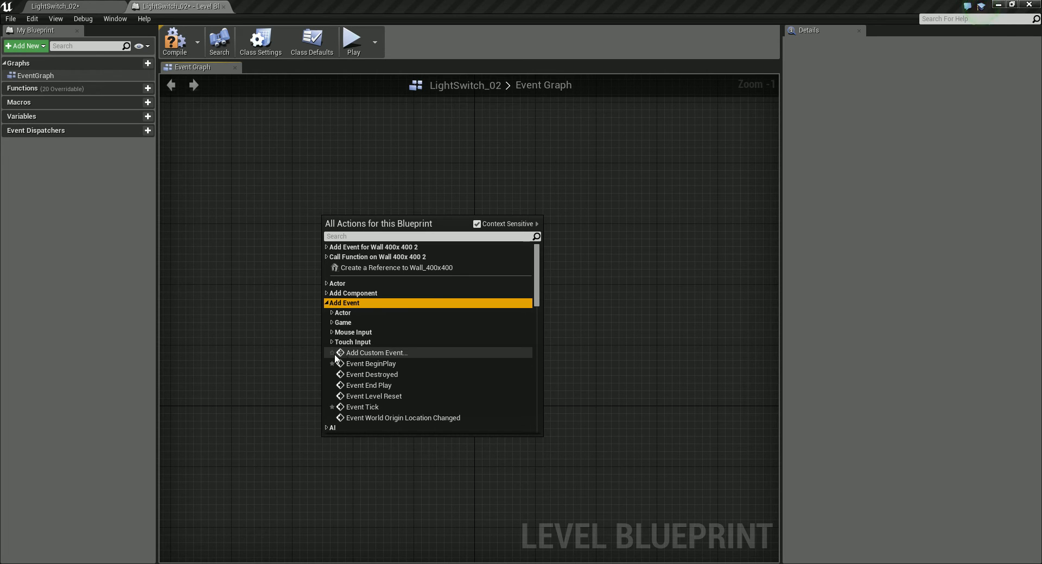
pyautogui.moveTo(369, 364)
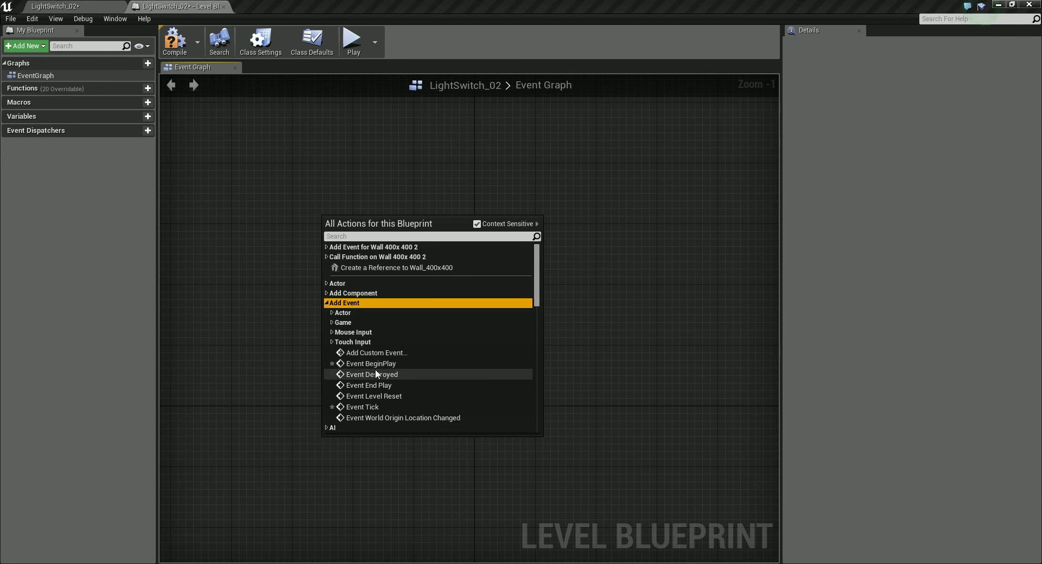
pyautogui.moveTo(400, 385)
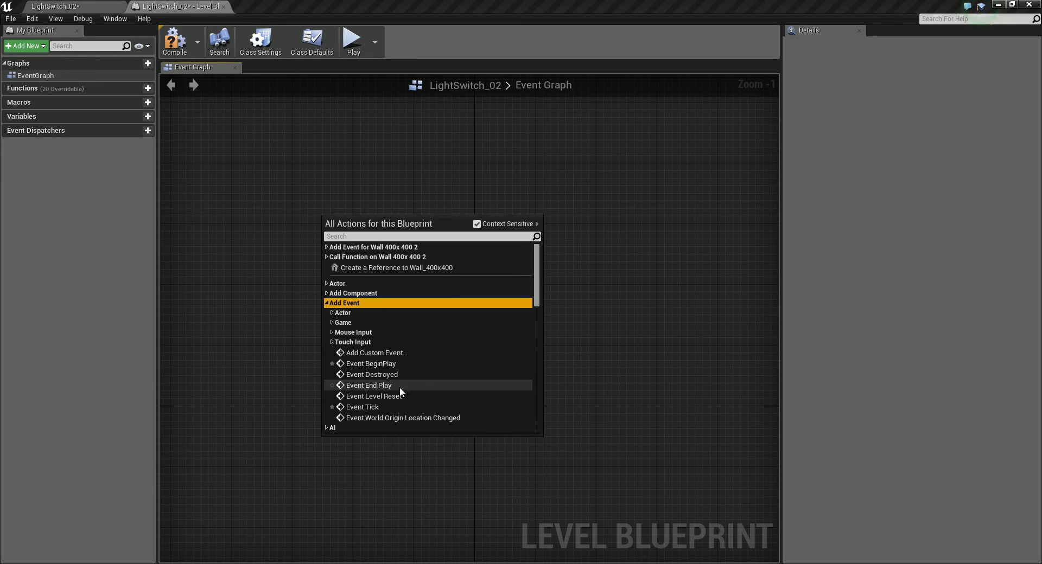
pyautogui.moveTo(365, 407)
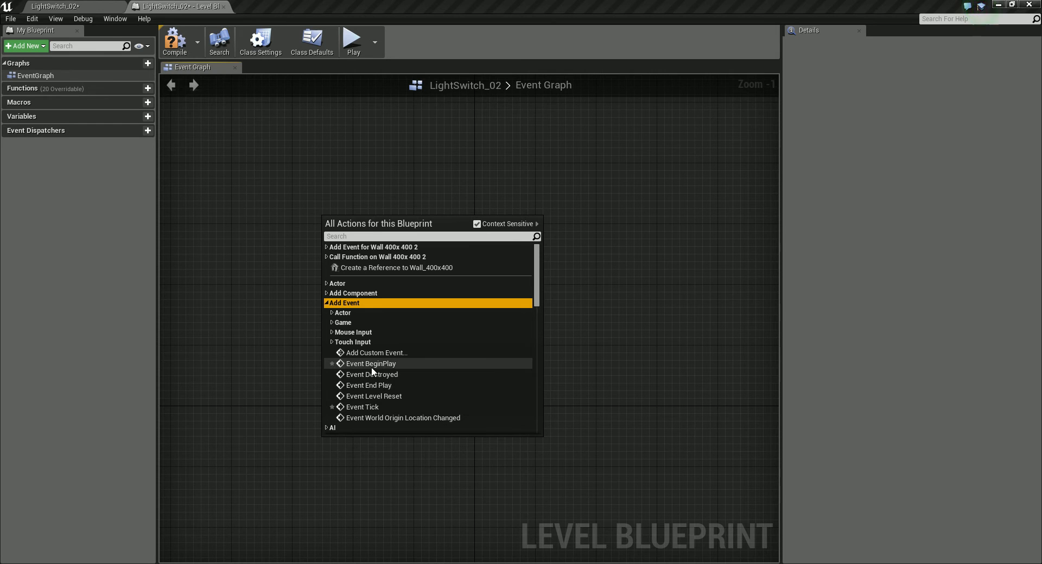
pyautogui.moveTo(384, 364)
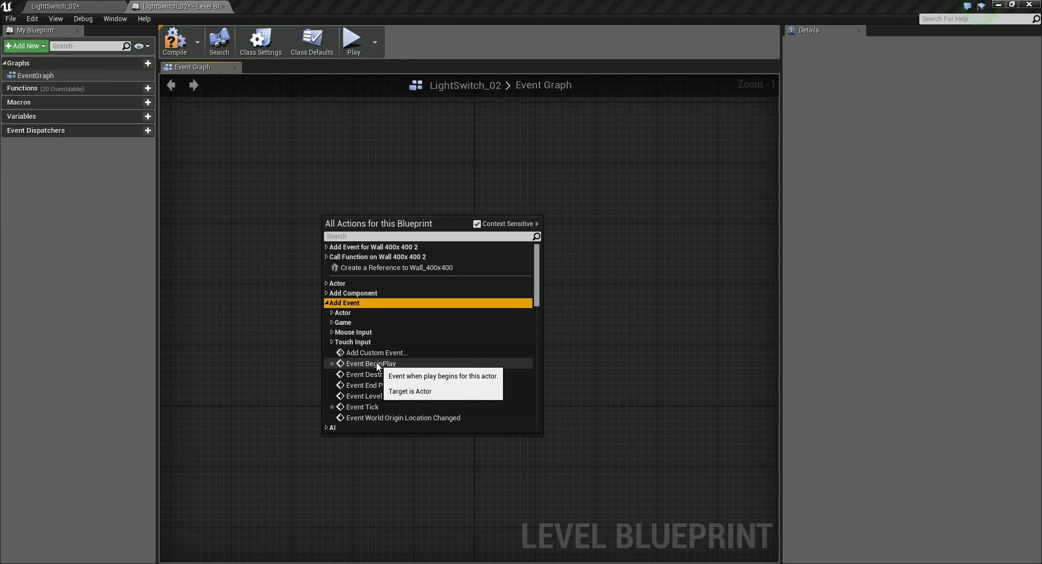
pyautogui.moveTo(372, 374)
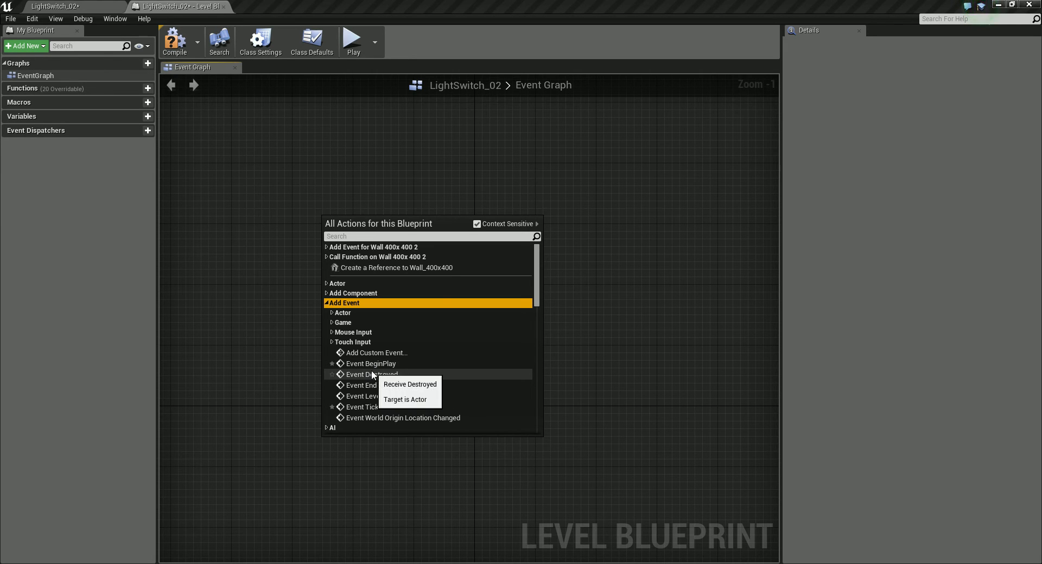
pyautogui.click(372, 363)
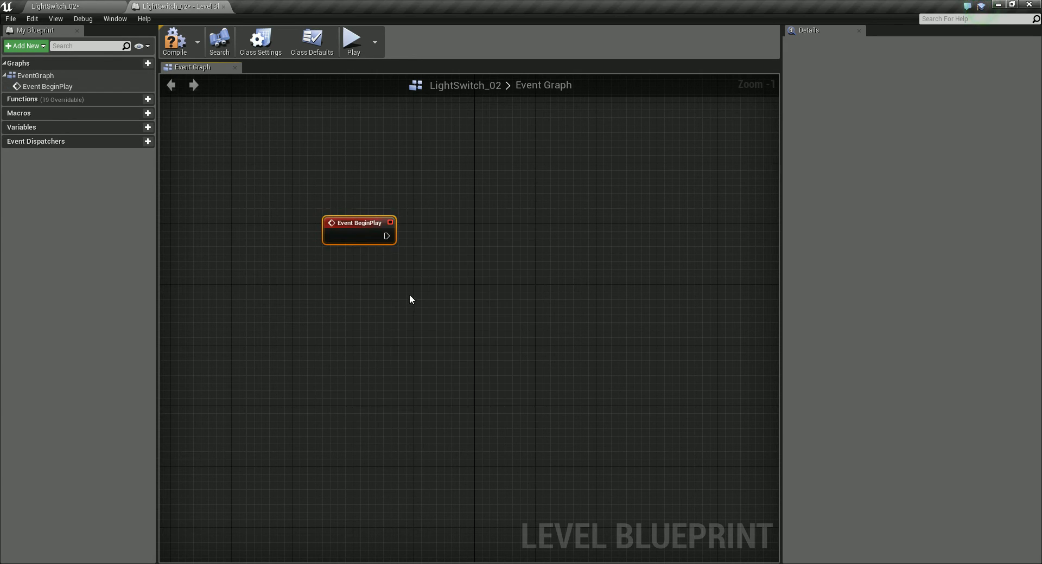
# Step: Search actions for 'eventbegin' to confirm BeginPlay exists, then nudge the node slightly left
pyautogui.rightClick(410, 299)
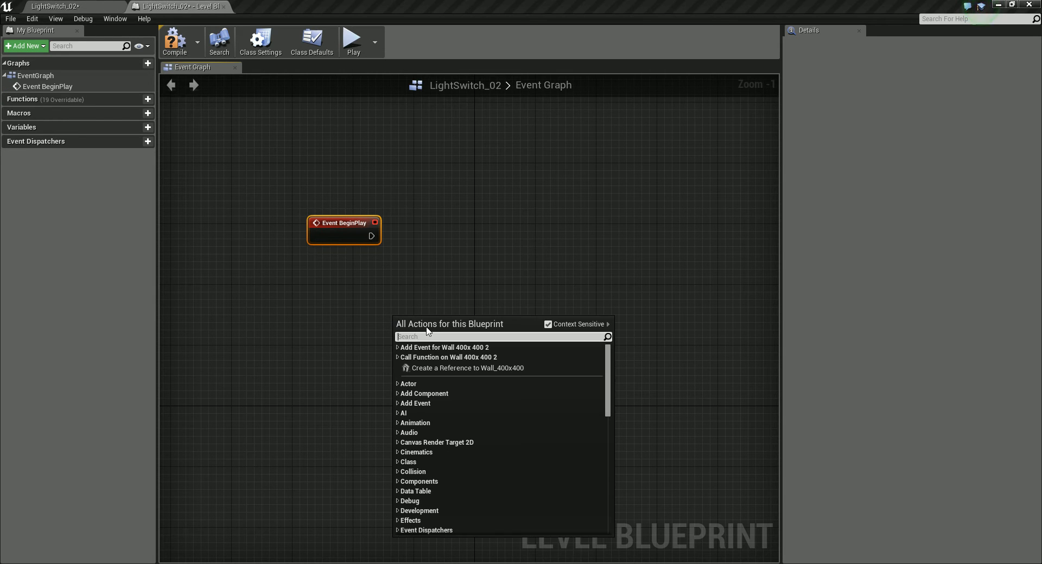
pyautogui.write('eventbe')
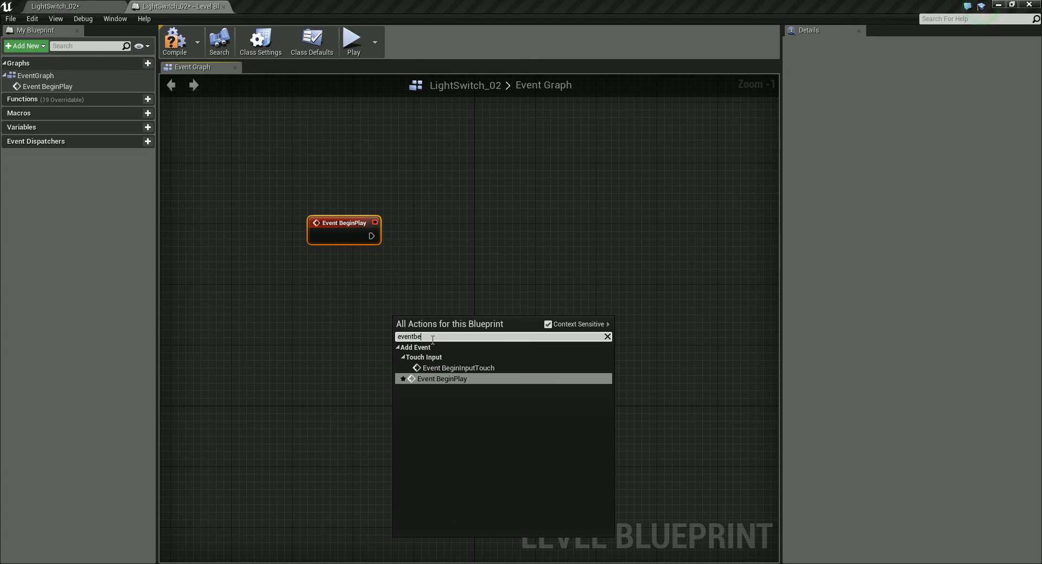
pyautogui.write('gin')
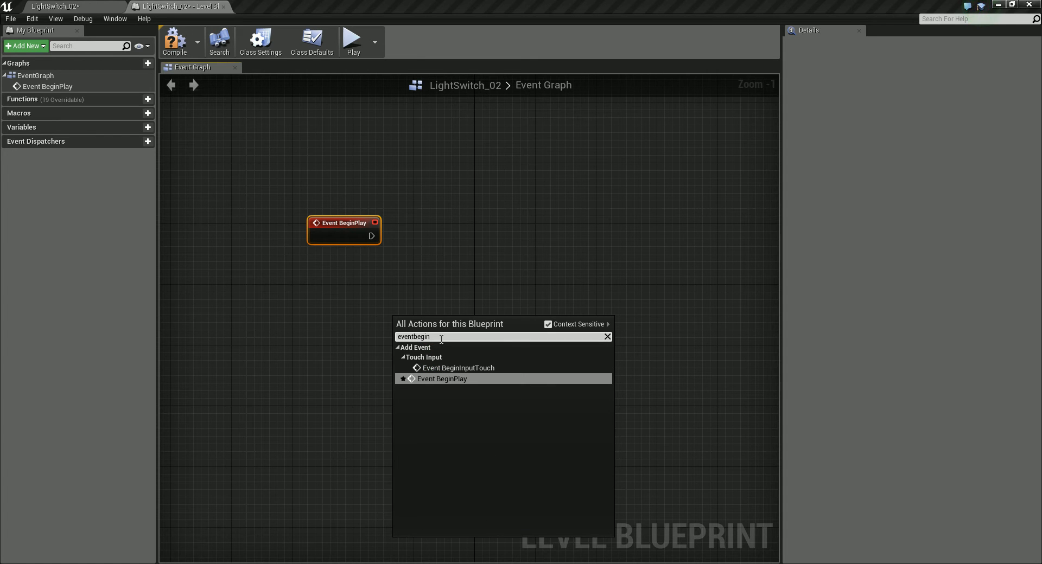
pyautogui.moveTo(441, 379)
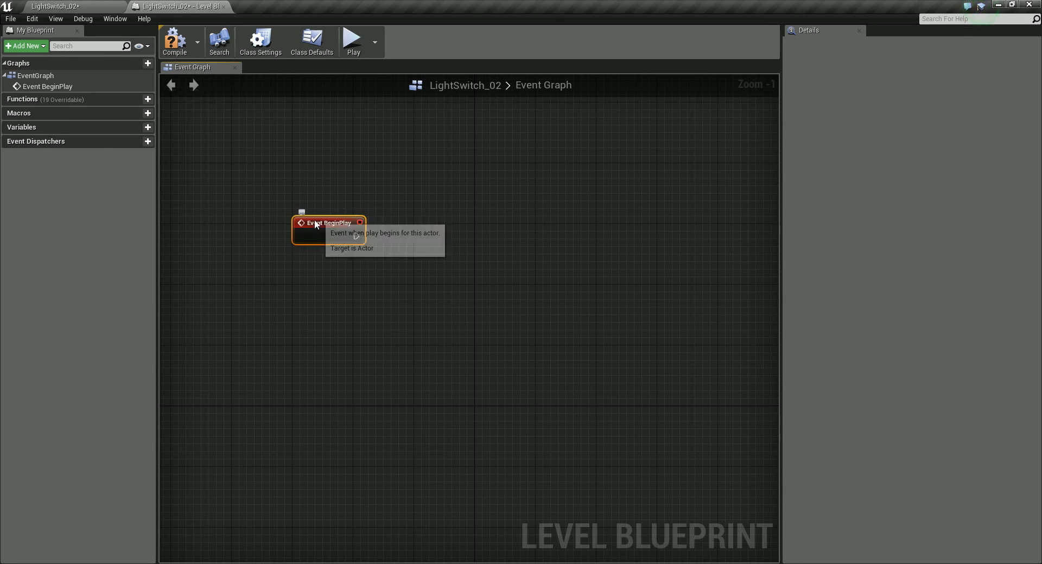
pyautogui.moveTo(268, 211)
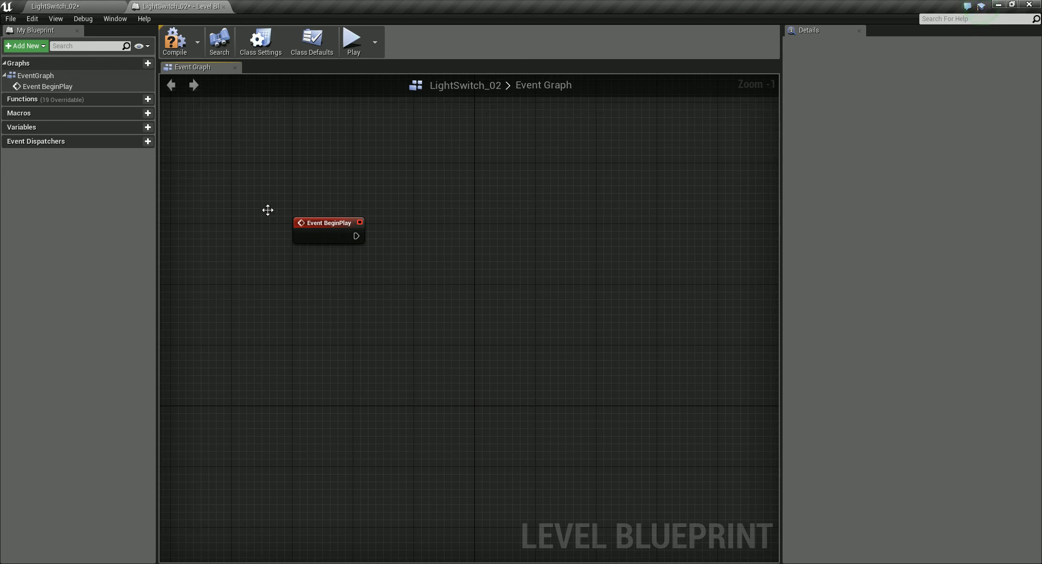
pyautogui.click(329, 229)
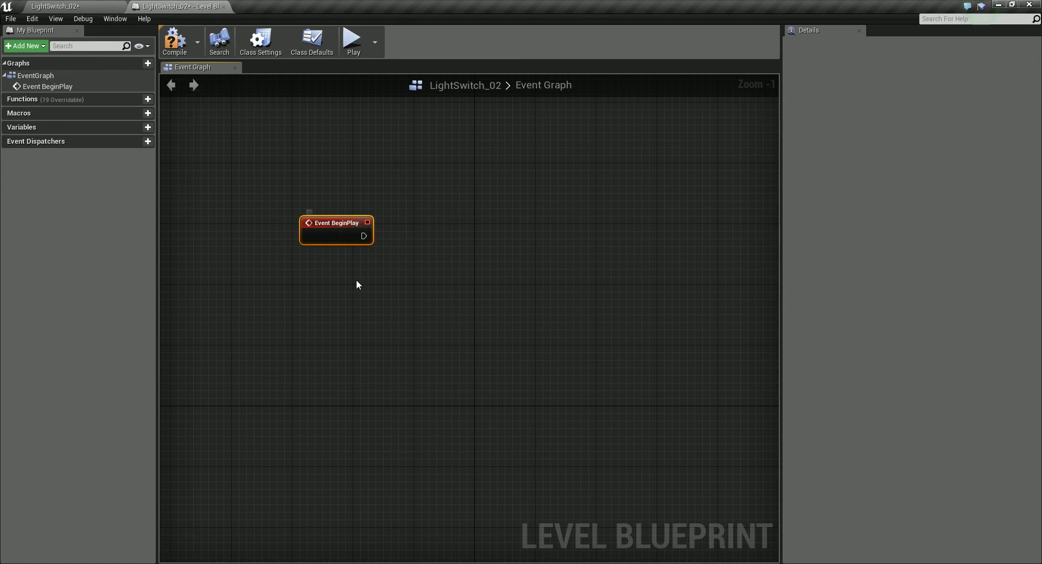
pyautogui.moveTo(337, 230); pyautogui.dragTo(329, 230)
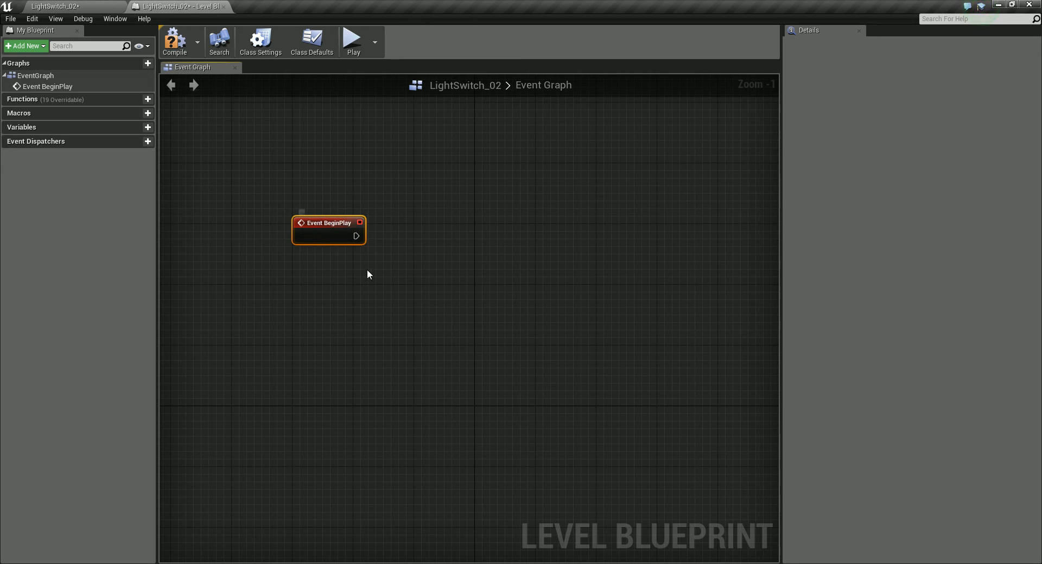
pyautogui.moveTo(327, 258)
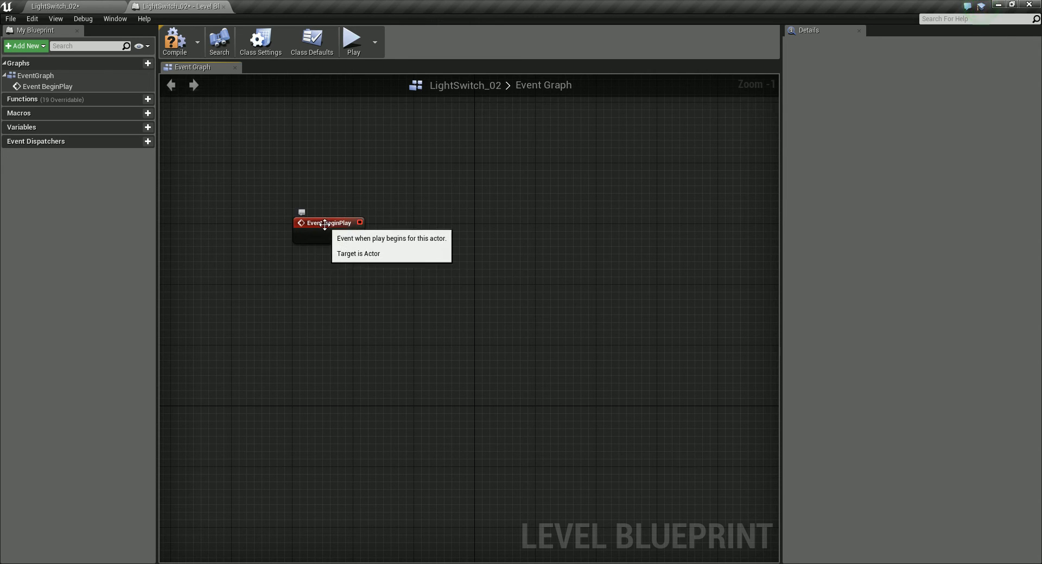
pyautogui.moveTo(241, 138)
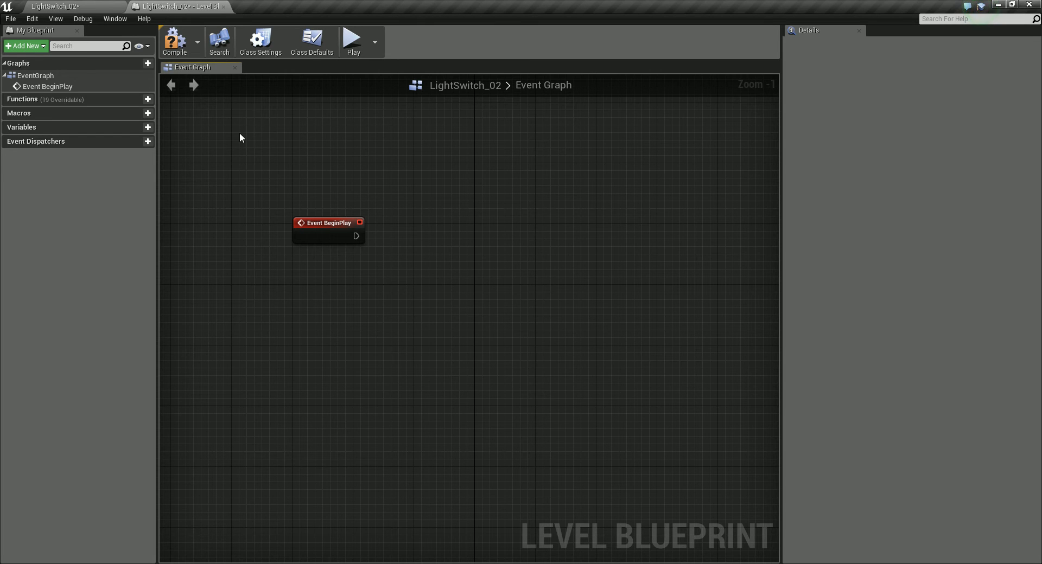
pyautogui.moveTo(428, 236)
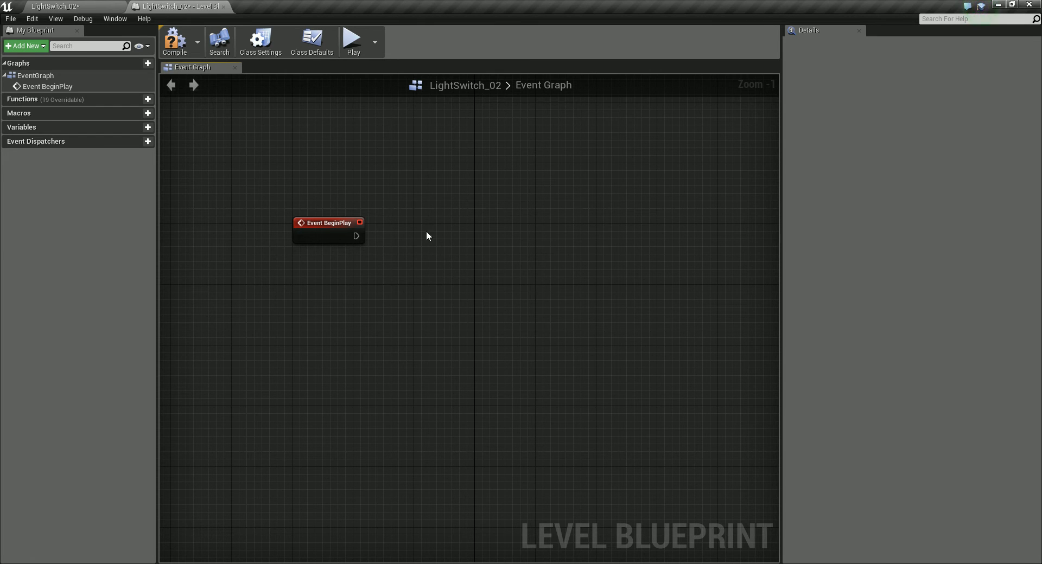
pyautogui.moveTo(185, 100)
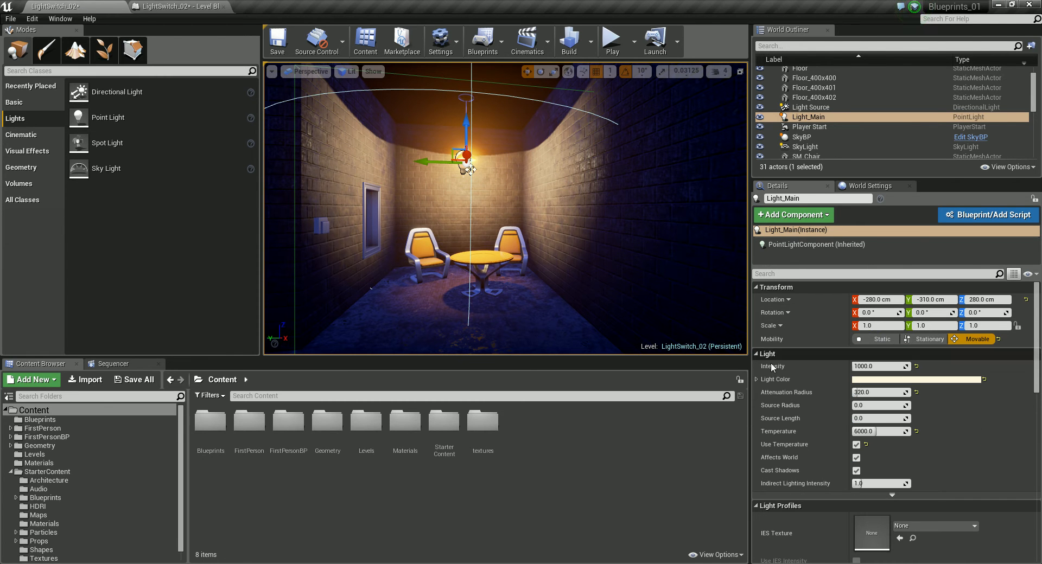
pyautogui.moveTo(808, 126)
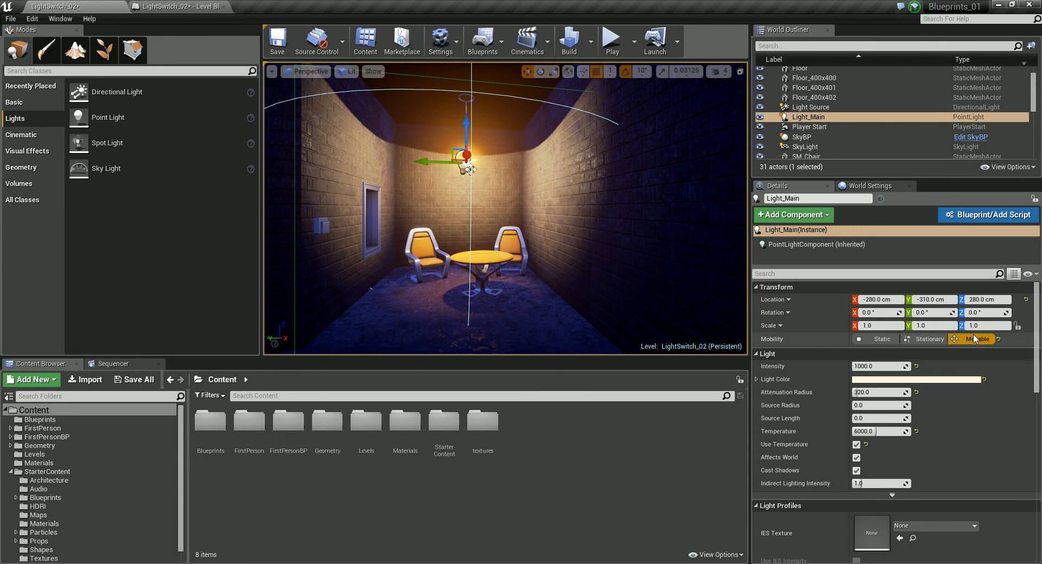
# Step: Set Light_Main's Mobility to Movable in the Details panel
pyautogui.click(978, 338)
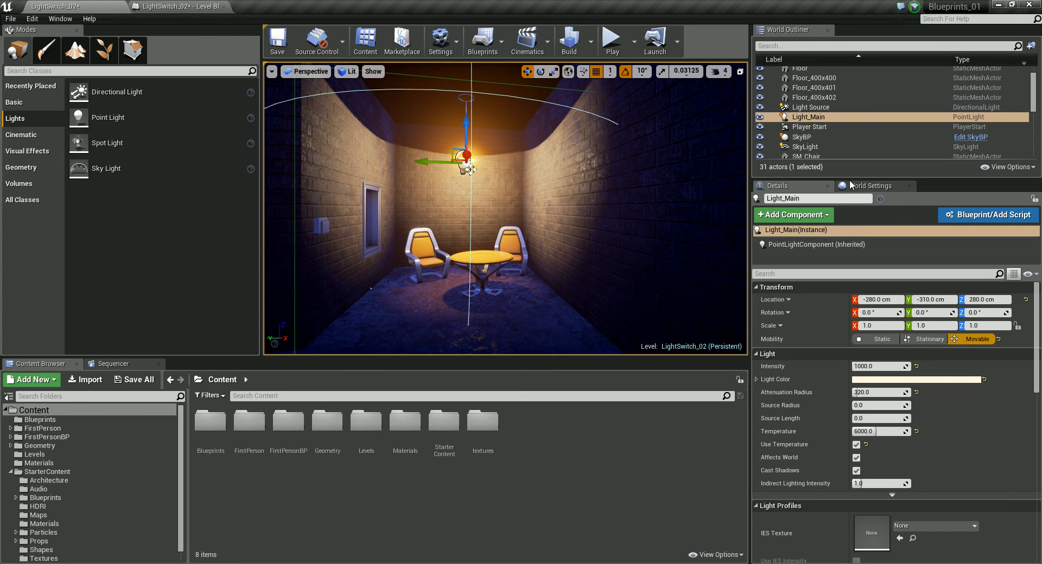
pyautogui.moveTo(809, 118)
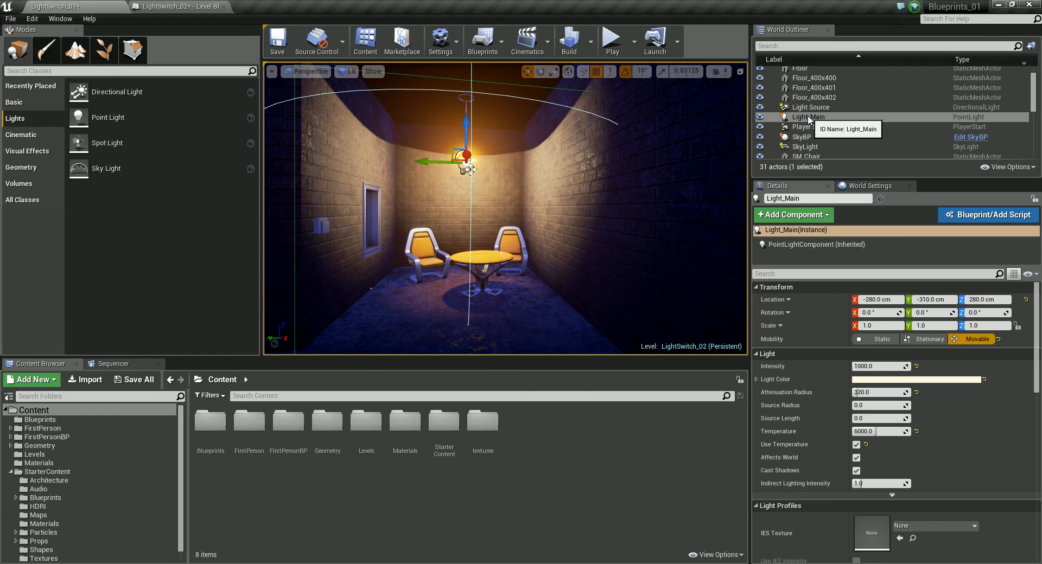
# Step: Create a reference to Light_Main in the graph and place it beneath Event BeginPlay
pyautogui.click(178, 6)
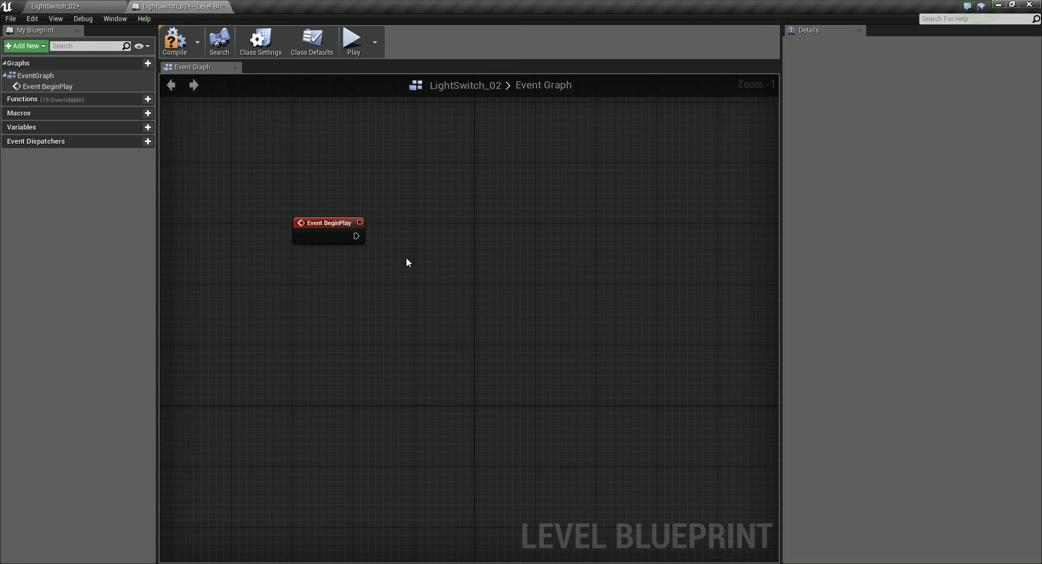
pyautogui.moveTo(402, 306)
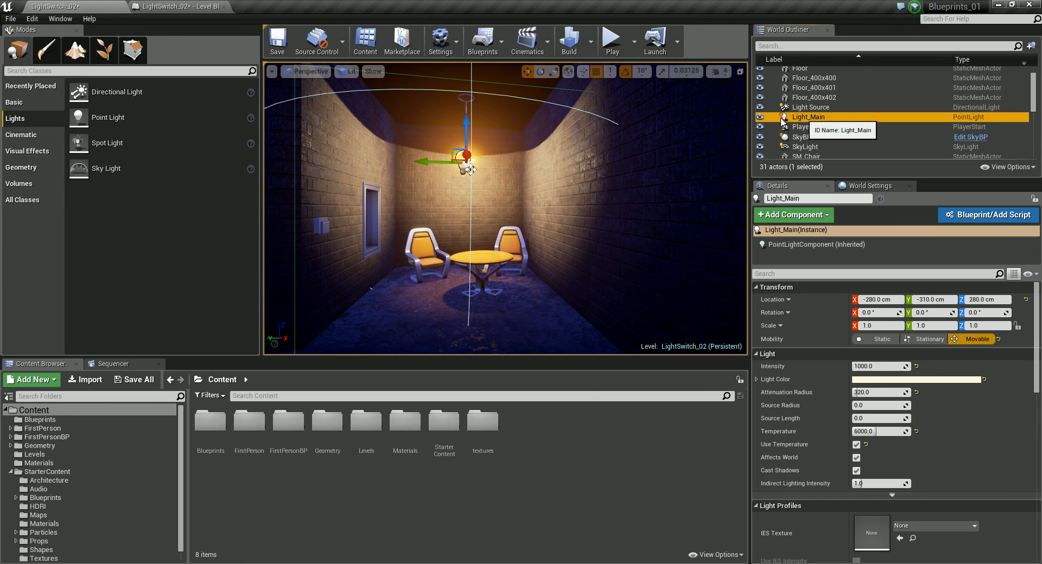
pyautogui.click(178, 7)
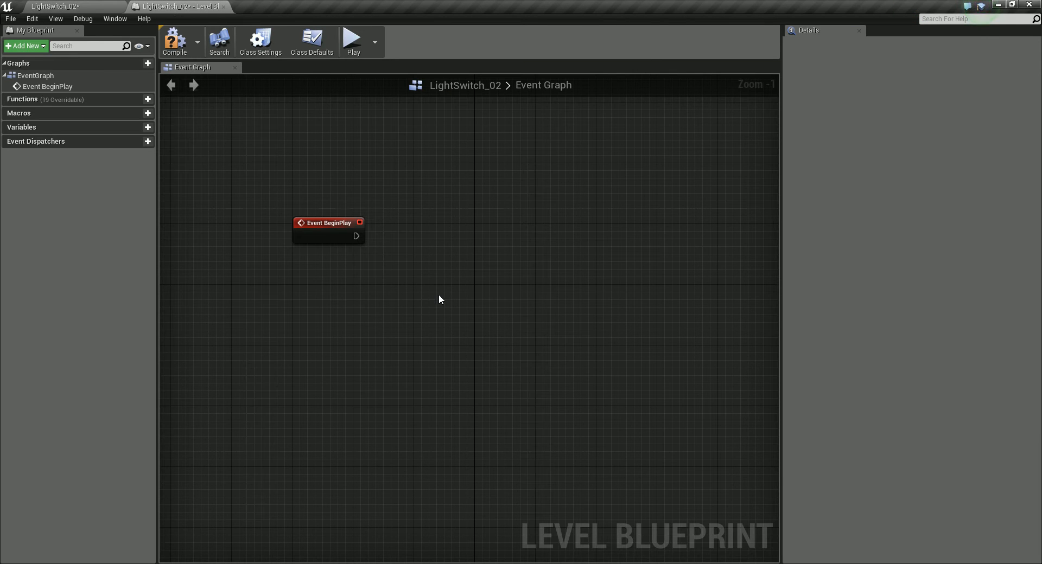
pyautogui.rightClick(439, 299)
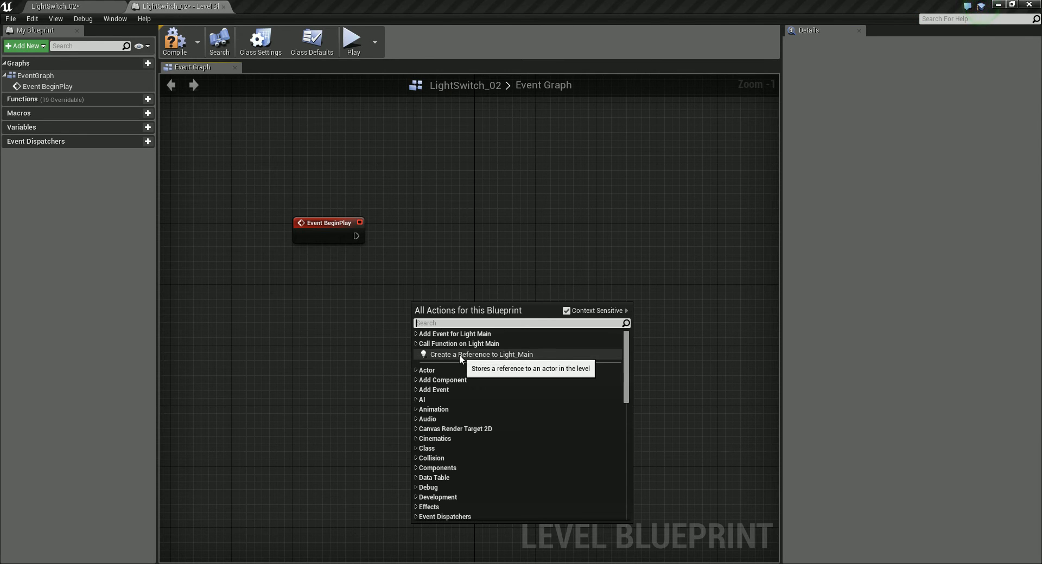
pyautogui.moveTo(528, 356)
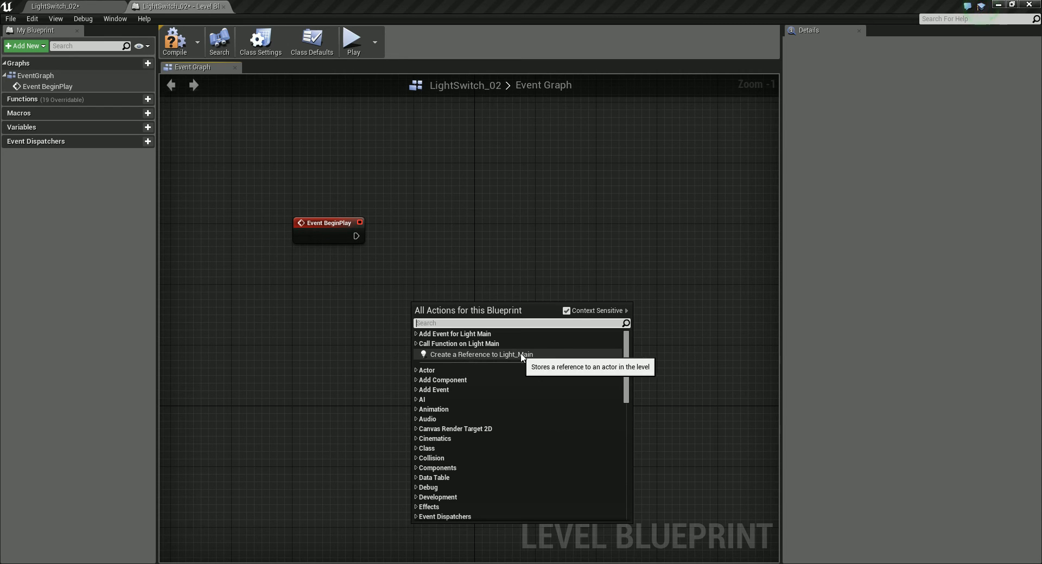
pyautogui.click(481, 354)
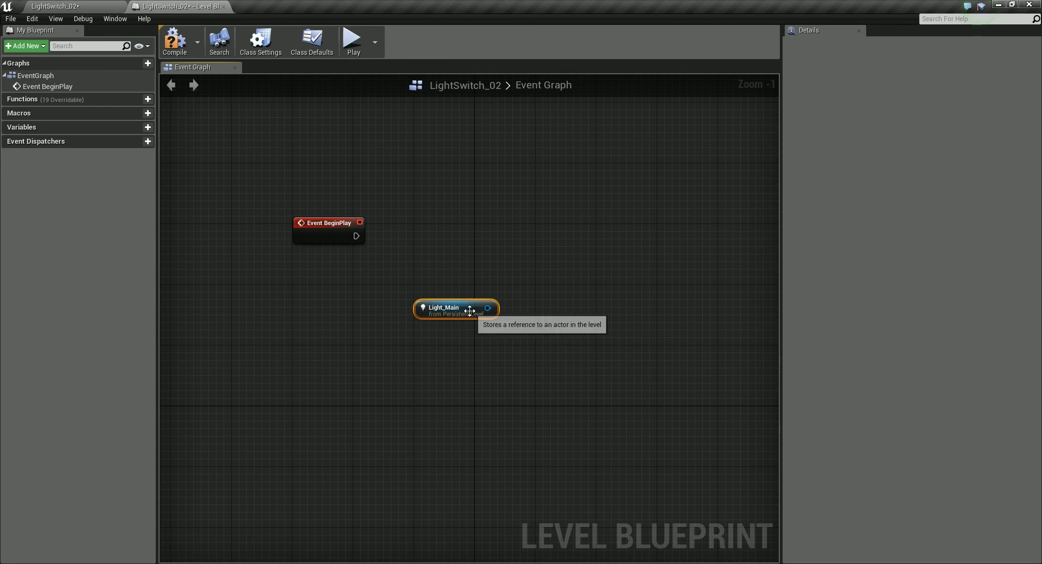
pyautogui.moveTo(457, 308); pyautogui.dragTo(328, 316)
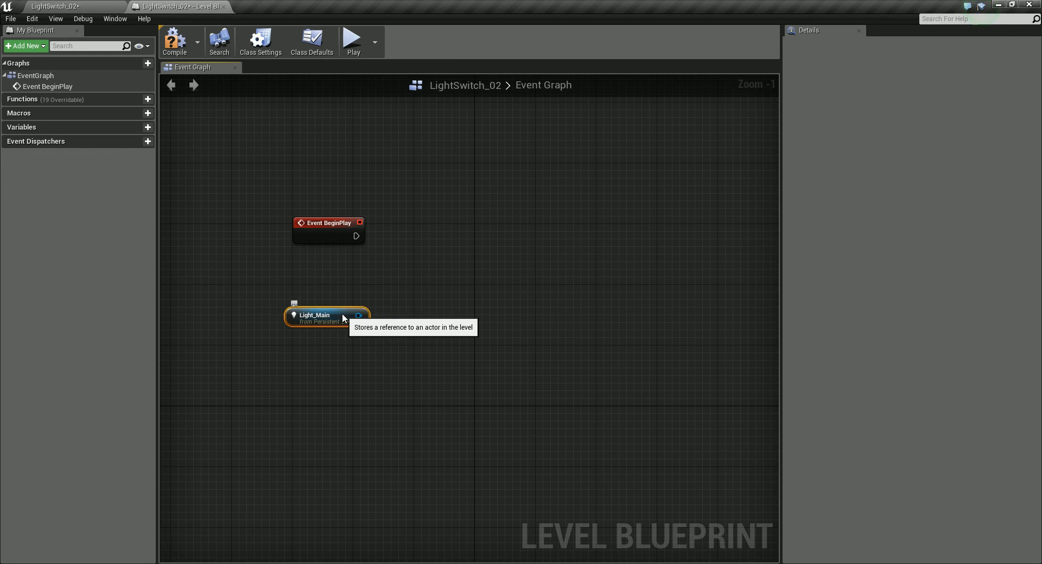
pyautogui.moveTo(366, 261)
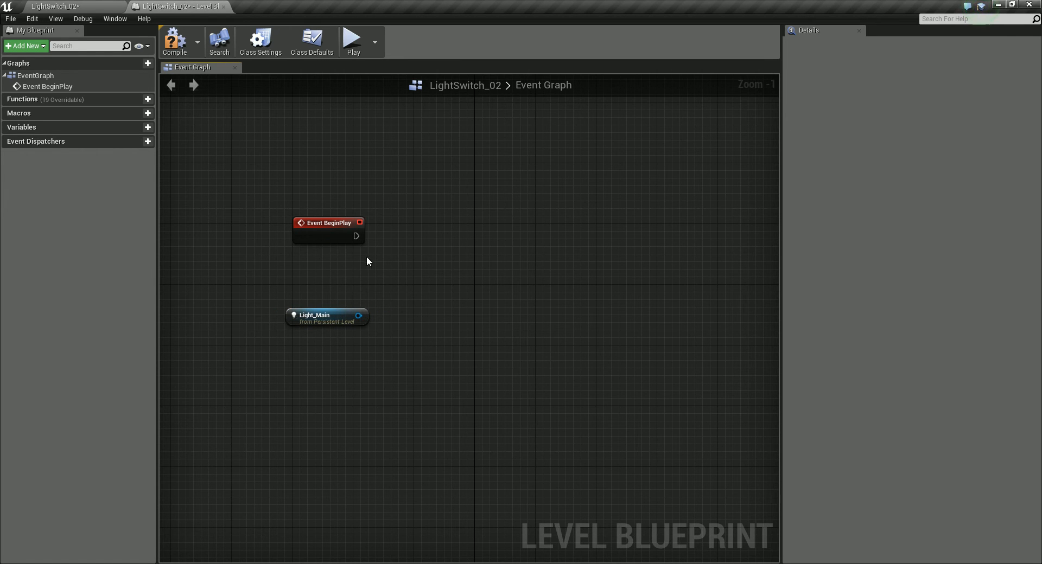
# Step: Nudge the Event BeginPlay node down toward the Light_Main reference
pyautogui.click(328, 222)
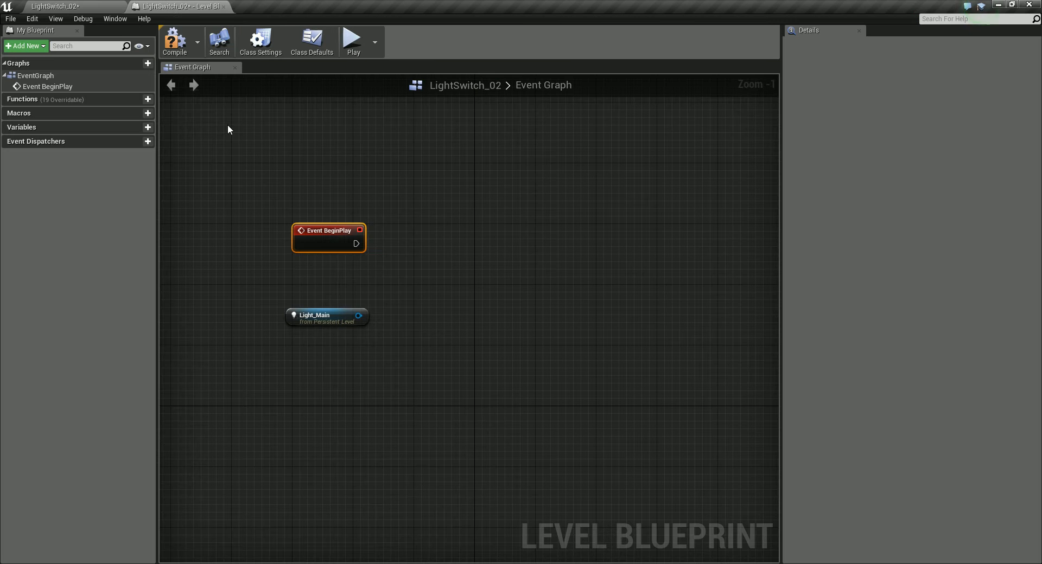
pyautogui.moveTo(335, 321)
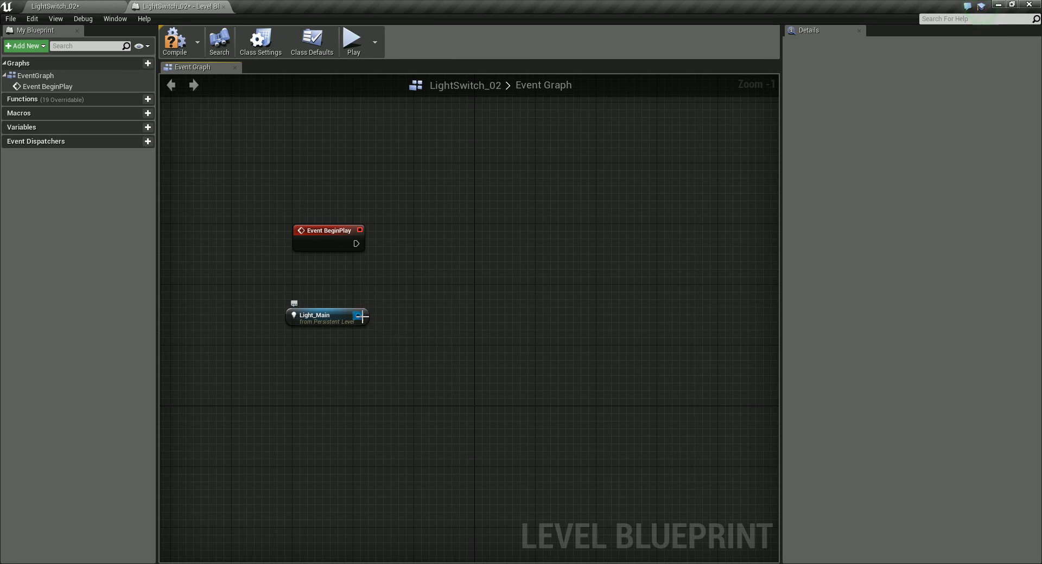
# Step: Drag a wire from Light_Main's output and toggle Context Sensitive off and back on
pyautogui.moveTo(360, 316); pyautogui.dragTo(460, 285)
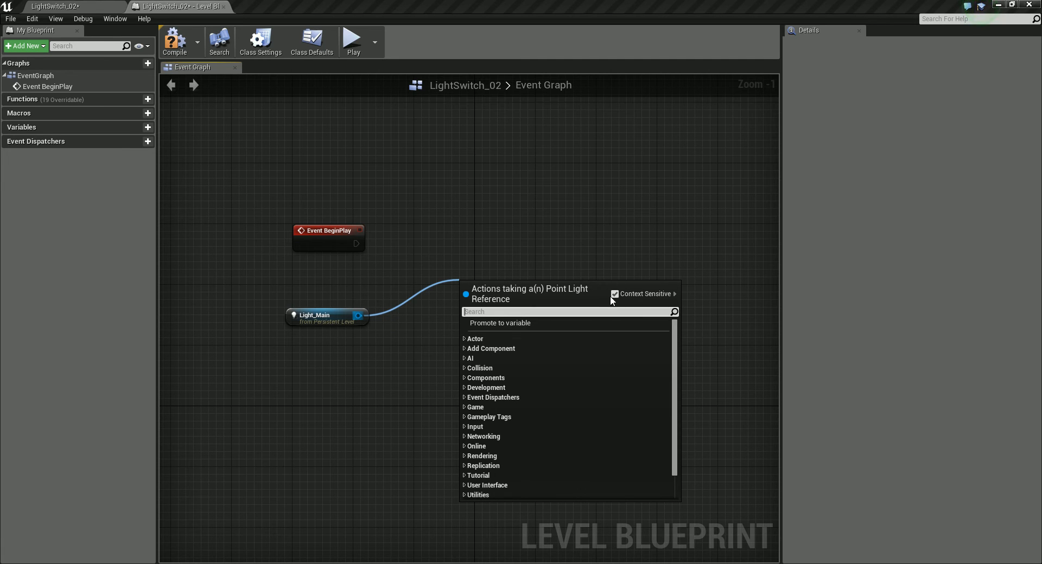
pyautogui.moveTo(685, 360)
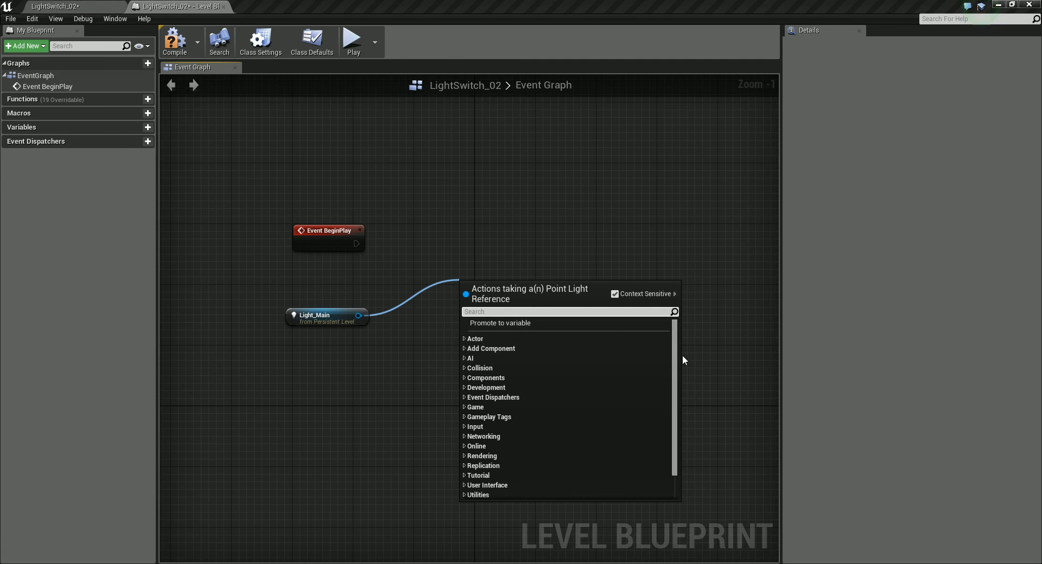
pyautogui.moveTo(598, 294)
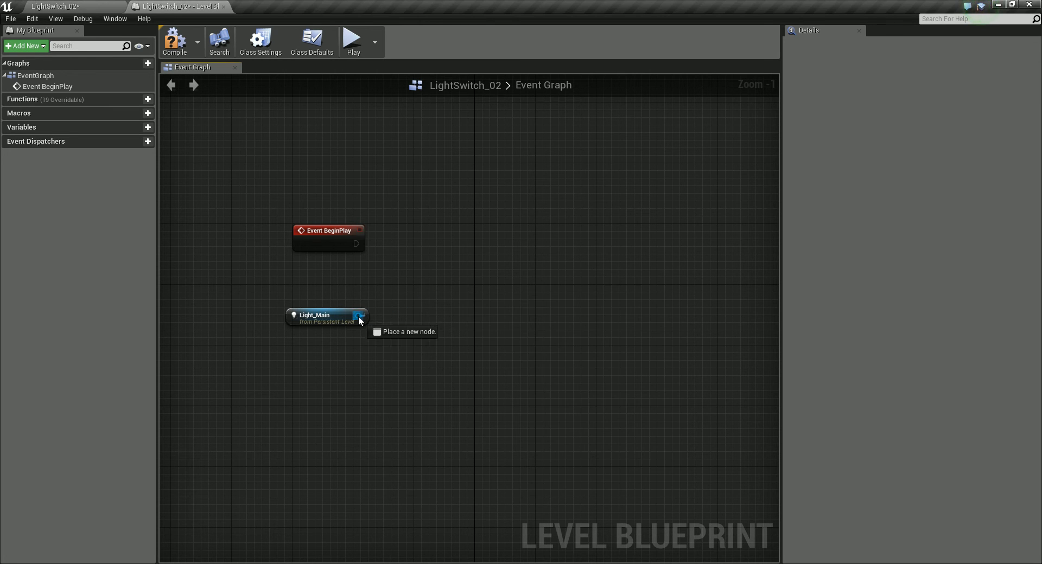
pyautogui.moveTo(359, 315); pyautogui.dragTo(479, 317)
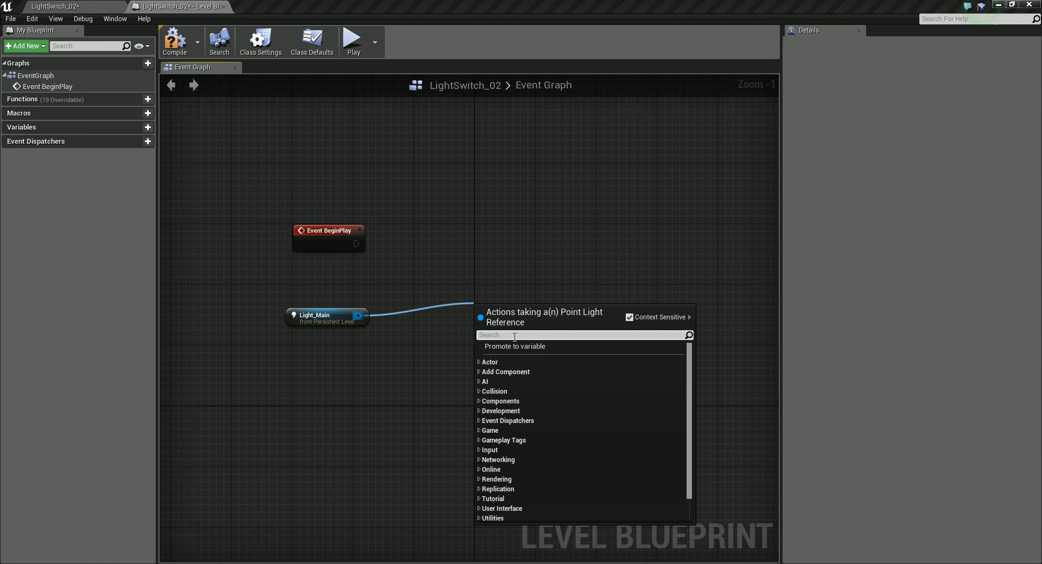
pyautogui.moveTo(629, 317)
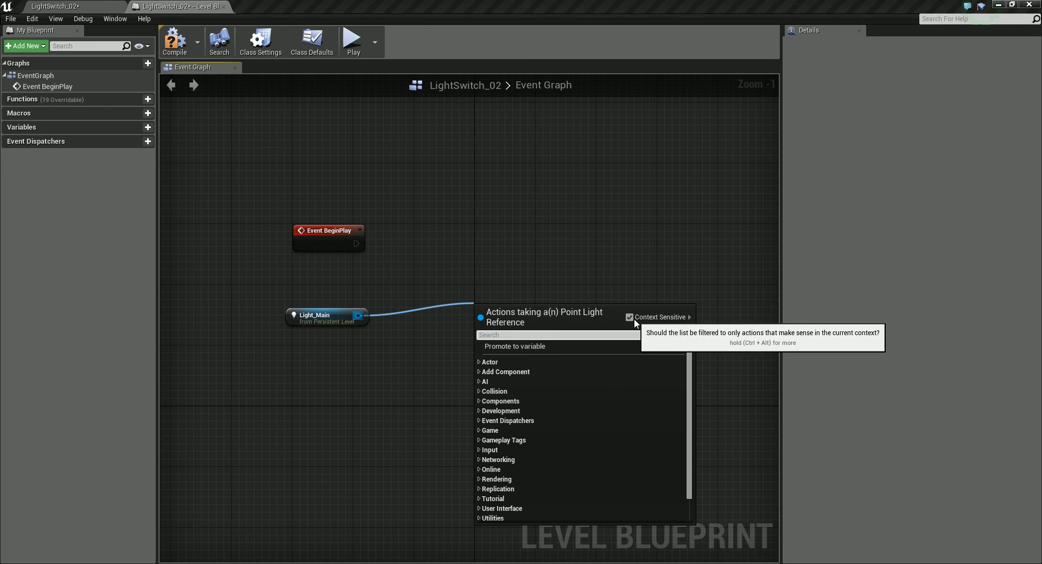
pyautogui.click(630, 317)
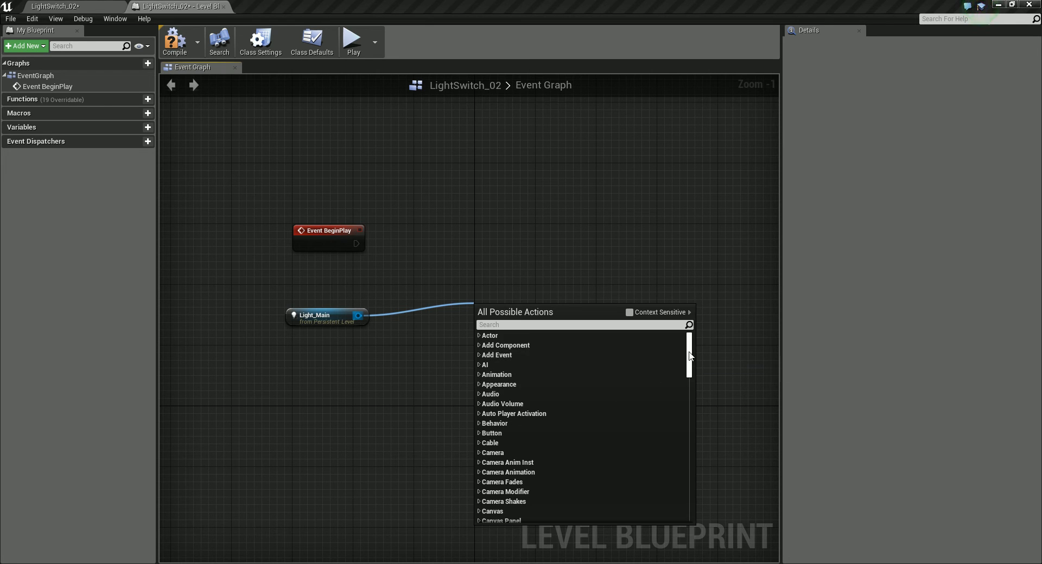
pyautogui.moveTo(630, 312)
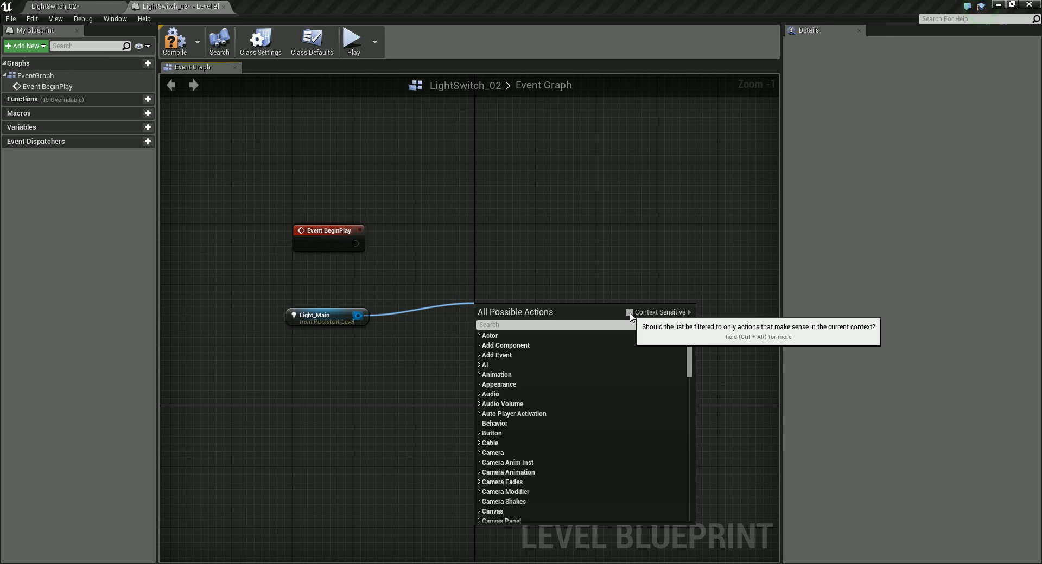
pyautogui.click(628, 313)
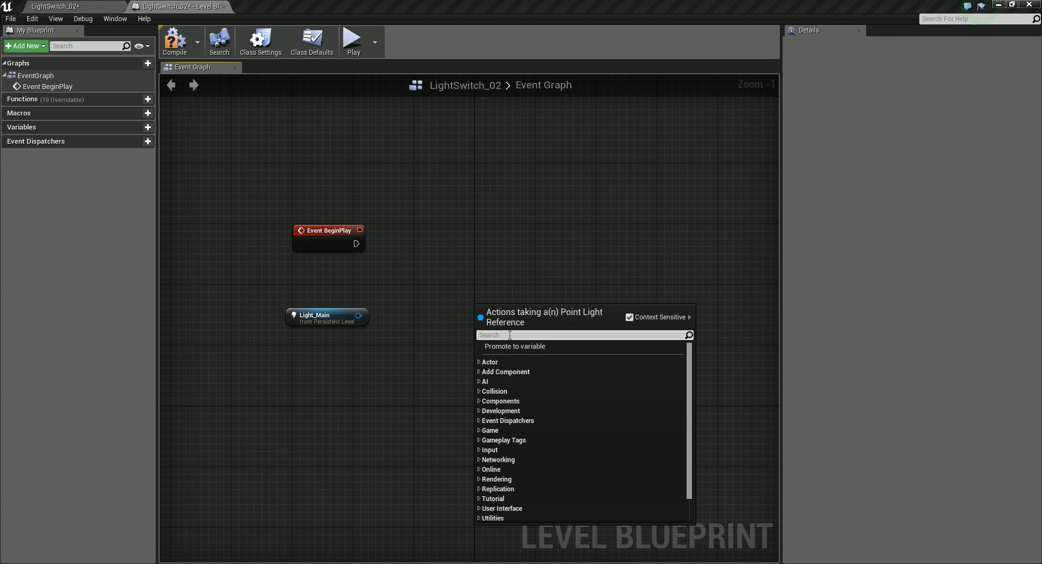
# Step: Search 'intens' and add Set Intensity (PointLightComponent) fed by Light_Main
pyautogui.write('setin')
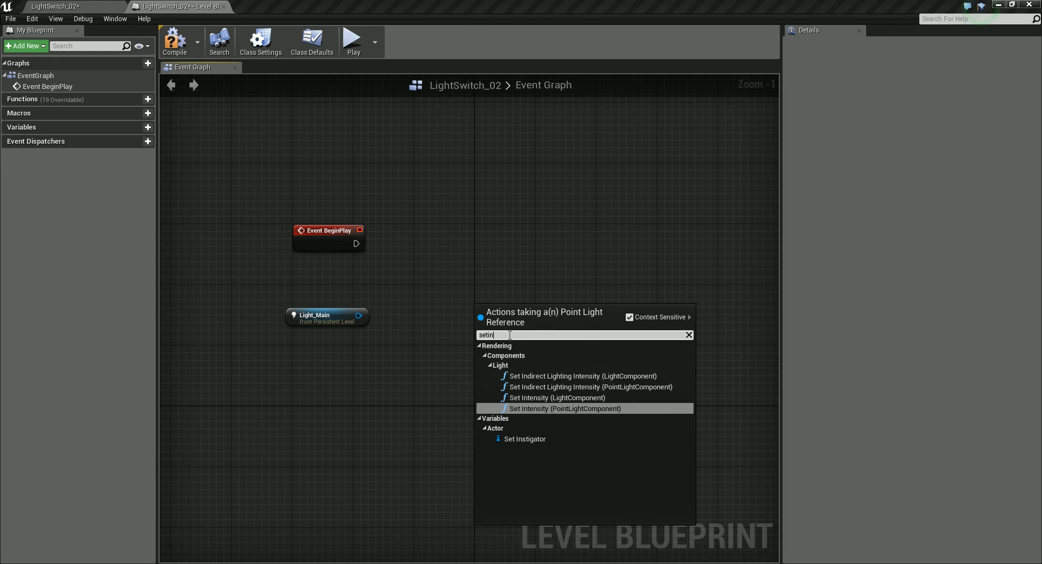
pyautogui.write('tens')
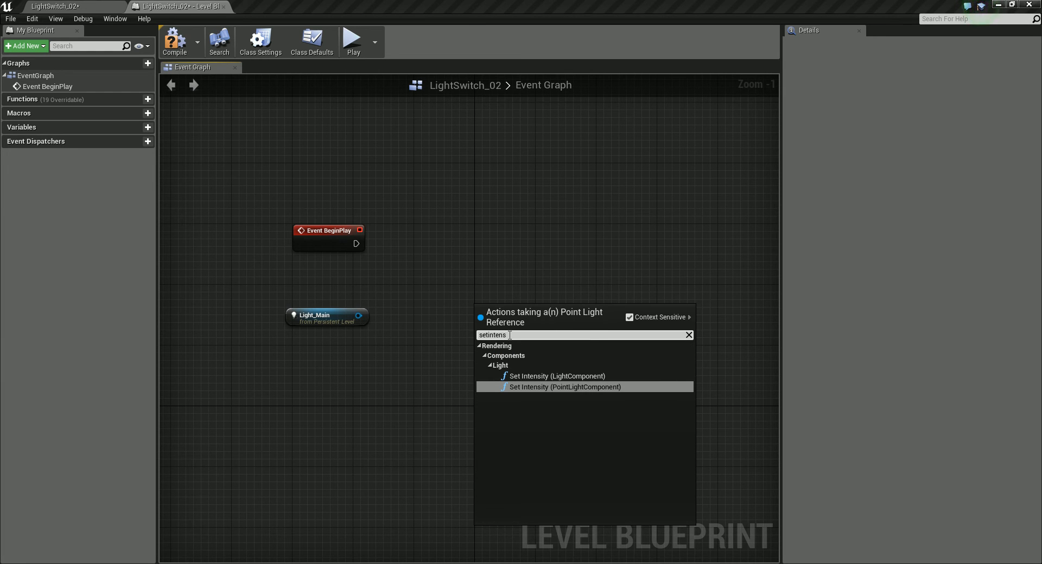
pyautogui.write('inte')
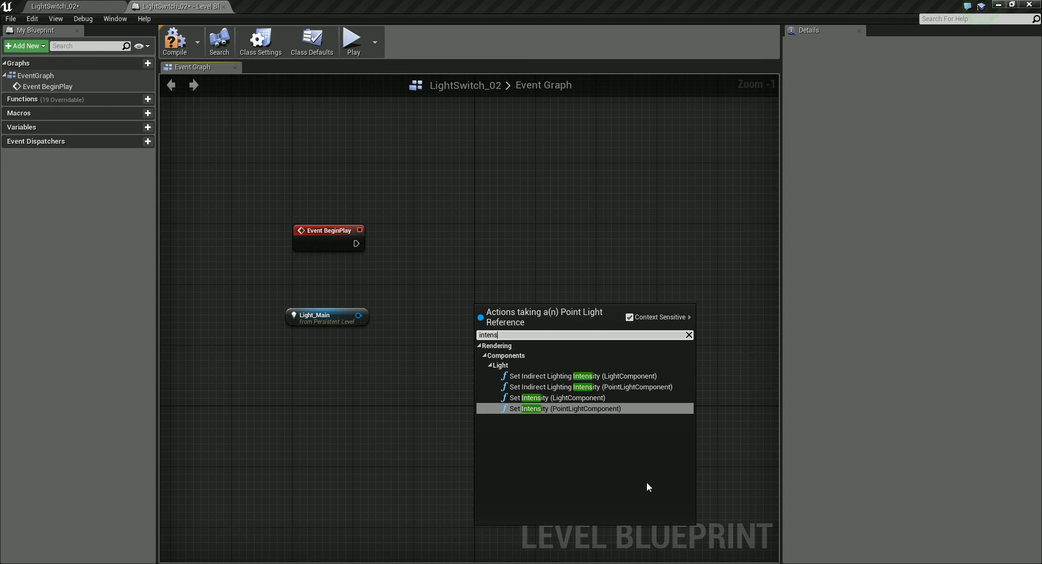
pyautogui.moveTo(545, 409)
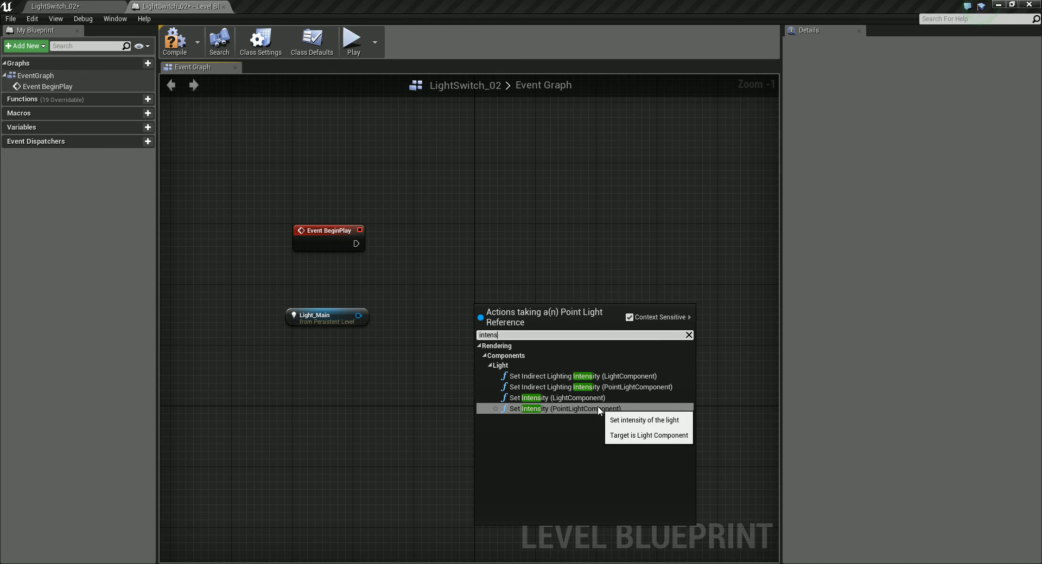
pyautogui.click(536, 408)
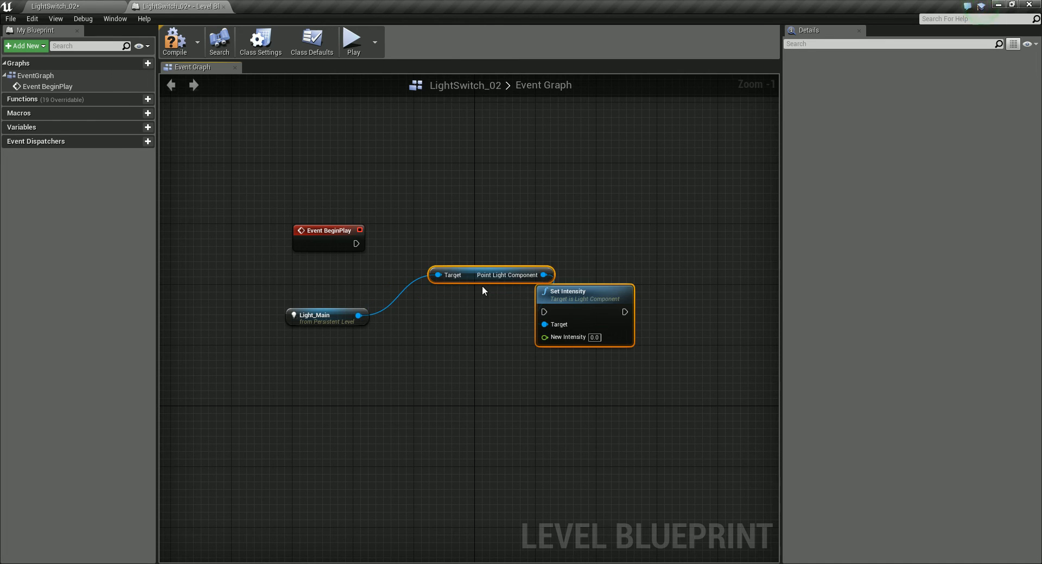
# Step: Line the Point Light Component up with Light_Main and shift Event BeginPlay right
pyautogui.moveTo(492, 275); pyautogui.dragTo(453, 316)
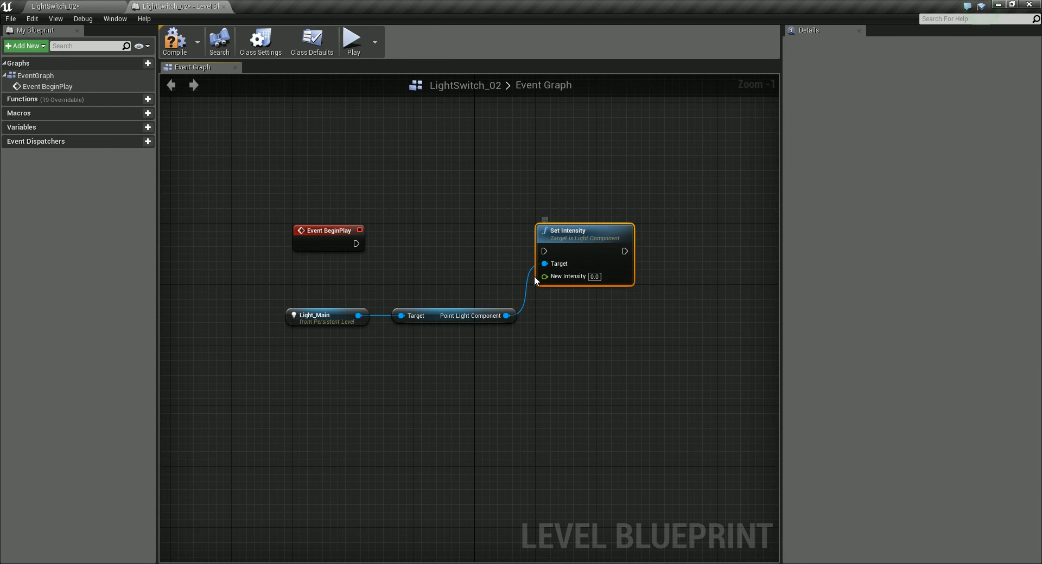
pyautogui.moveTo(558, 301)
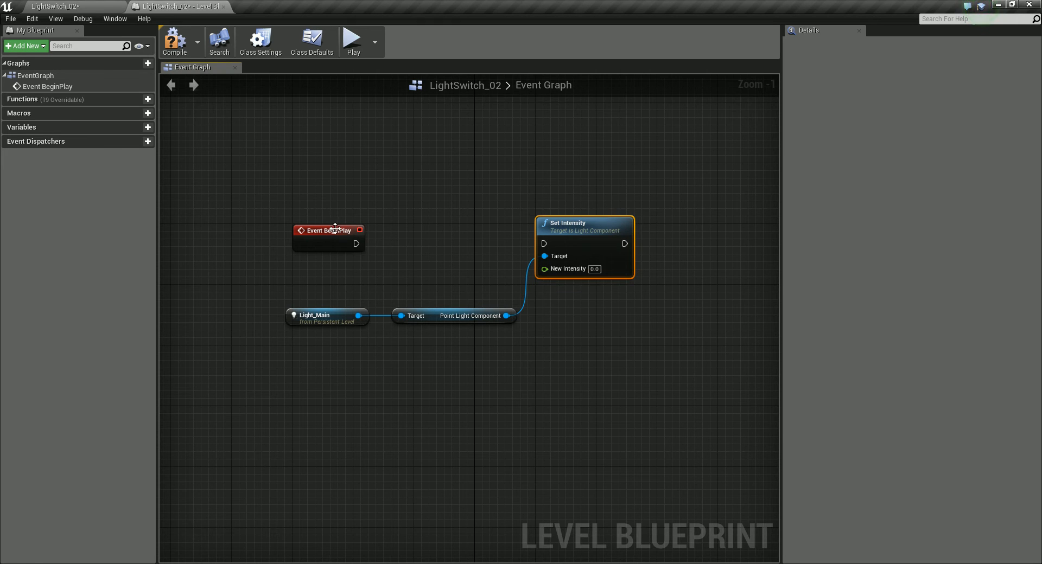
pyautogui.moveTo(327, 231); pyautogui.dragTo(344, 231)
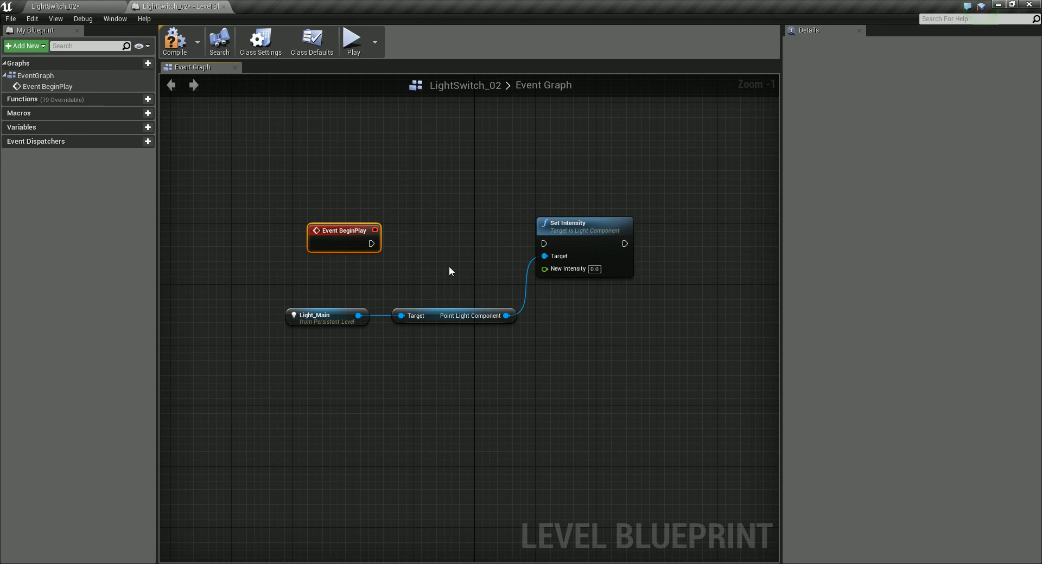
pyautogui.moveTo(600, 337)
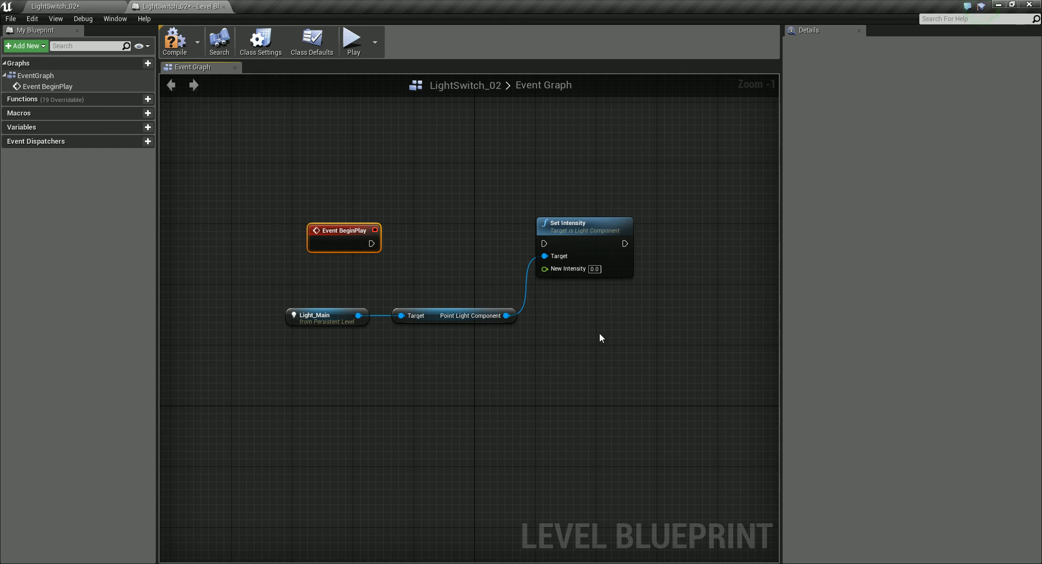
pyautogui.moveTo(532, 249)
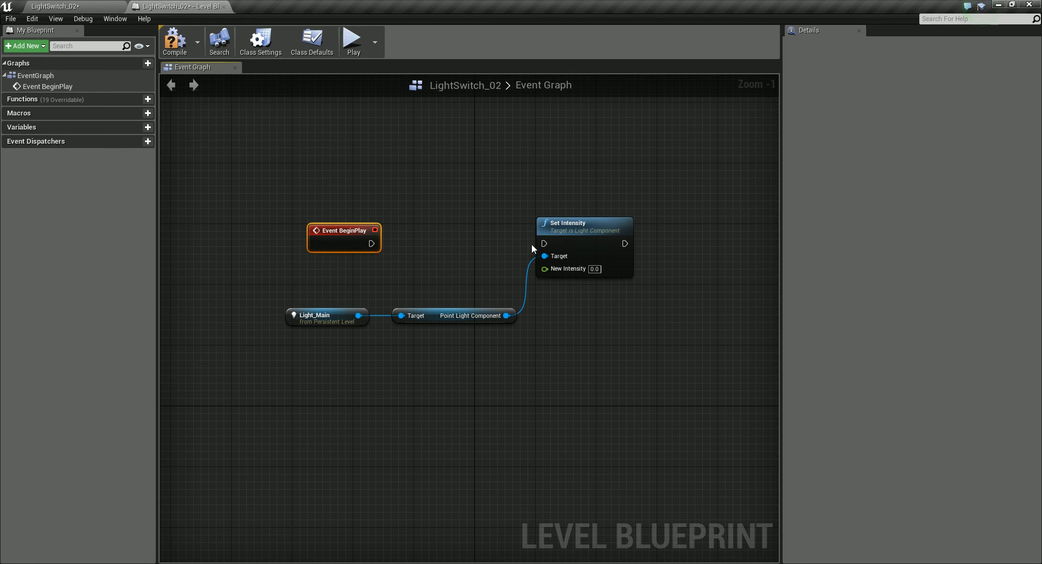
pyautogui.moveTo(591, 231)
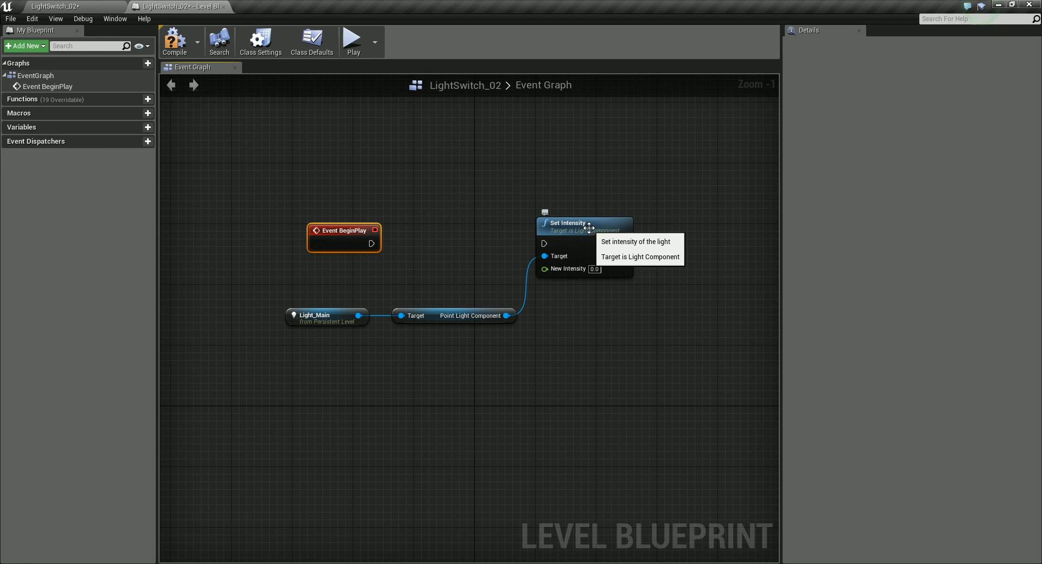
pyautogui.moveTo(357, 231)
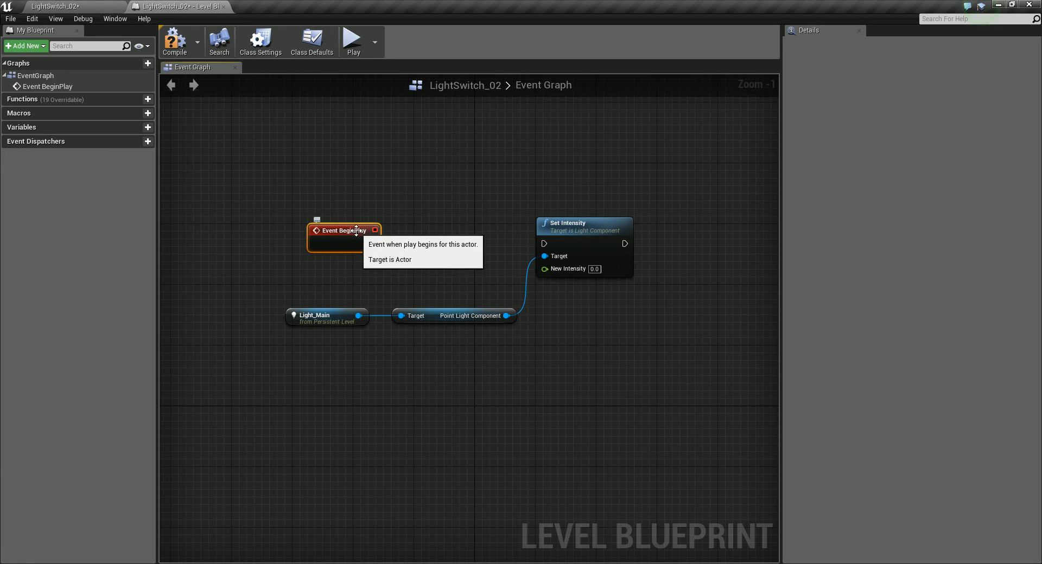
pyautogui.moveTo(501, 288)
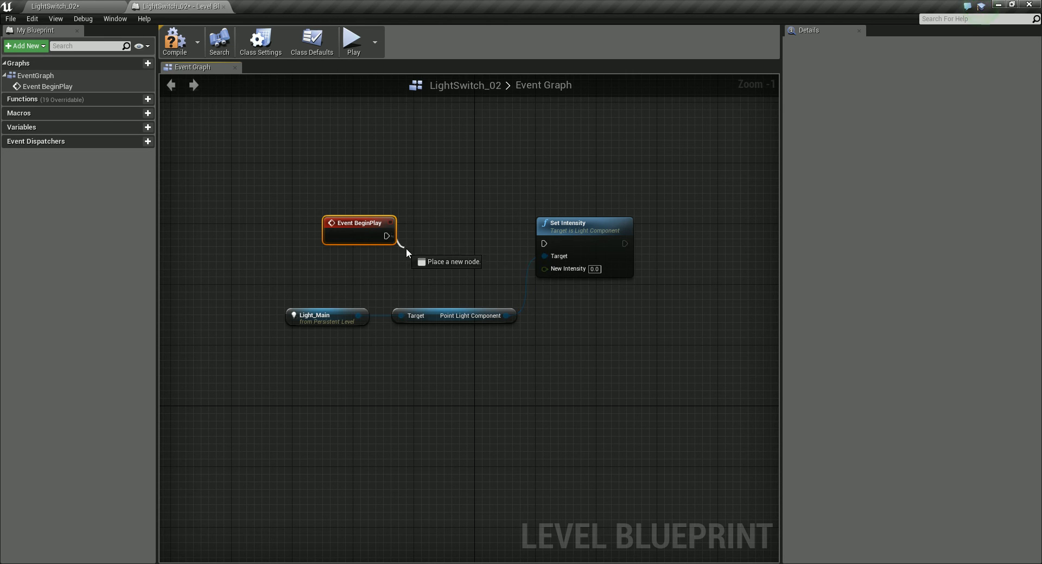
# Step: Wire Event BeginPlay's exec output into Set Intensity's exec input
pyautogui.moveTo(387, 235); pyautogui.dragTo(544, 244)
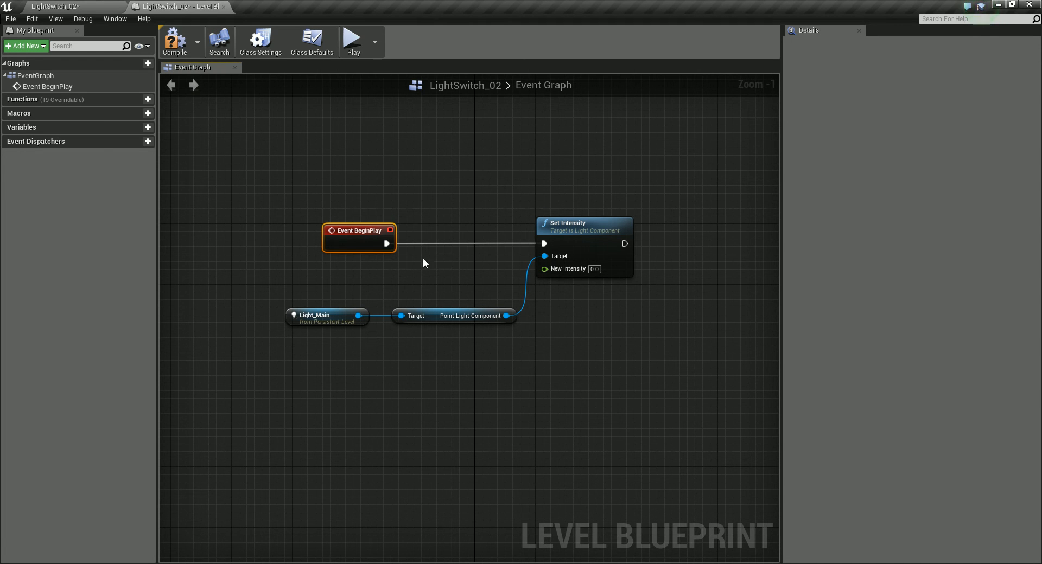
pyautogui.moveTo(360, 229)
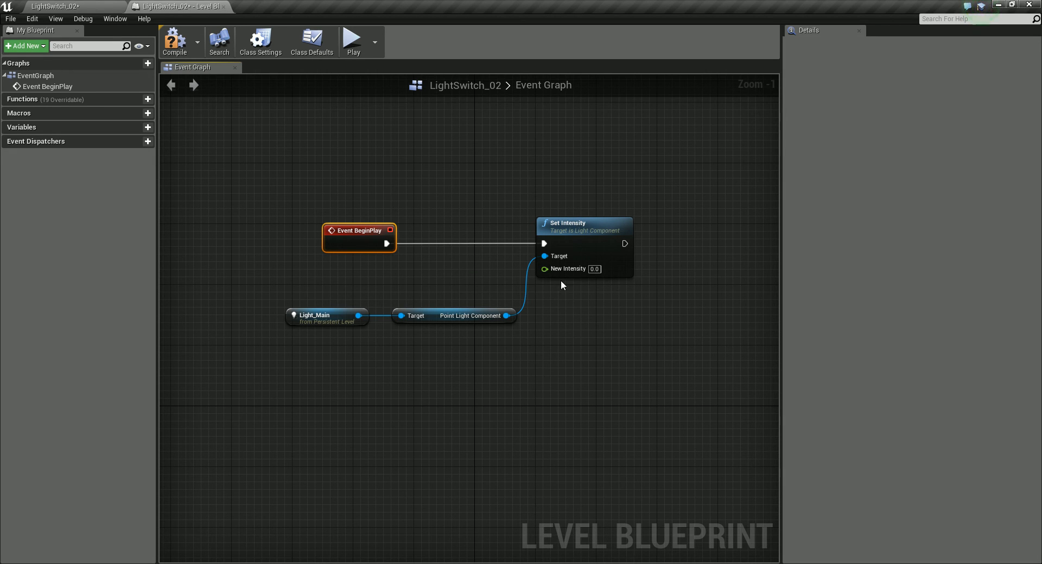
pyautogui.moveTo(546, 268)
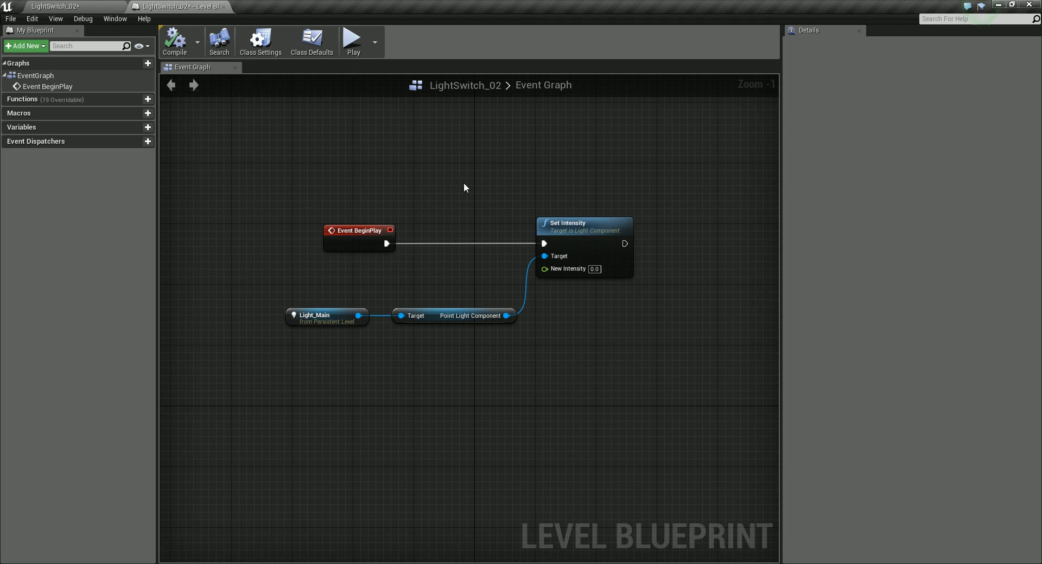
pyautogui.moveTo(224, 89)
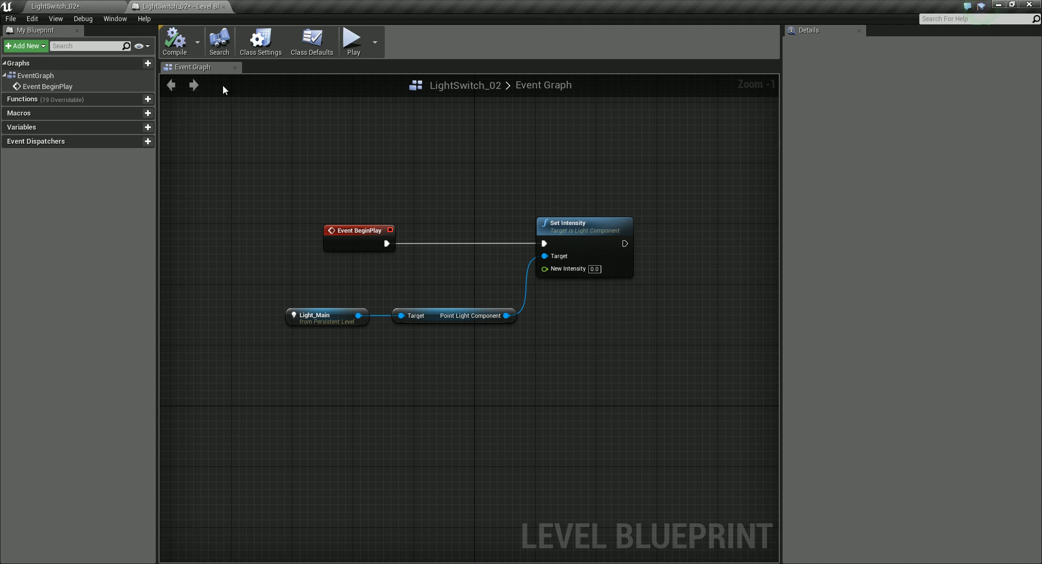
pyautogui.moveTo(377, 152)
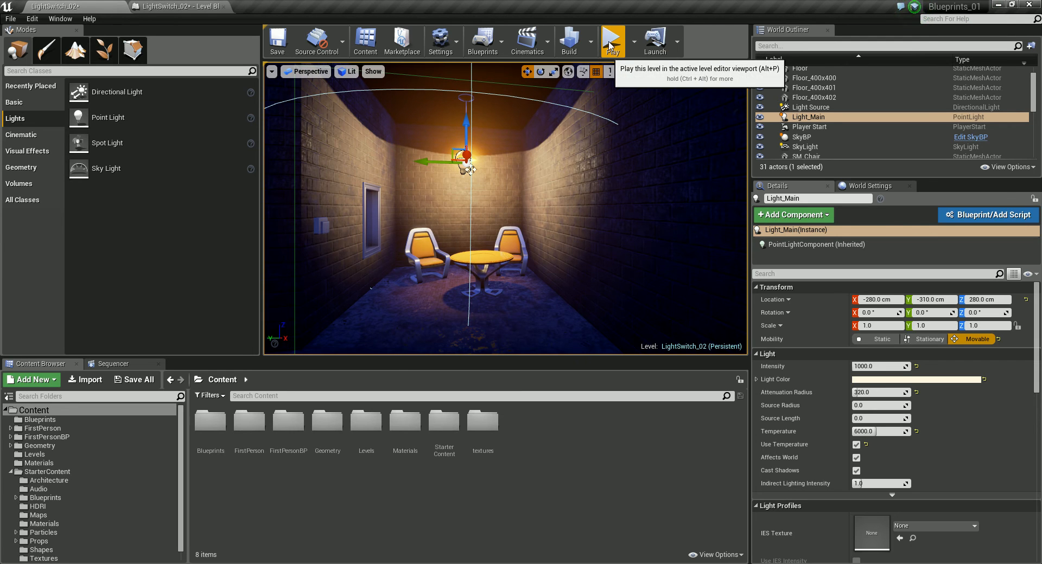
# Step: Play the level in the viewport, which comes up completely dark
pyautogui.click(611, 40)
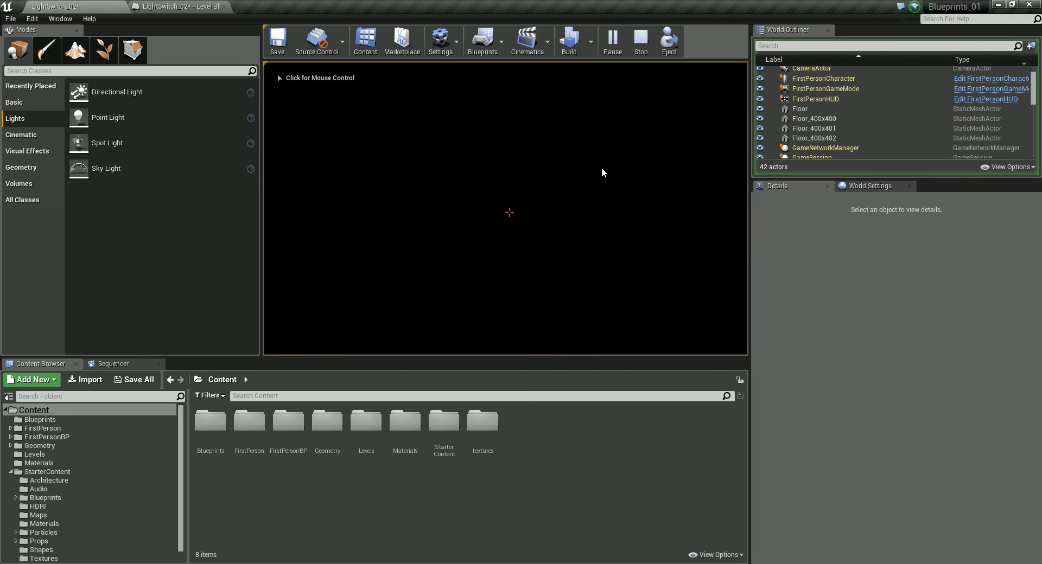
pyautogui.moveTo(475, 213)
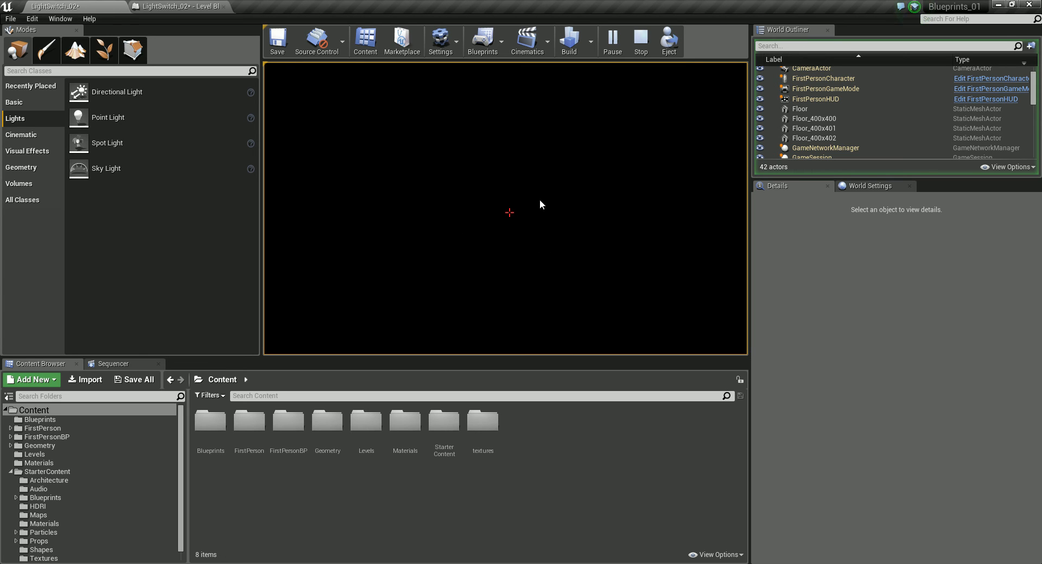
pyautogui.moveTo(514, 245)
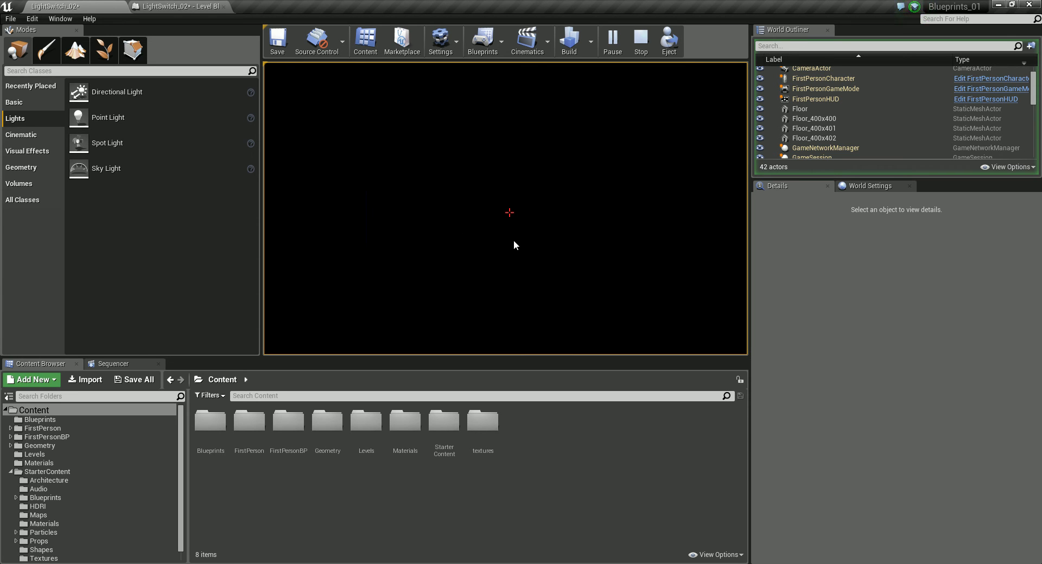
pyautogui.moveTo(176, 9)
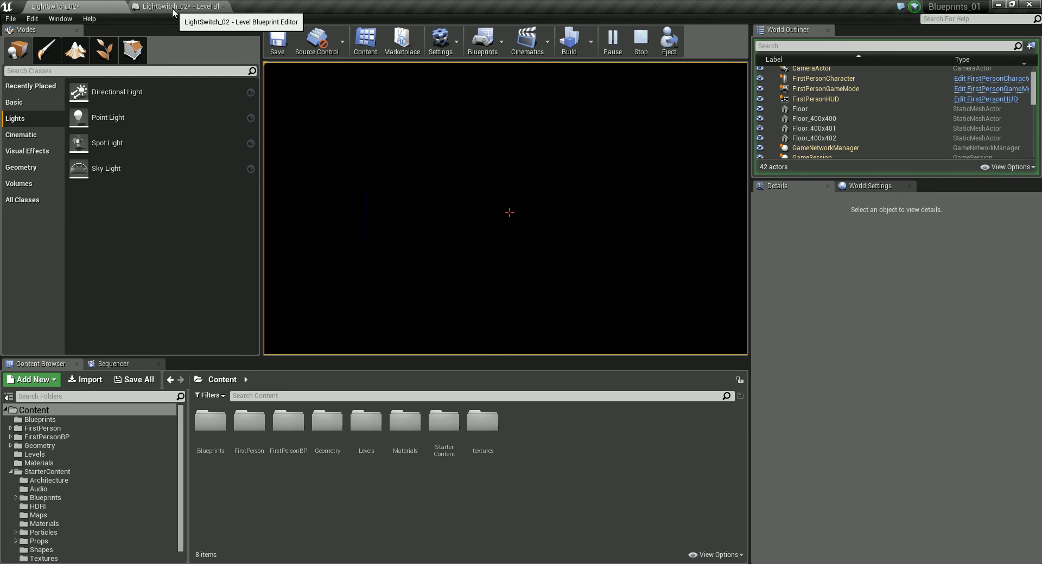
# Step: Set Set Intensity's New Intensity to 1000 and play the level to see the lit room
pyautogui.click(176, 7)
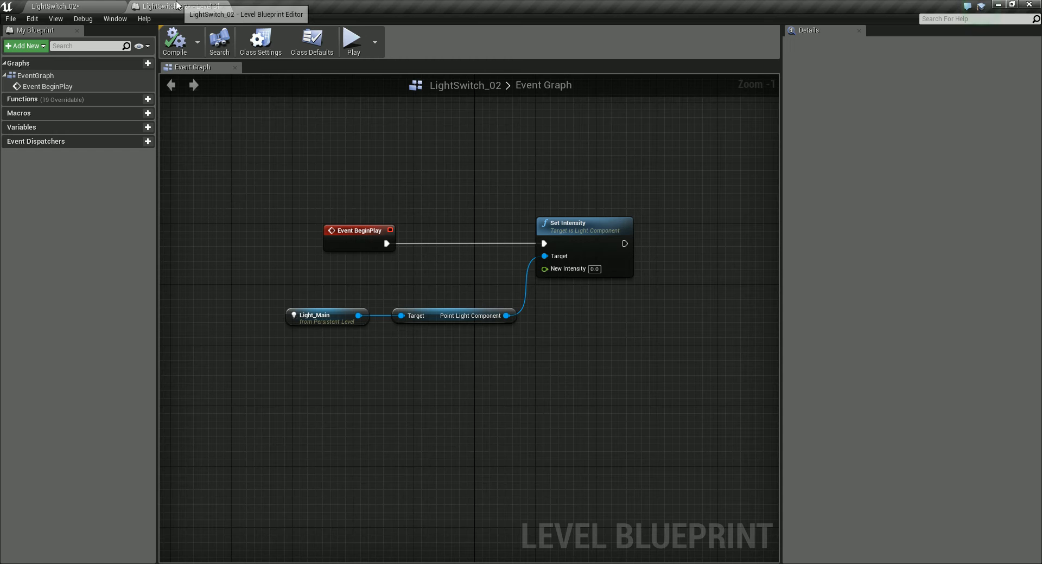
pyautogui.click(594, 268)
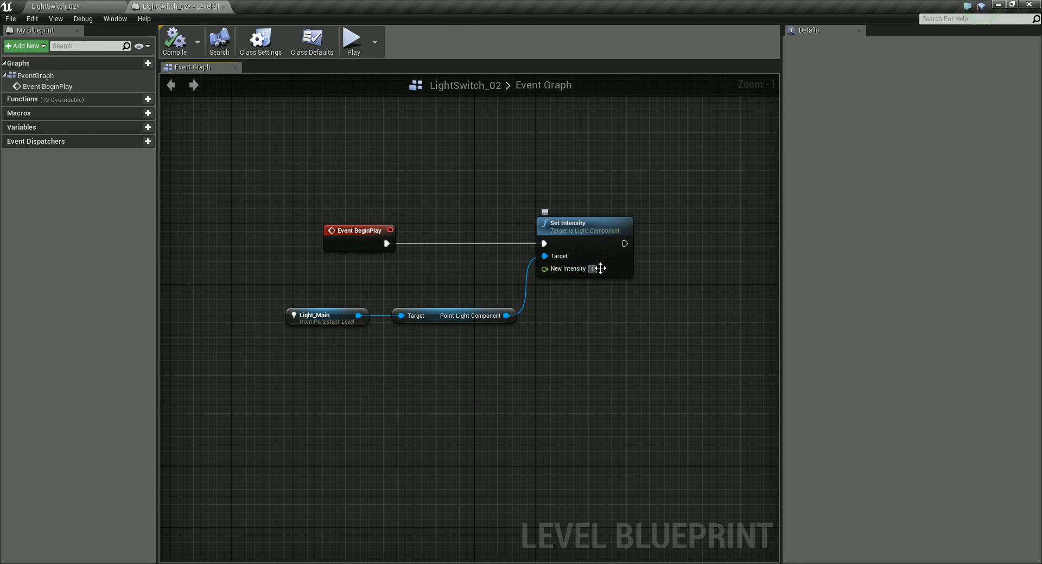
pyautogui.write('1000.0')
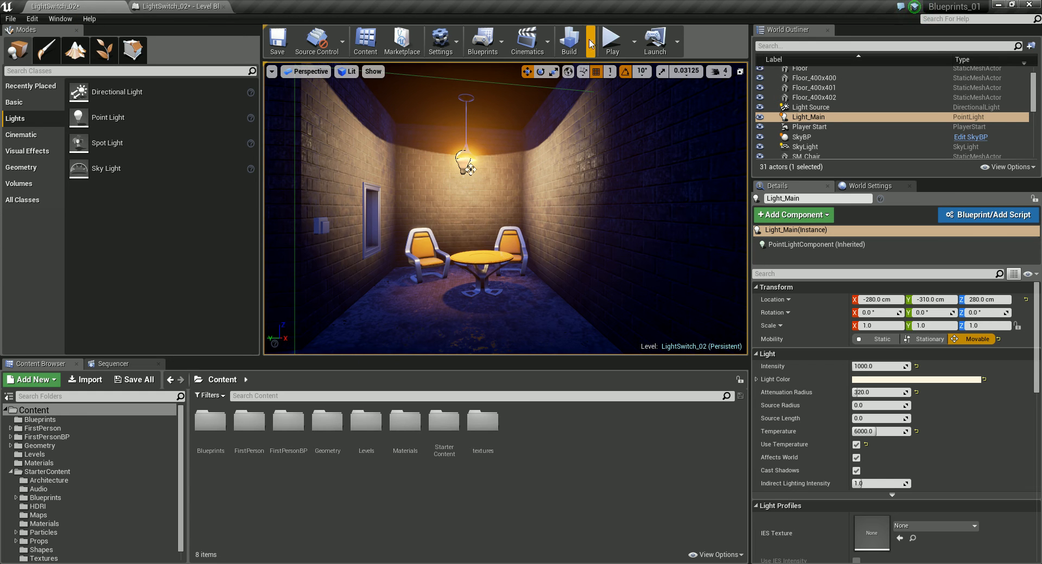
pyautogui.click(610, 41)
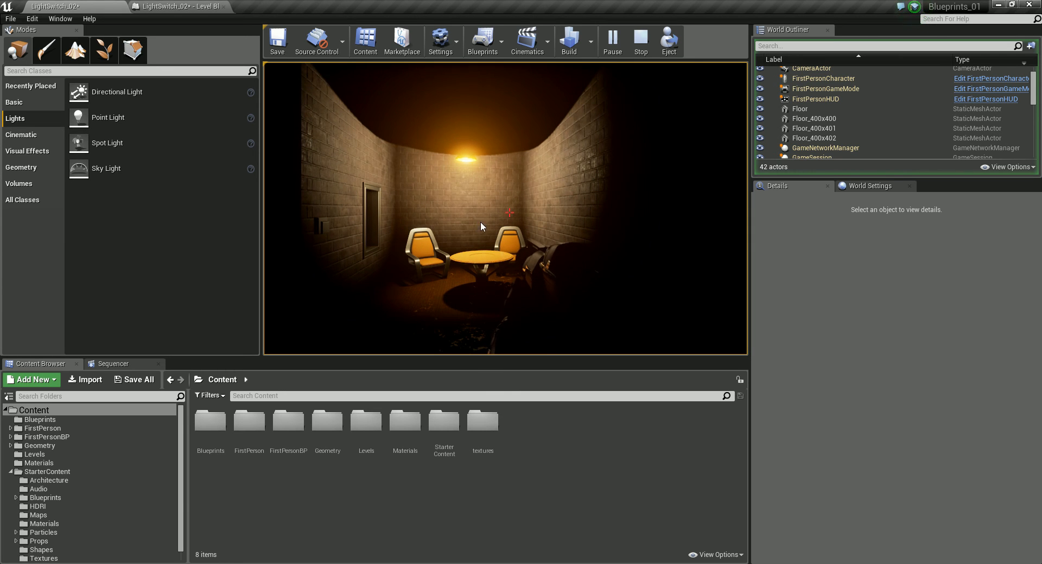
pyautogui.moveTo(640, 40)
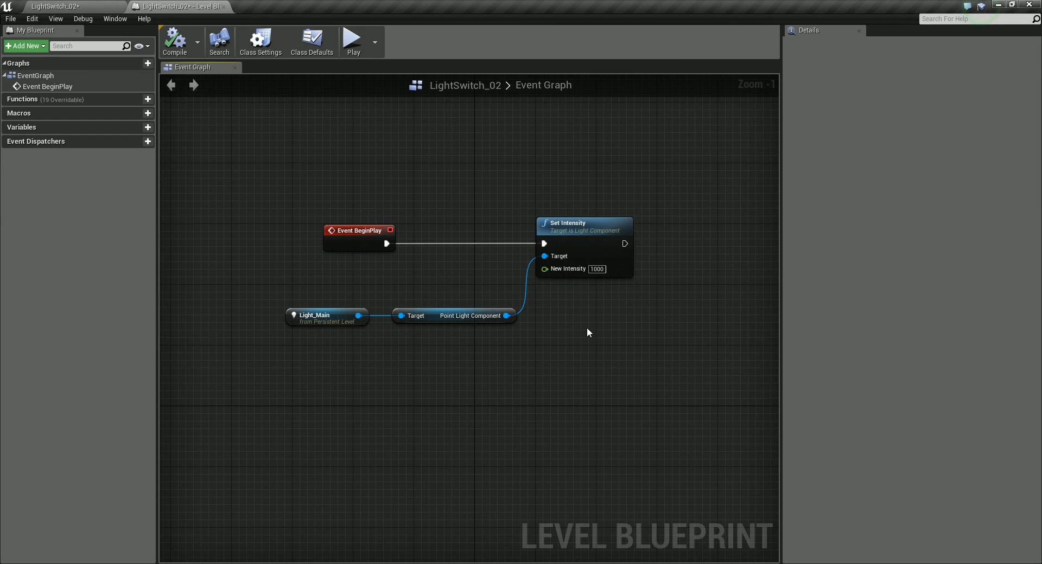
# Step: Move Set Intensity right and place Light_Main and Point Light Component beside Event BeginPlay
pyautogui.moveTo(584, 223); pyautogui.dragTo(621, 224)
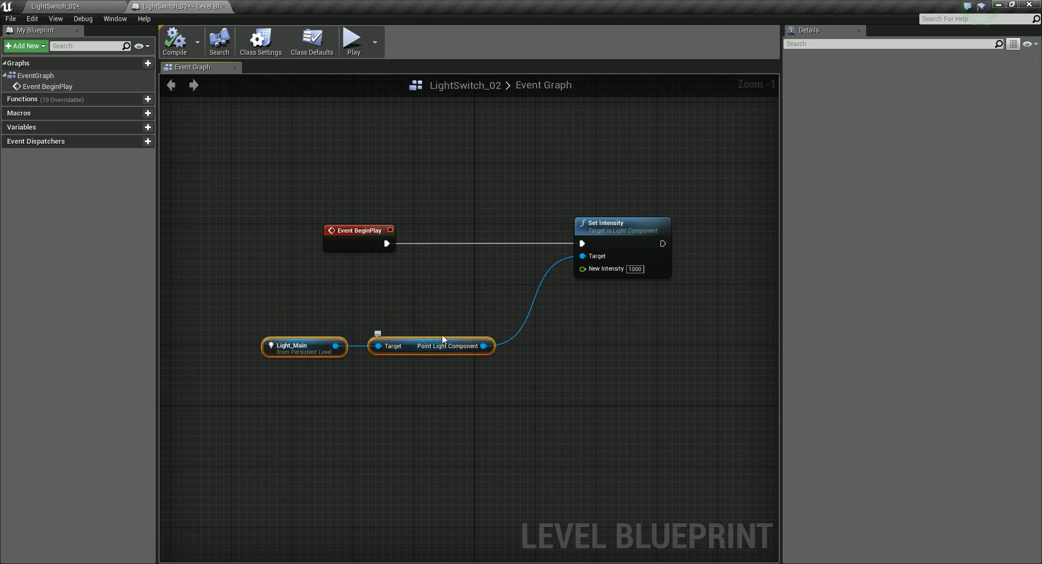
pyautogui.moveTo(432, 345); pyautogui.dragTo(409, 278)
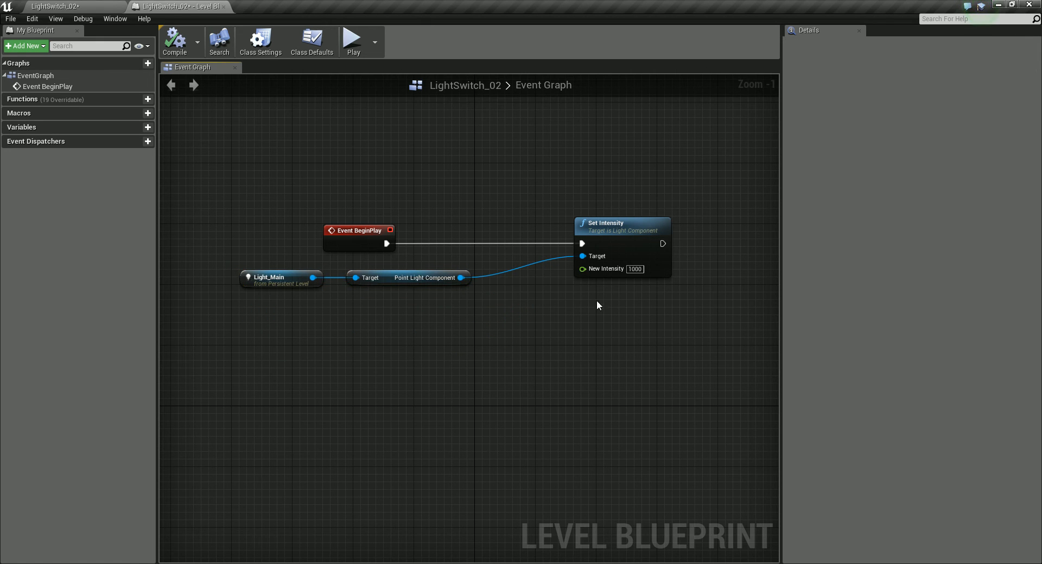
pyautogui.moveTo(602, 269)
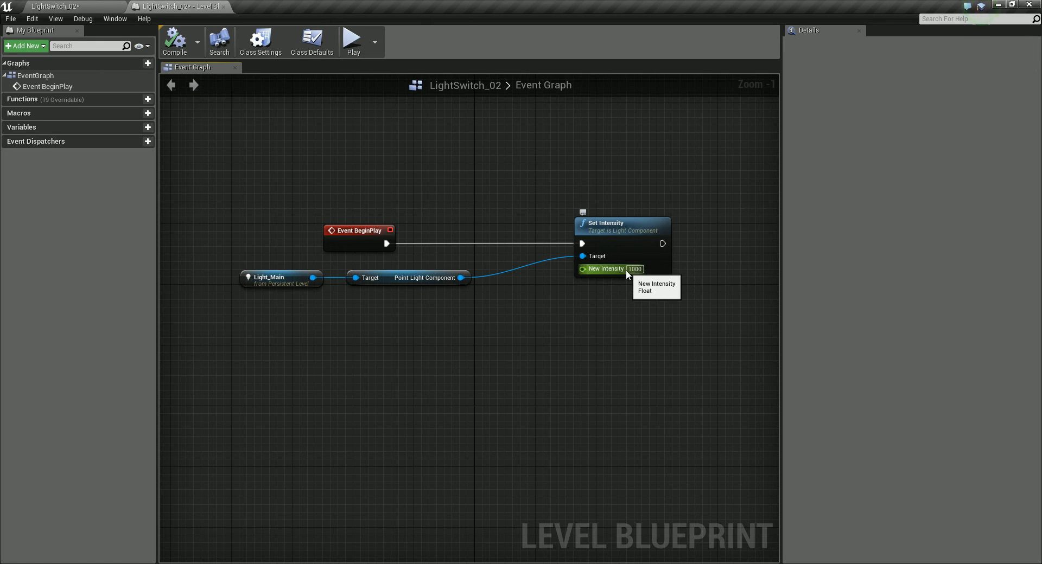
pyautogui.moveTo(590, 290)
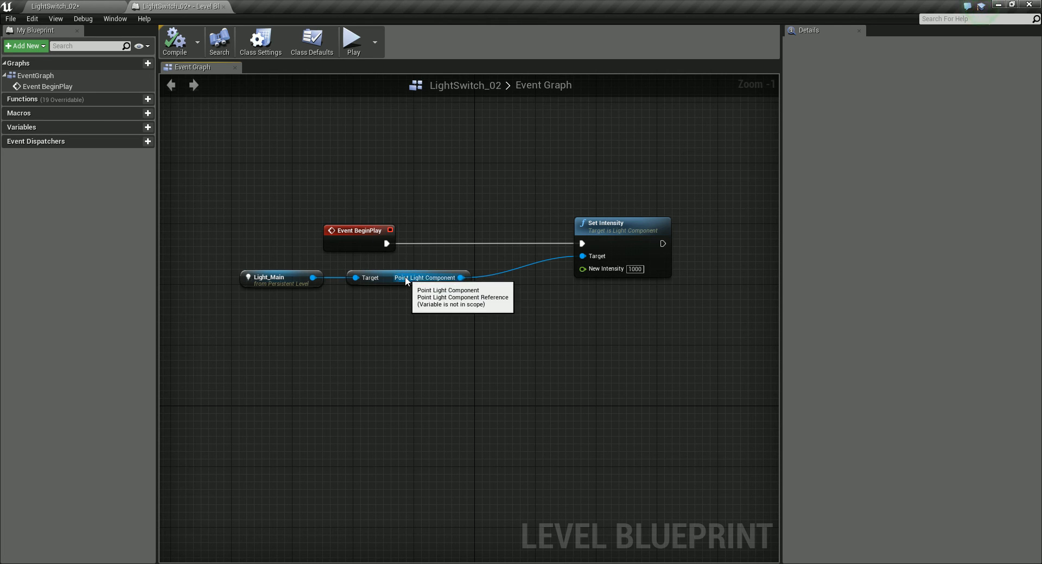
pyautogui.moveTo(476, 297)
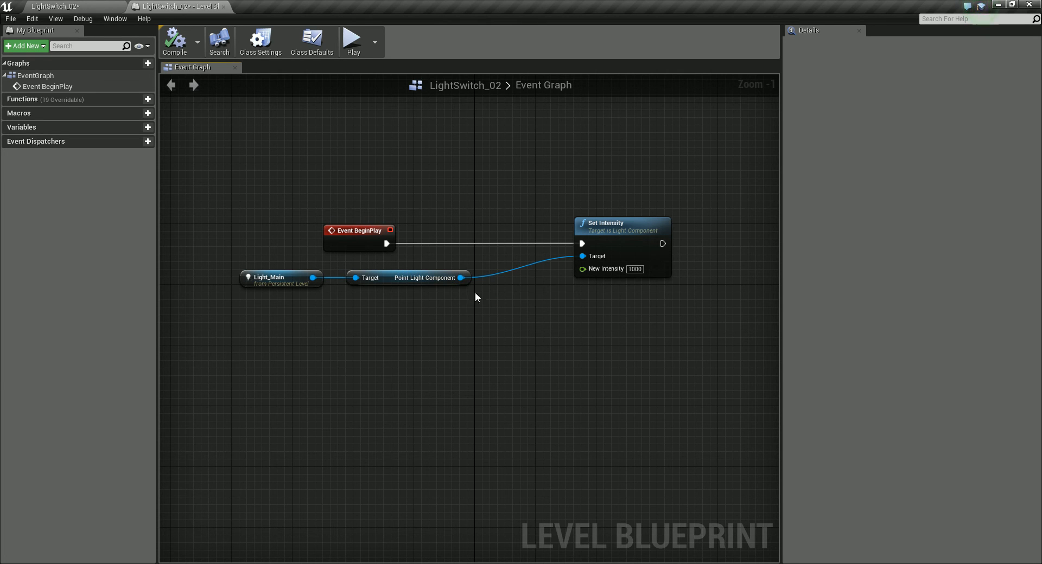
pyautogui.moveTo(583, 268)
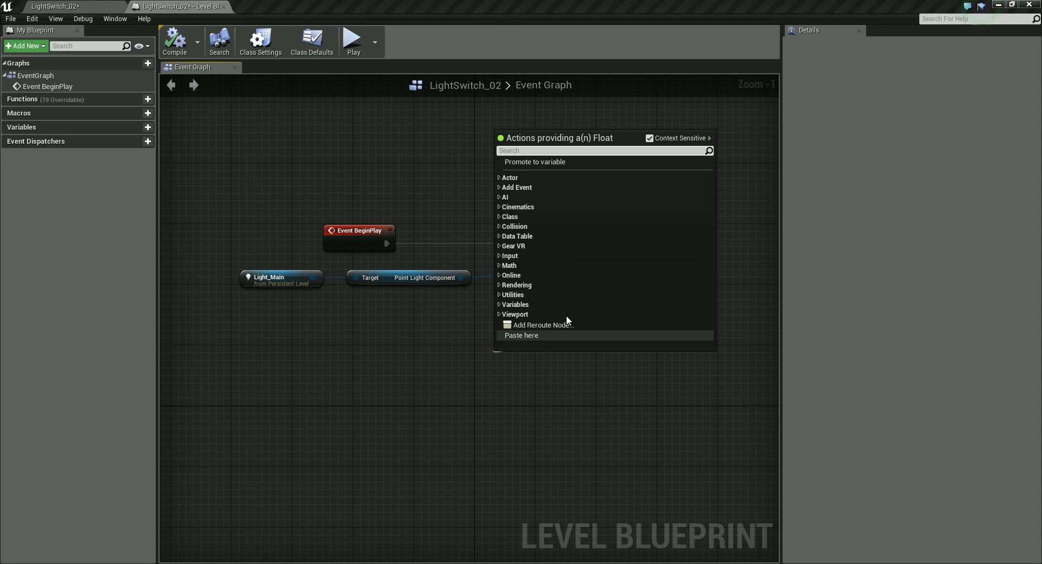
pyautogui.moveTo(581, 287)
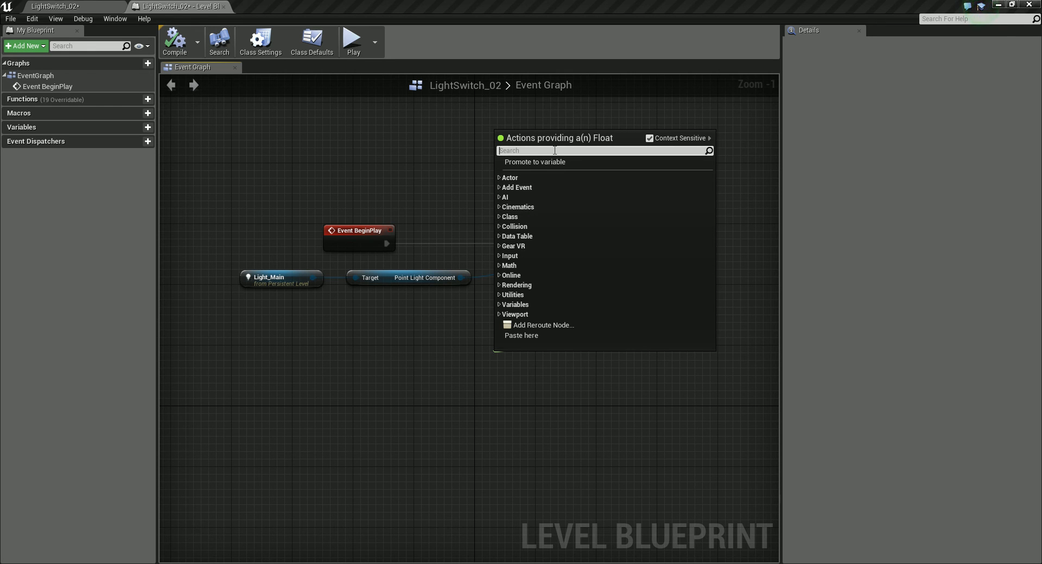
# Step: Add a Random Float in Range node (Min 0.0, Max 0.0) driving New Intensity
pyautogui.write('random')
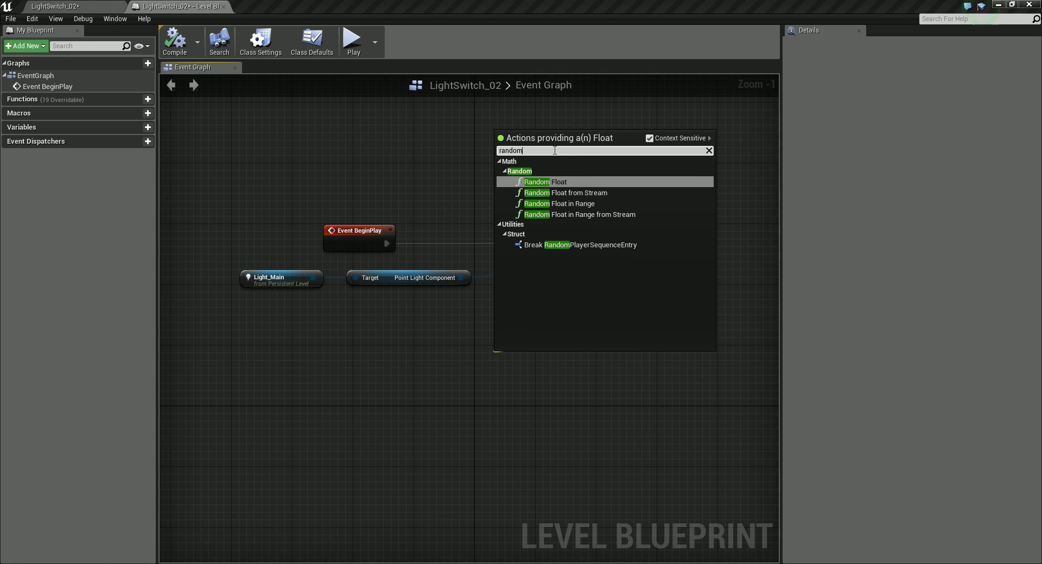
pyautogui.moveTo(583, 257)
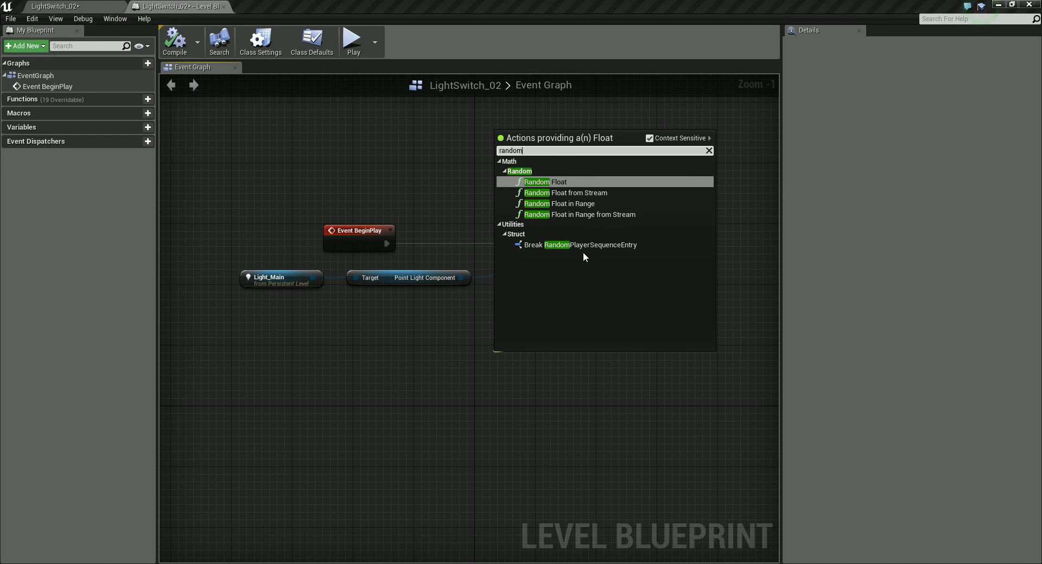
pyautogui.moveTo(560, 203)
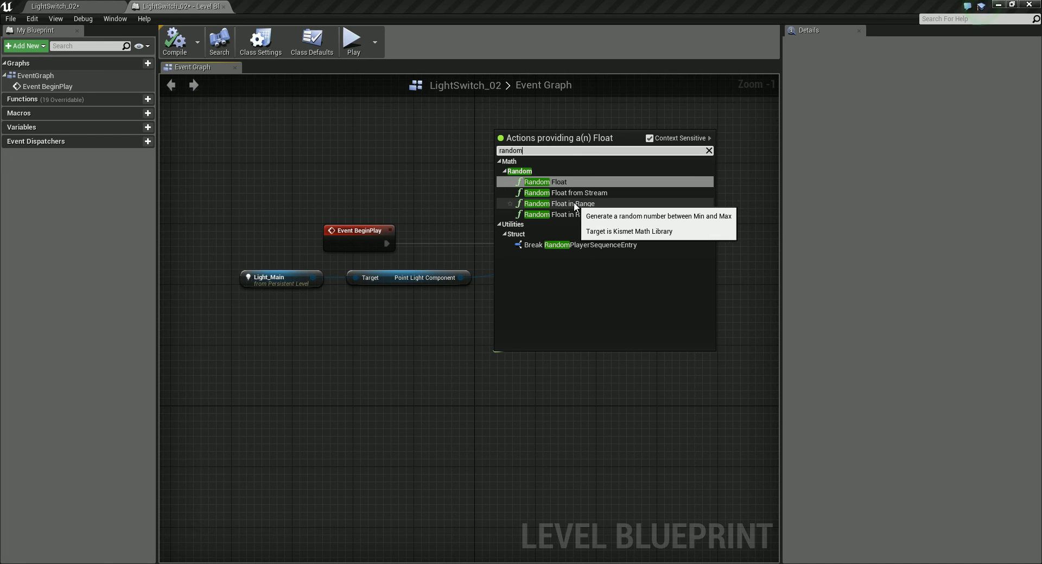
pyautogui.click(559, 203)
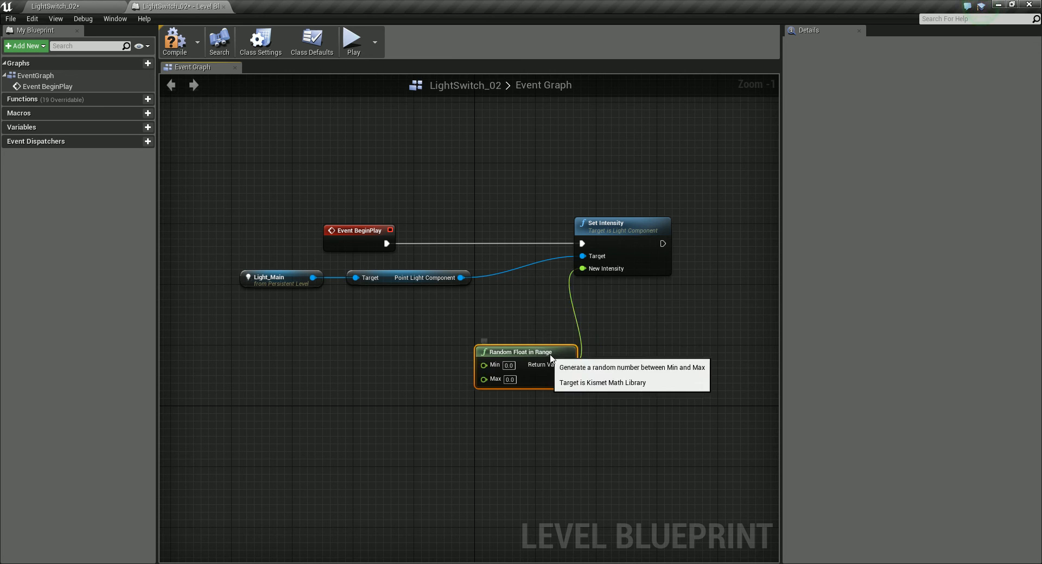
# Step: Position the Random Float in Range node and set its Max to 1200
pyautogui.moveTo(526, 351); pyautogui.dragTo(466, 321)
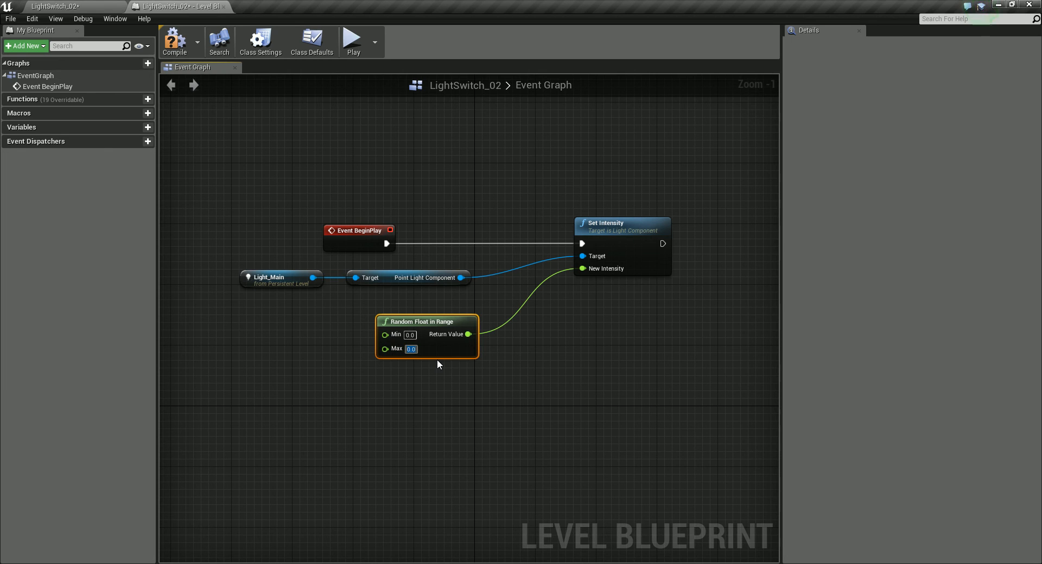
pyautogui.write('1200')
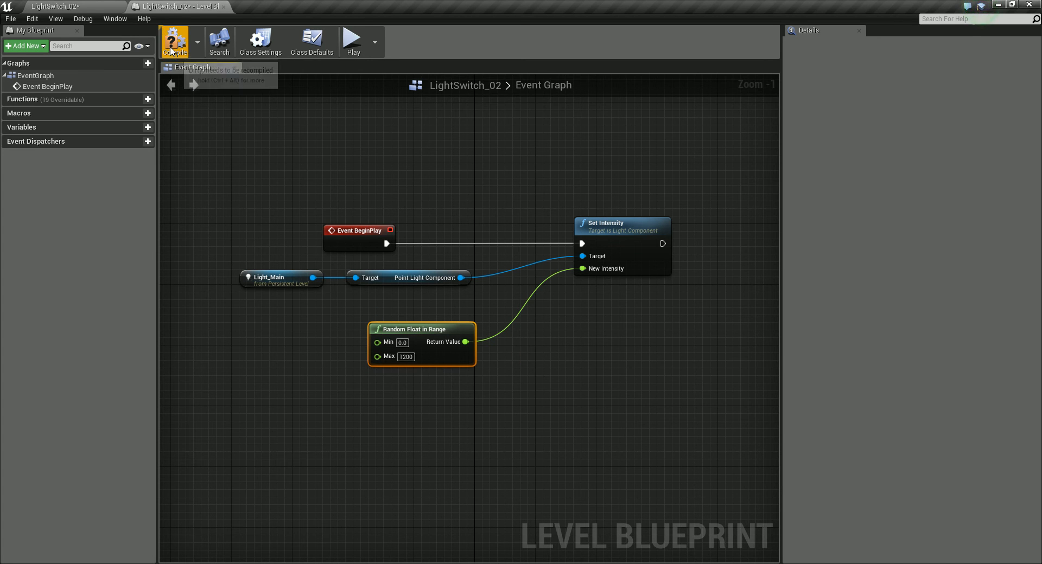
# Step: Compile the blueprint and play the level three times to compare the random brightness
pyautogui.click(177, 7)
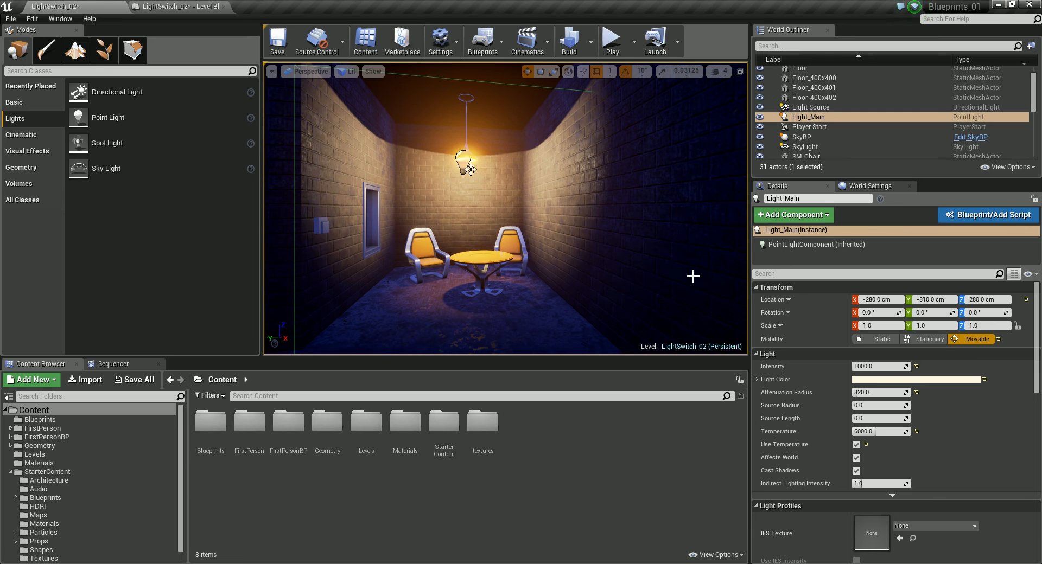
pyautogui.click(610, 40)
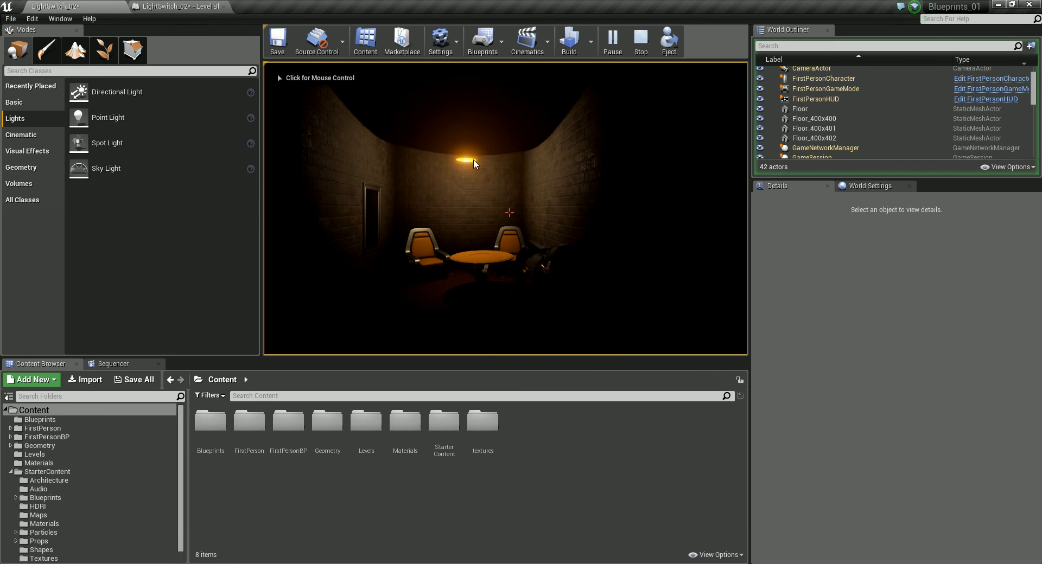
pyautogui.click(639, 40)
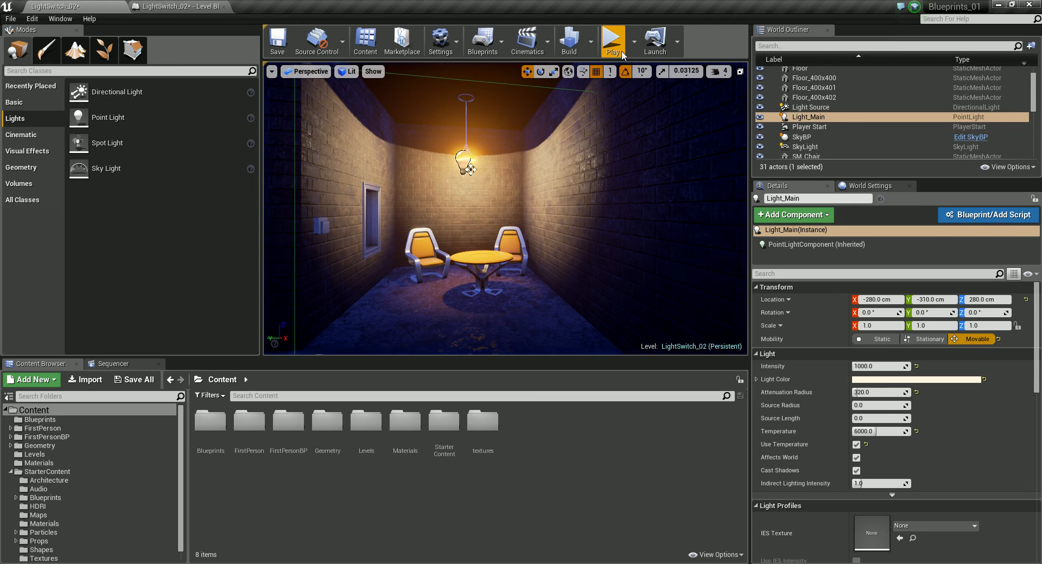
pyautogui.click(612, 40)
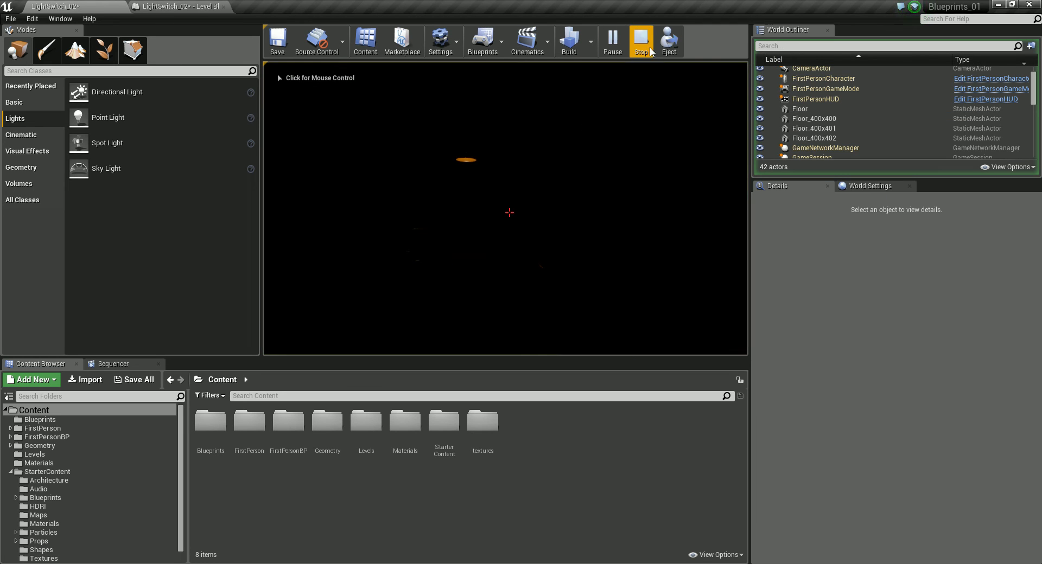
pyautogui.click(612, 37)
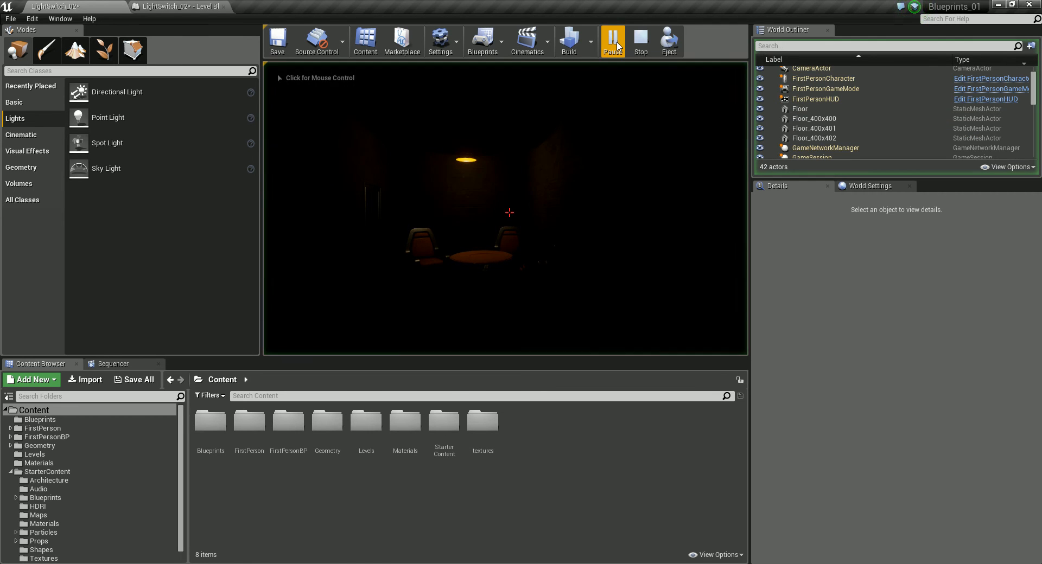
pyautogui.click(639, 40)
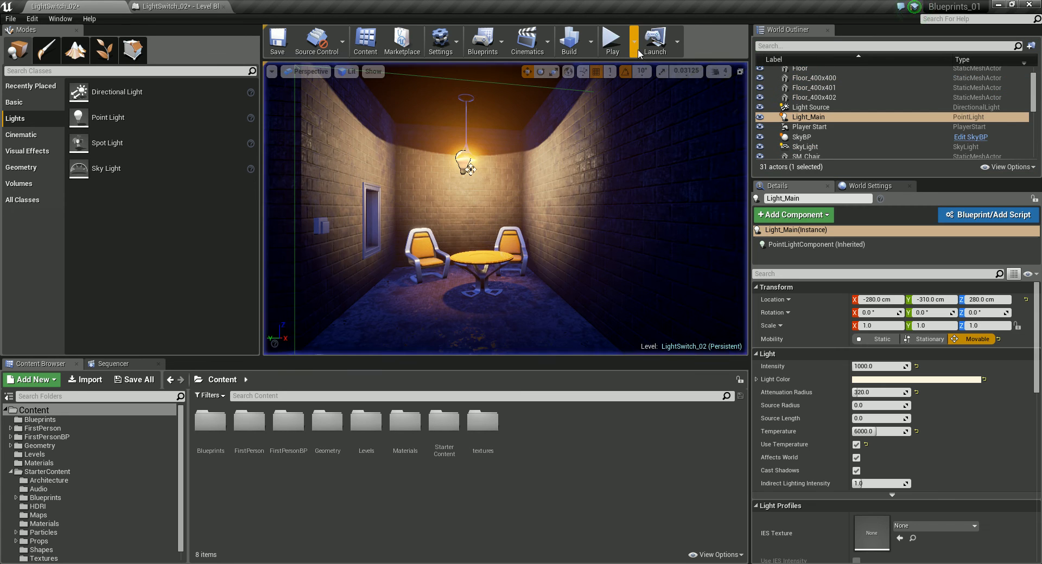
pyautogui.click(610, 41)
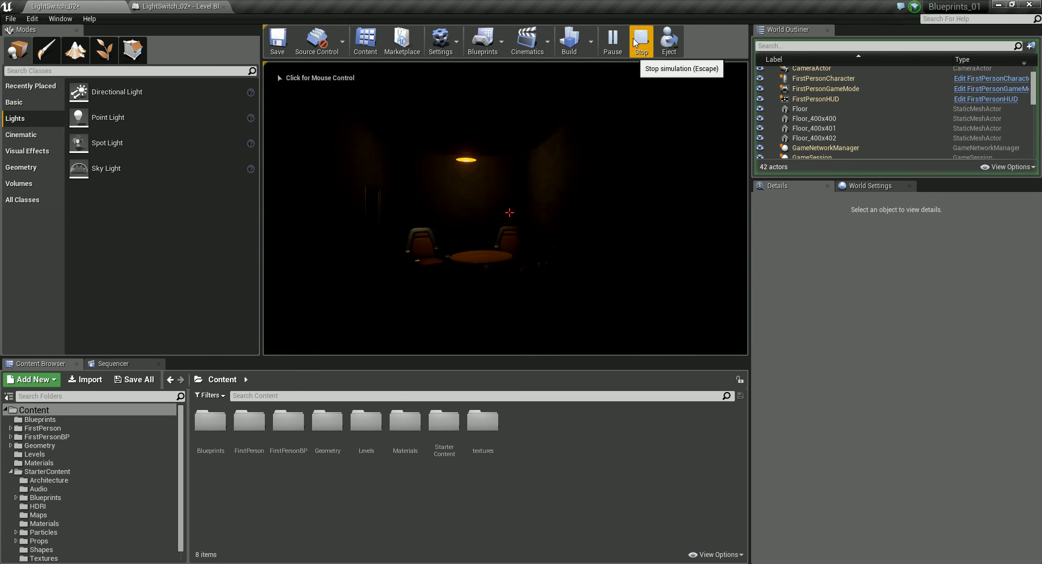
pyautogui.click(640, 41)
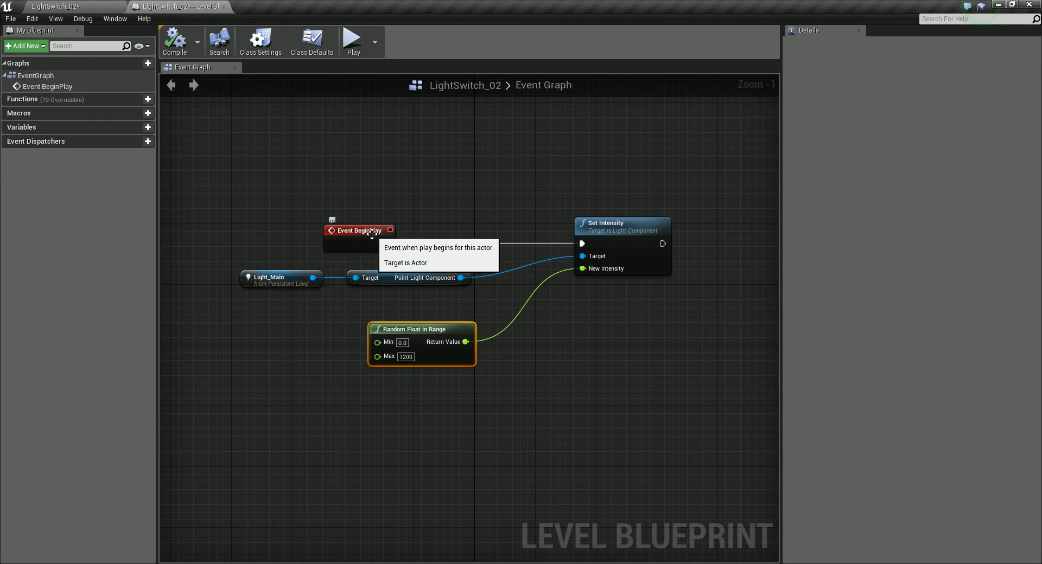
pyautogui.moveTo(359, 235)
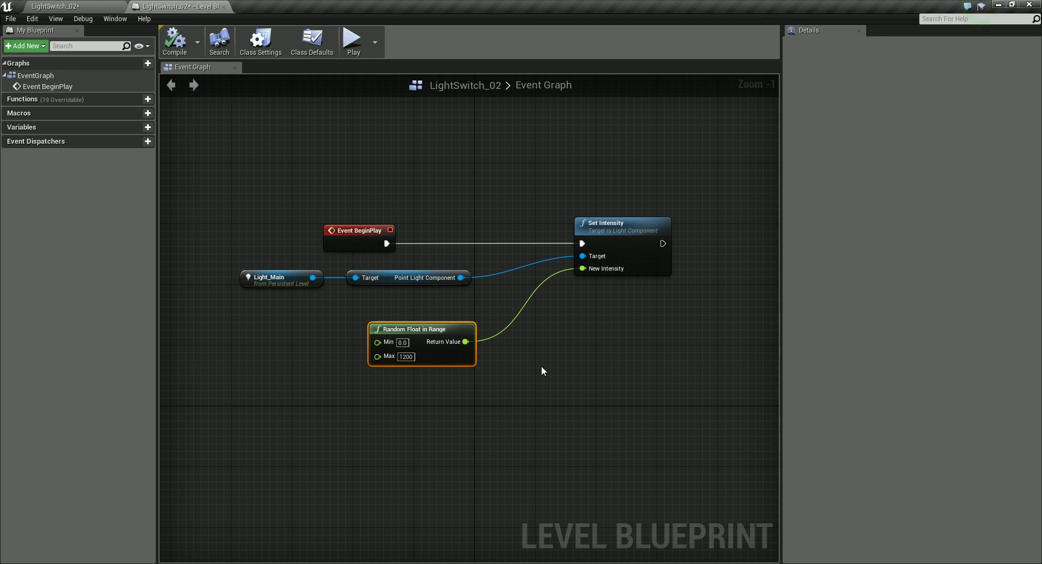
pyautogui.moveTo(420, 349)
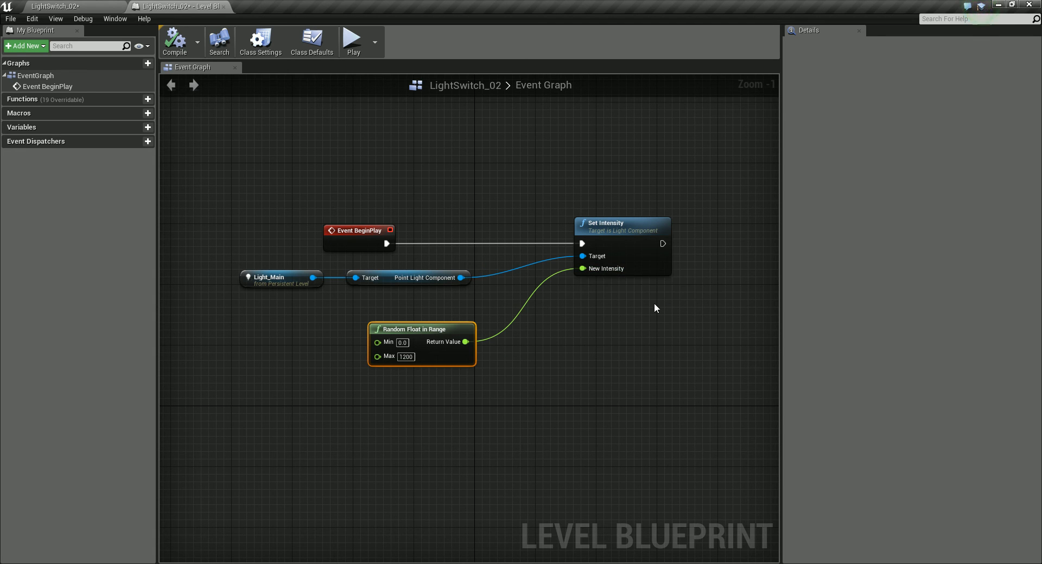
pyautogui.moveTo(560, 333)
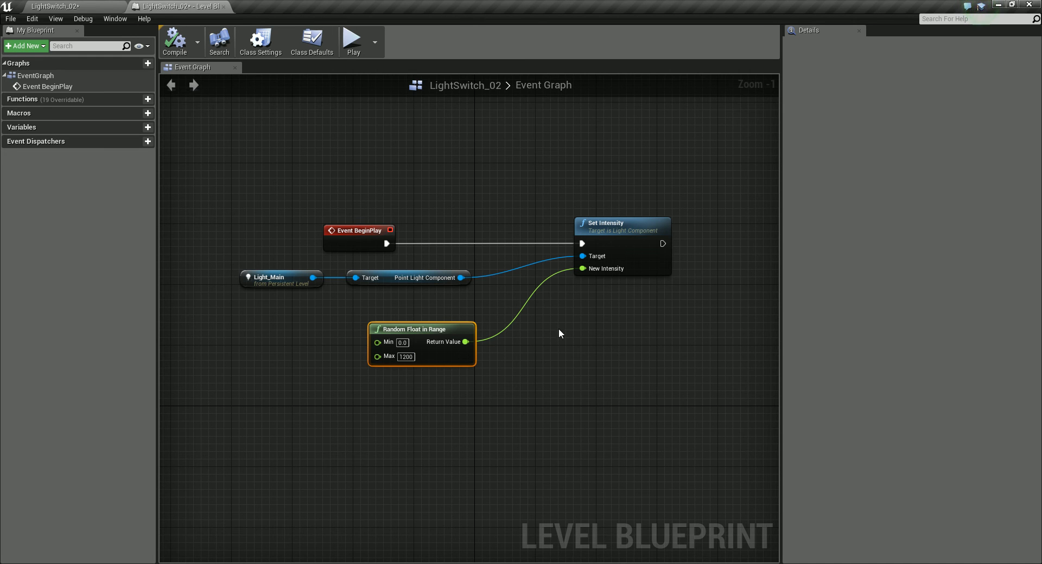
pyautogui.moveTo(666, 129)
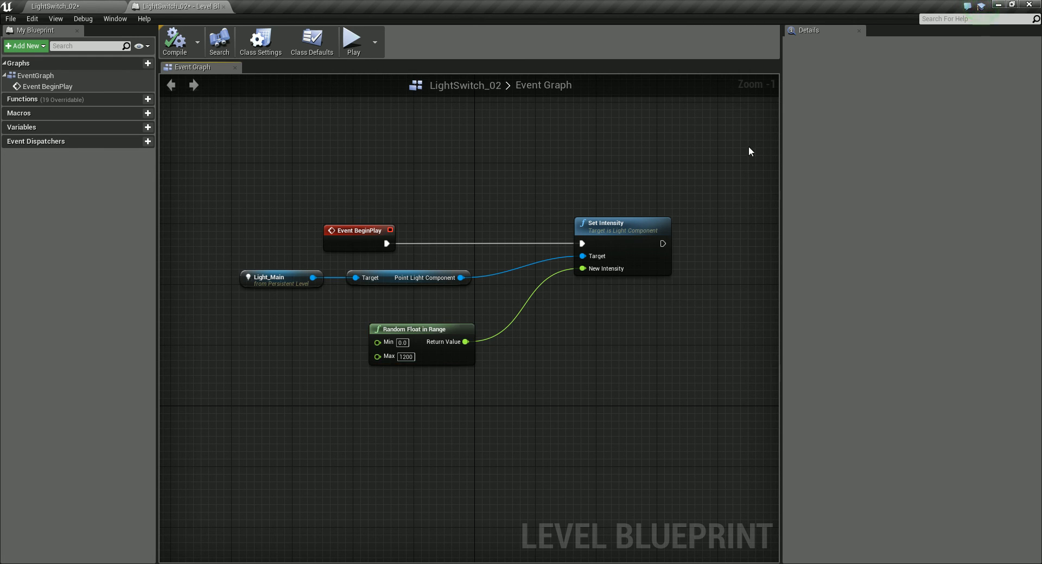
pyautogui.moveTo(642, 335)
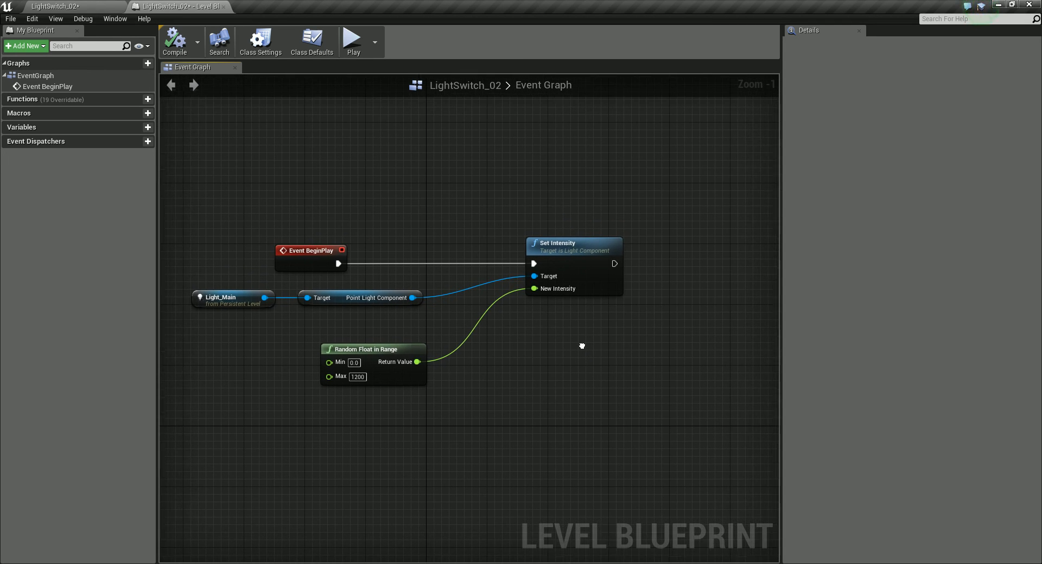
pyautogui.rightClick(582, 345)
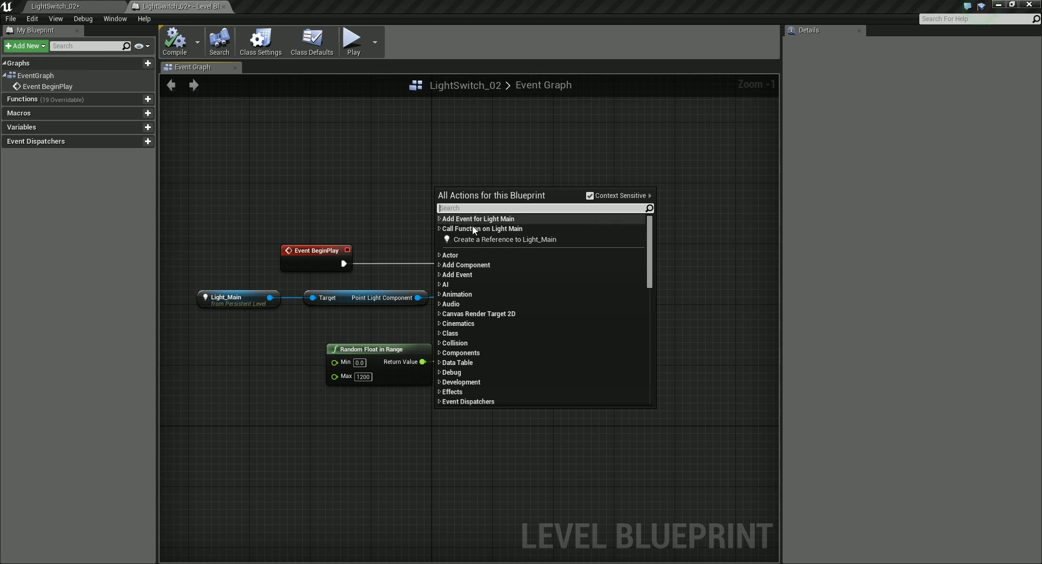
pyautogui.moveTo(456, 274)
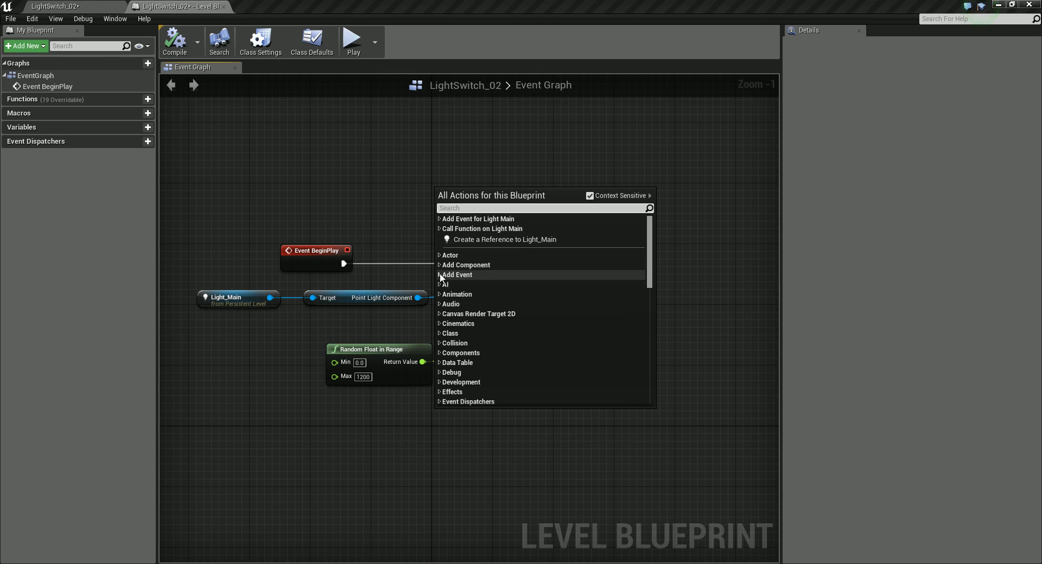
pyautogui.click(456, 275)
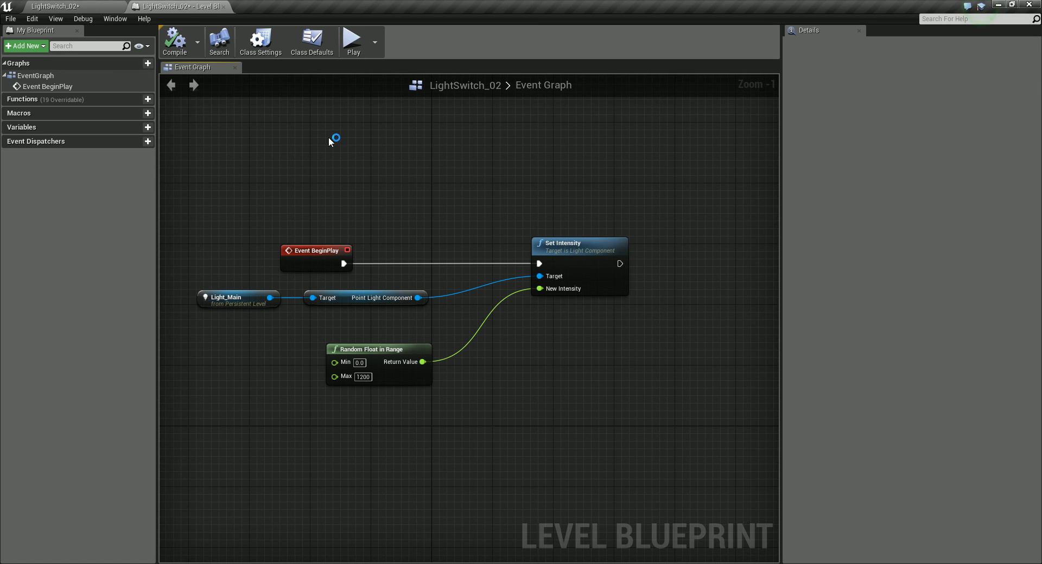
pyautogui.moveTo(306, 159)
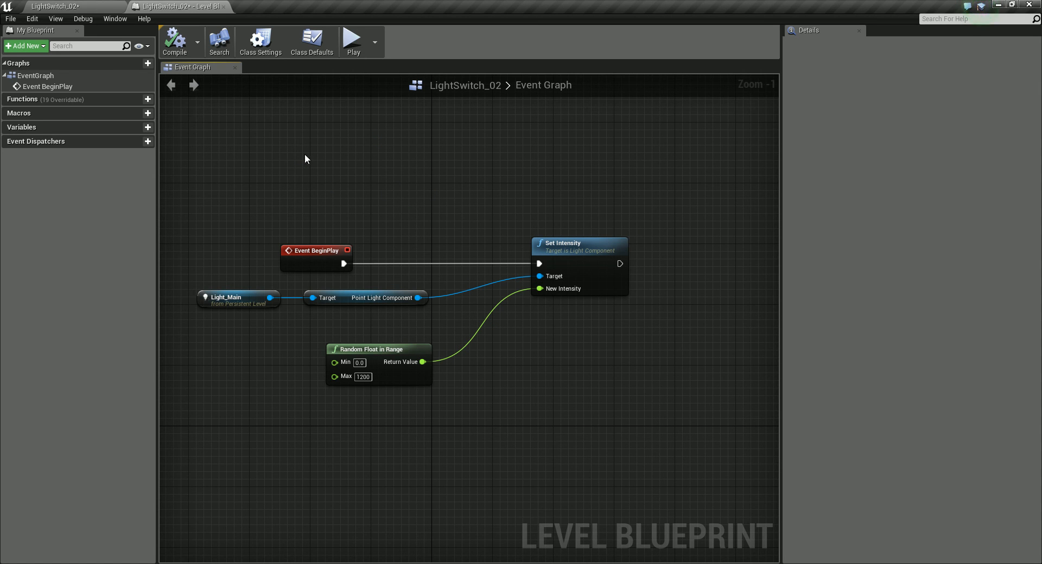
pyautogui.moveTo(266, 162)
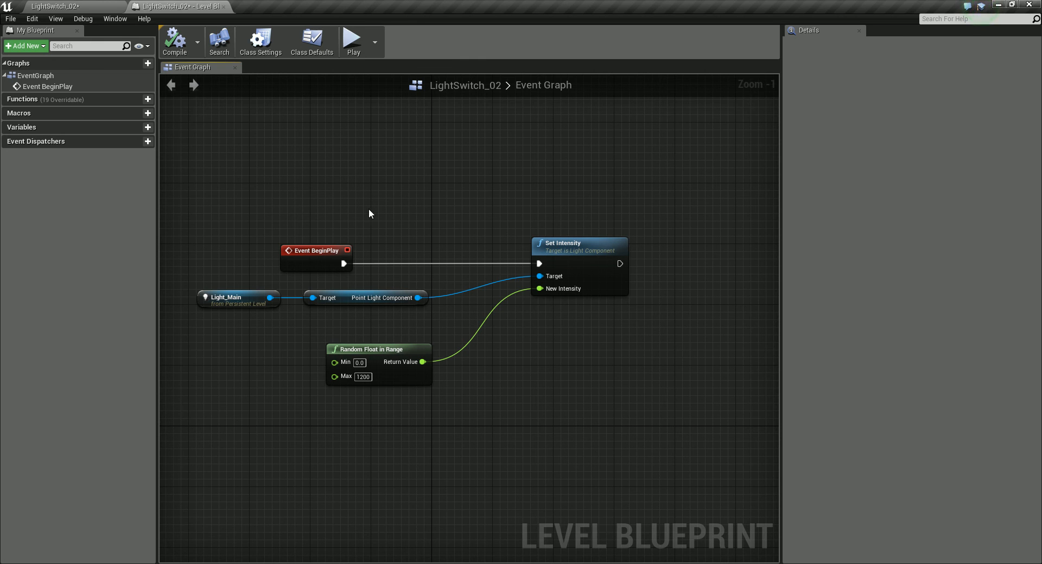
pyautogui.moveTo(338, 205)
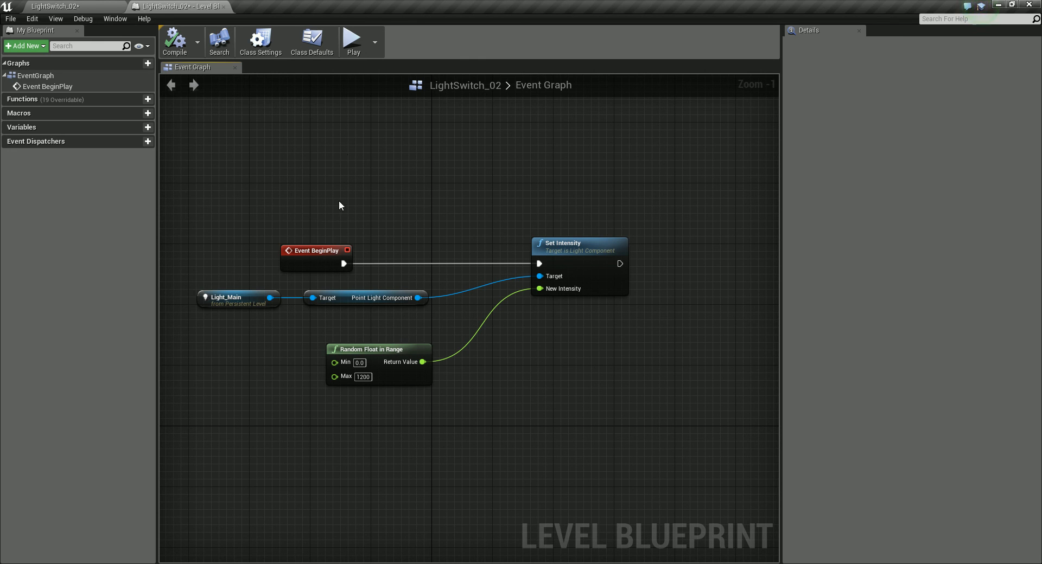
pyautogui.moveTo(560, 203)
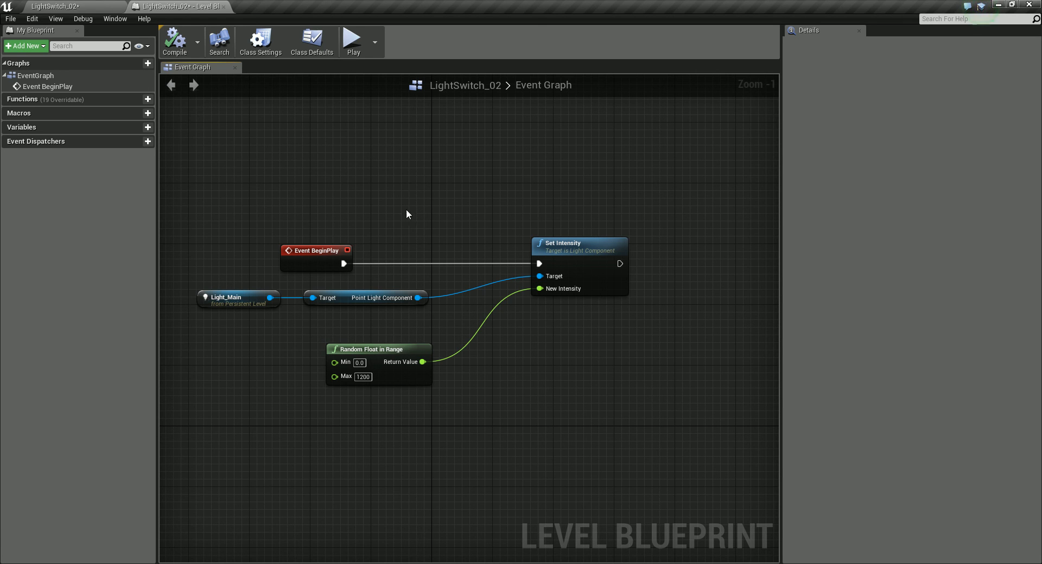
pyautogui.moveTo(317, 188)
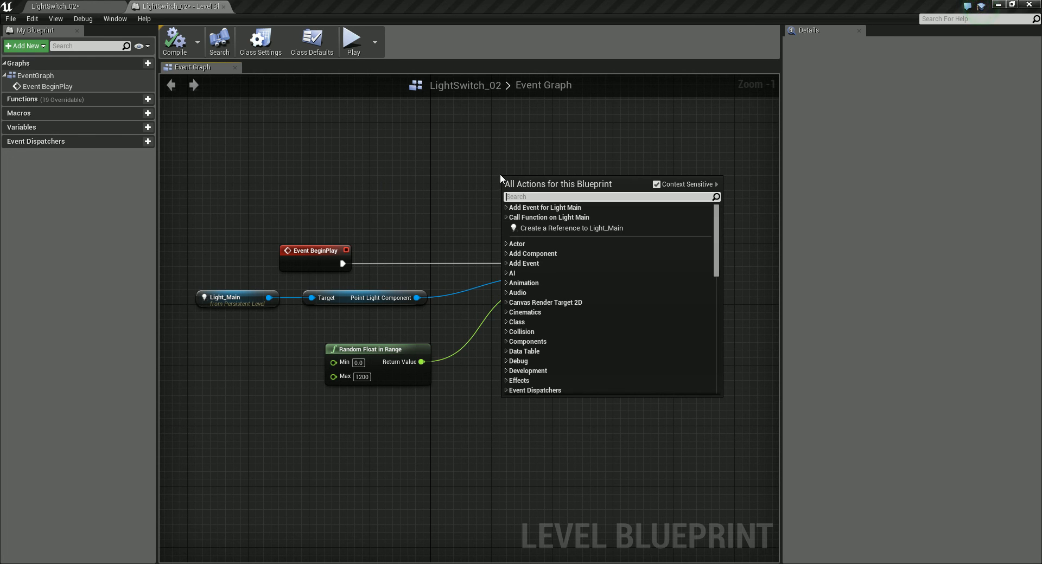
# Step: Search 'de' to add a Delay node with 0.2 duration above Set Intensity
pyautogui.write('de')
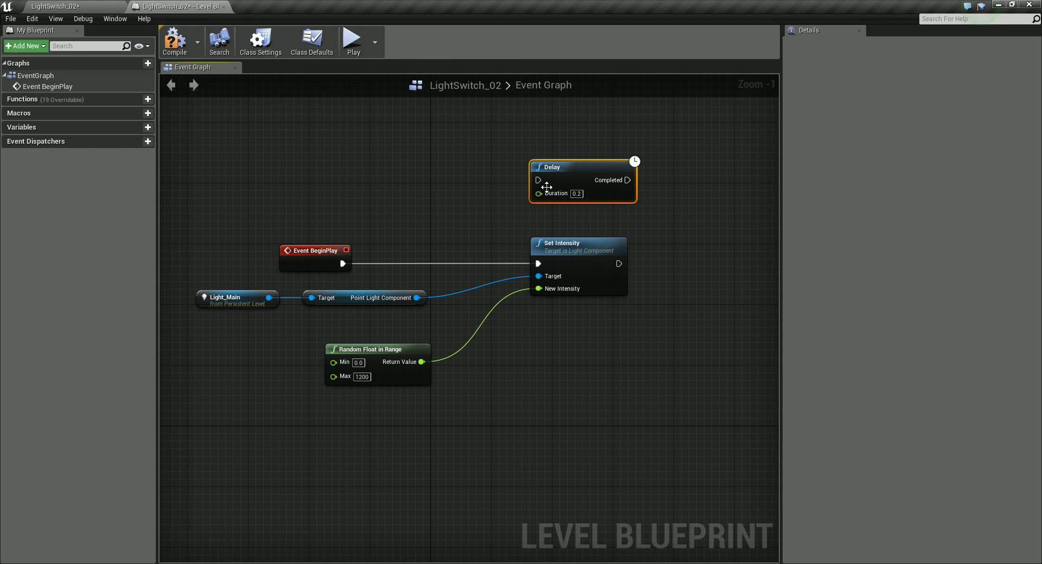
pyautogui.moveTo(587, 259)
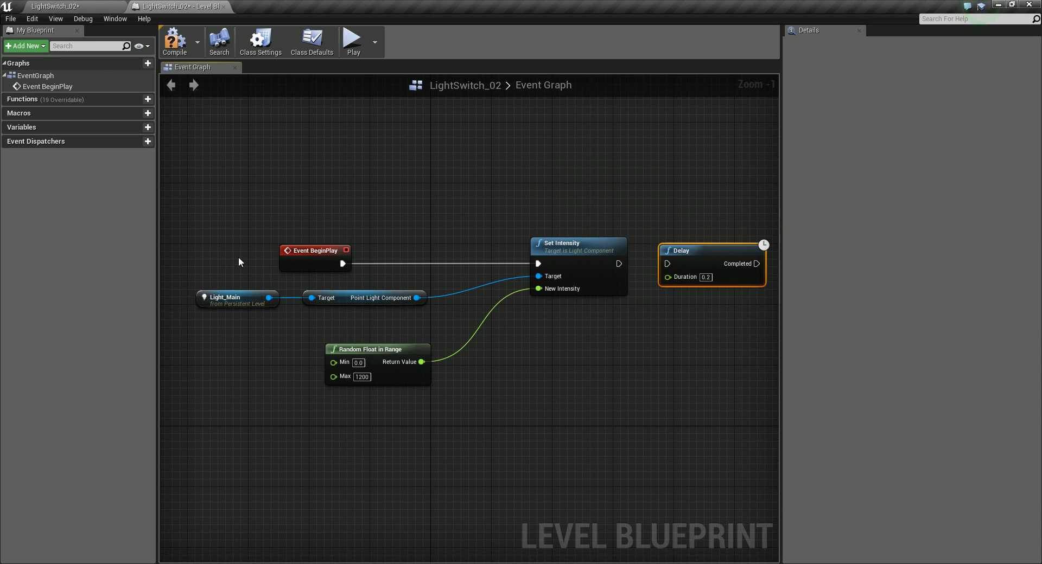
pyautogui.moveTo(365, 262)
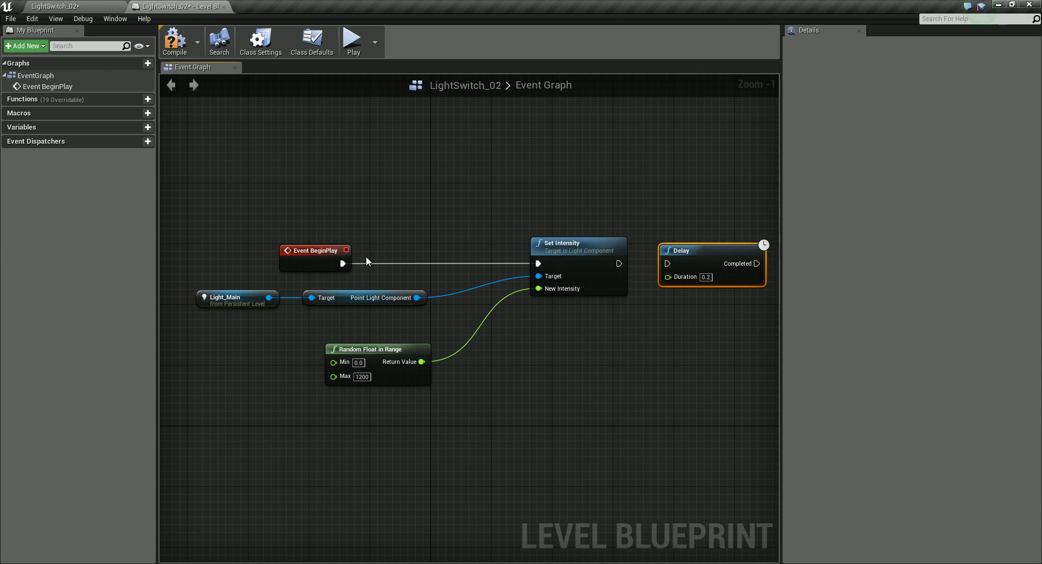
pyautogui.moveTo(705, 251)
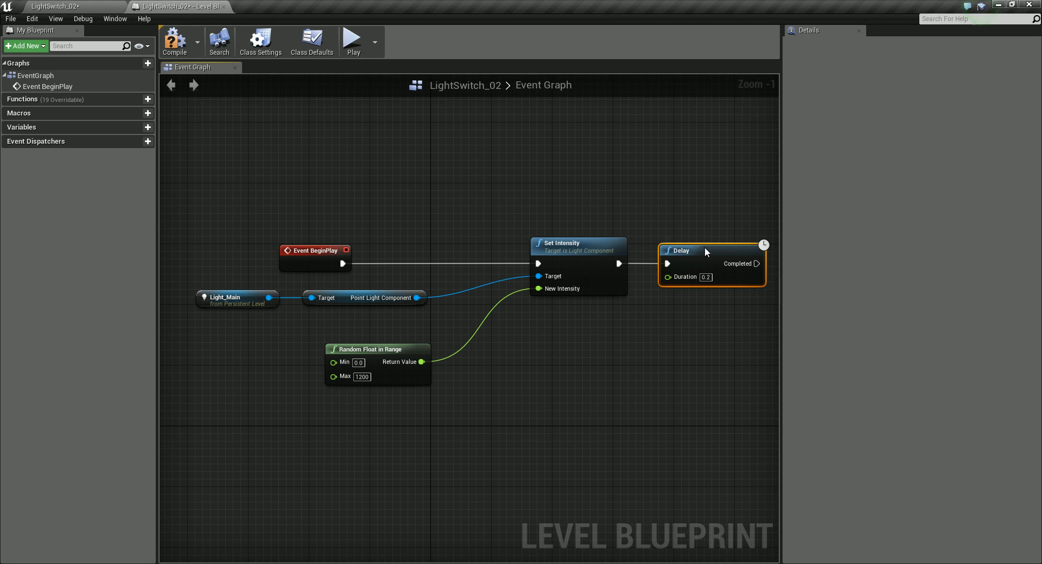
pyautogui.moveTo(756, 263)
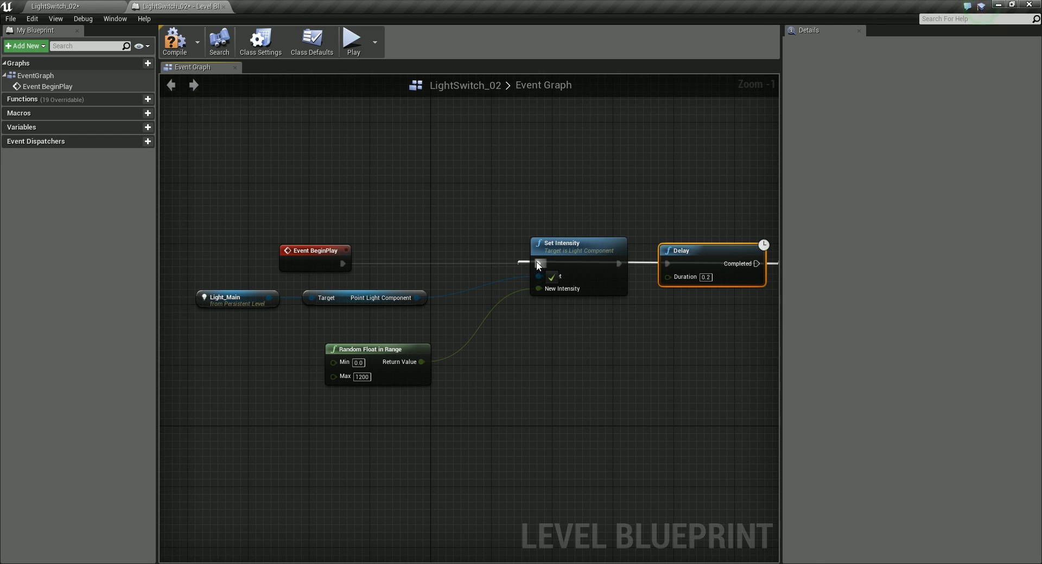
pyautogui.moveTo(701, 252)
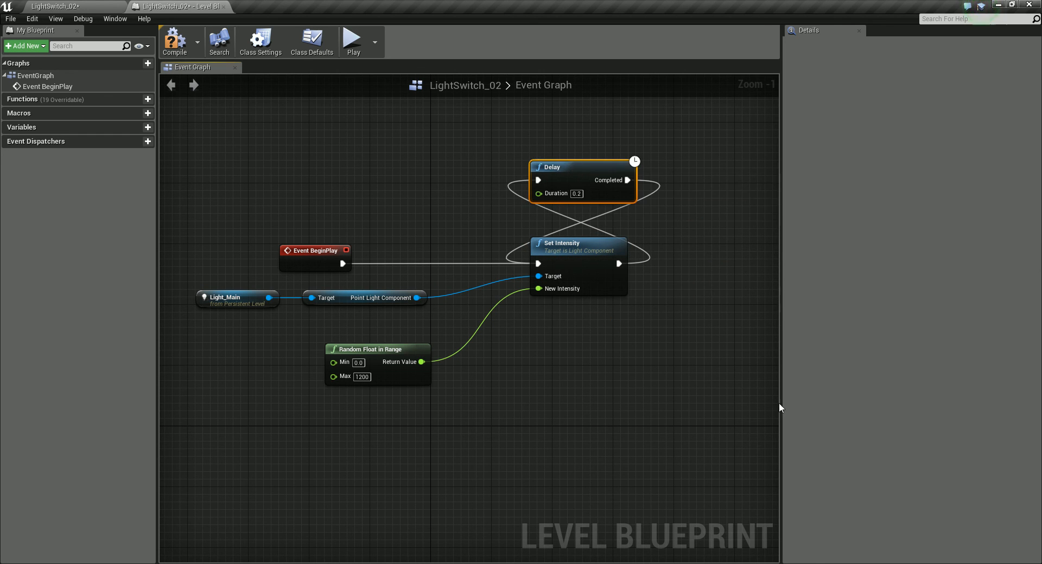
pyautogui.moveTo(574, 155)
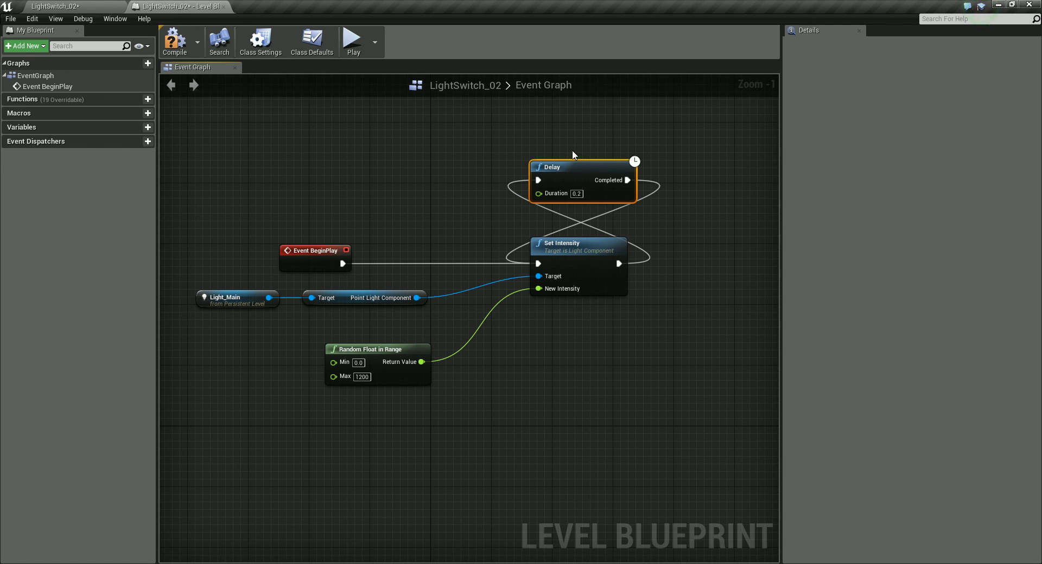
pyautogui.moveTo(593, 174)
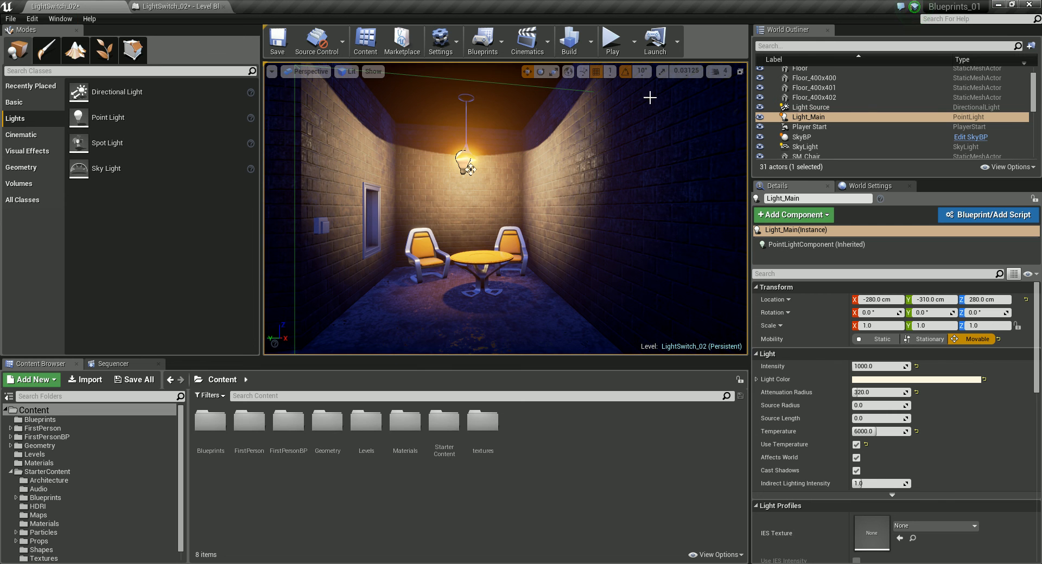
# Step: Play the level to preview the flickering light, then stop the session
pyautogui.click(610, 39)
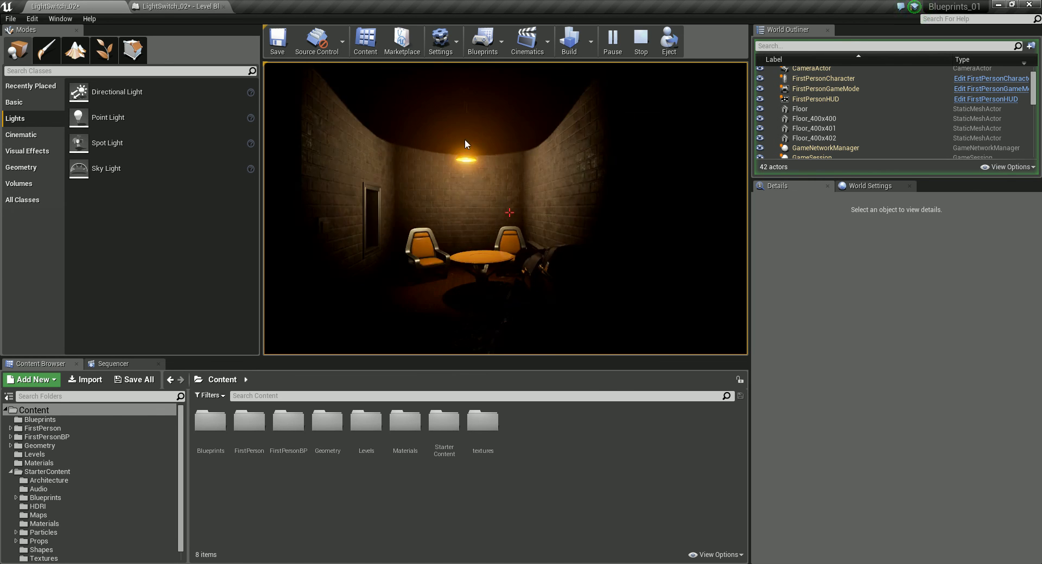
pyautogui.click(611, 40)
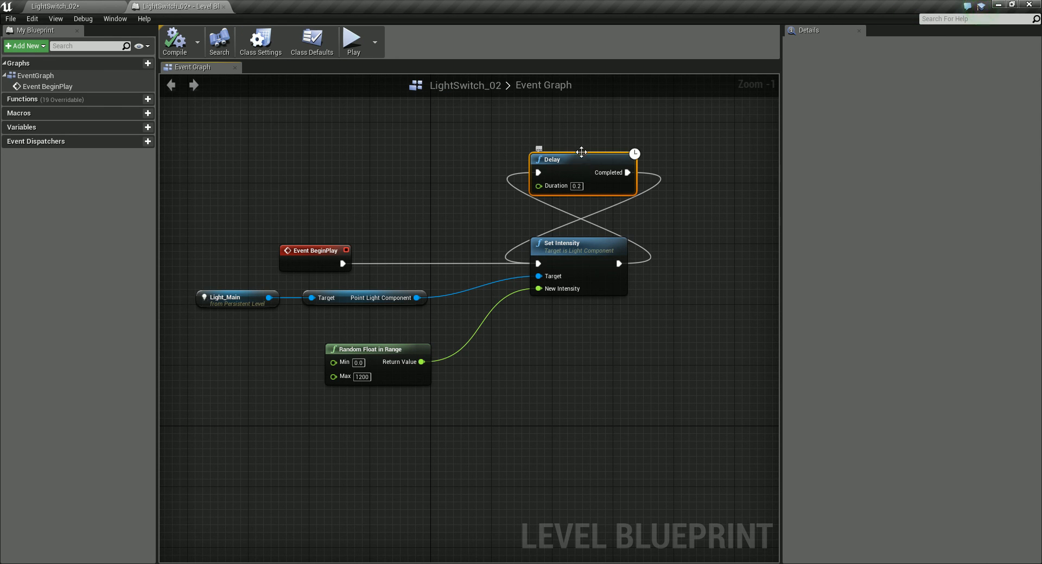
pyautogui.moveTo(382, 350)
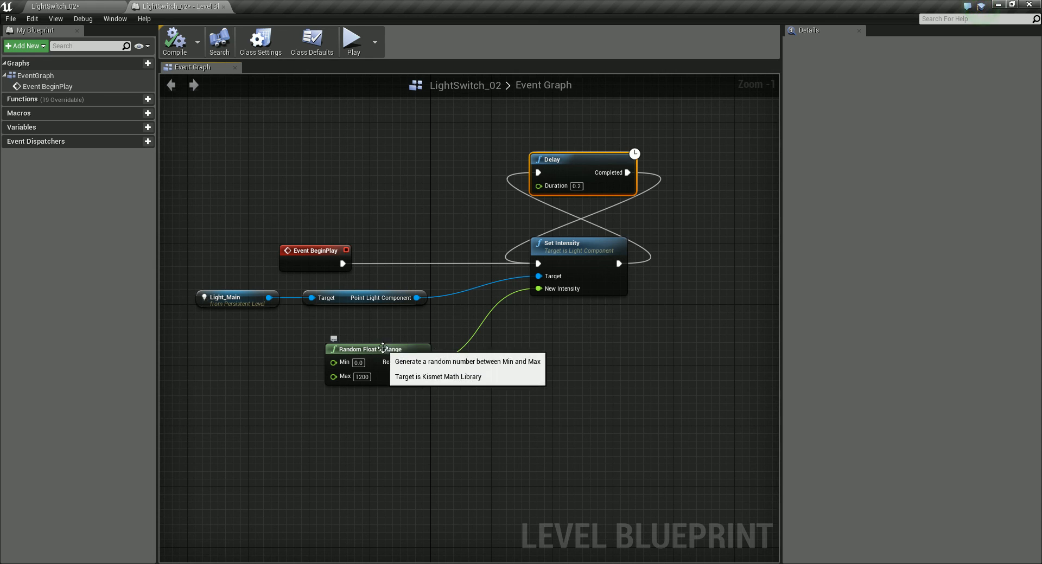
pyautogui.moveTo(540, 185)
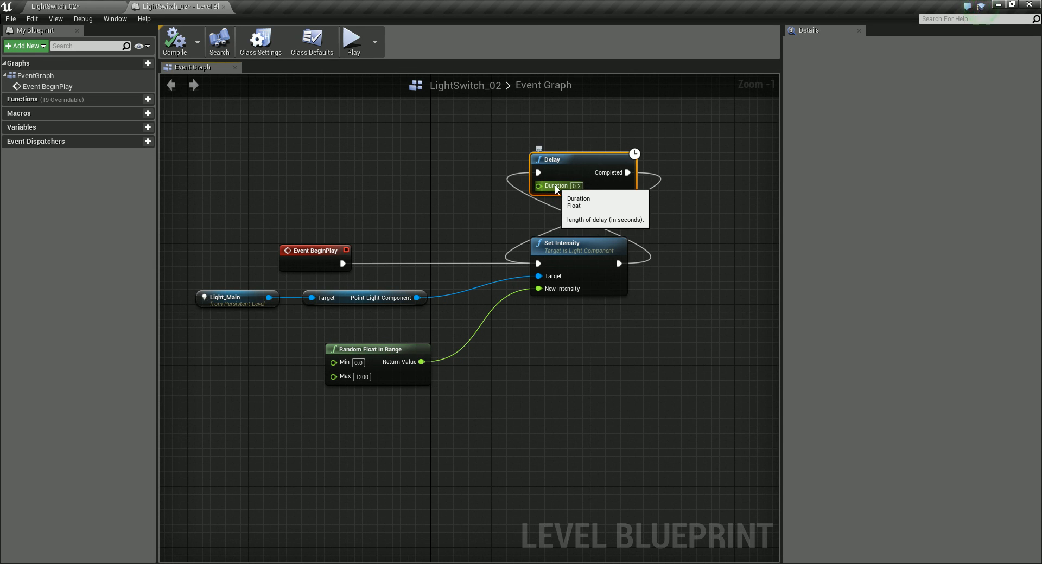
pyautogui.moveTo(575, 404)
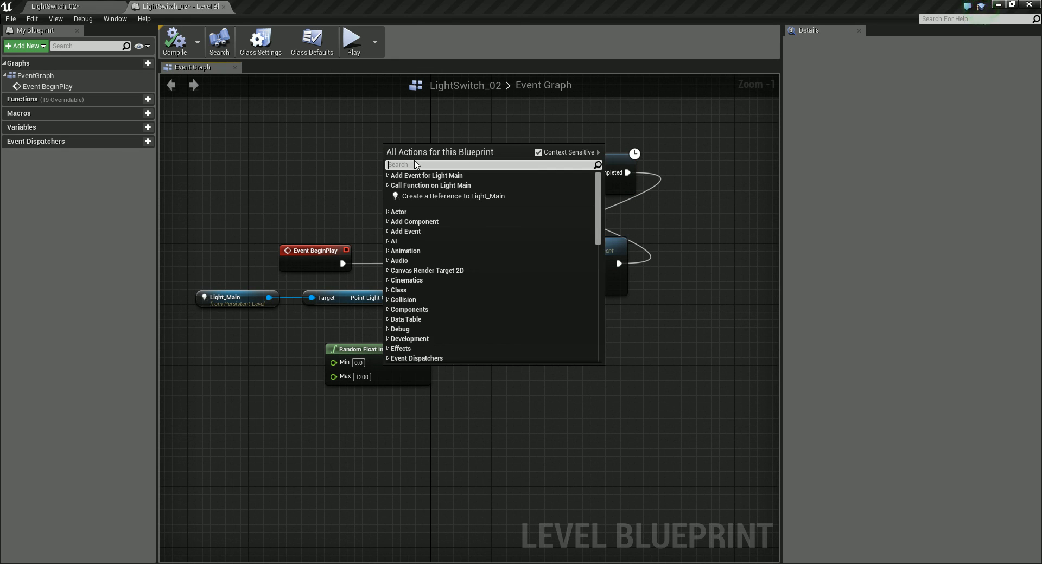
# Step: Search 'random' for a Random Float in Range node to feed New Intensity
pyautogui.write('random')
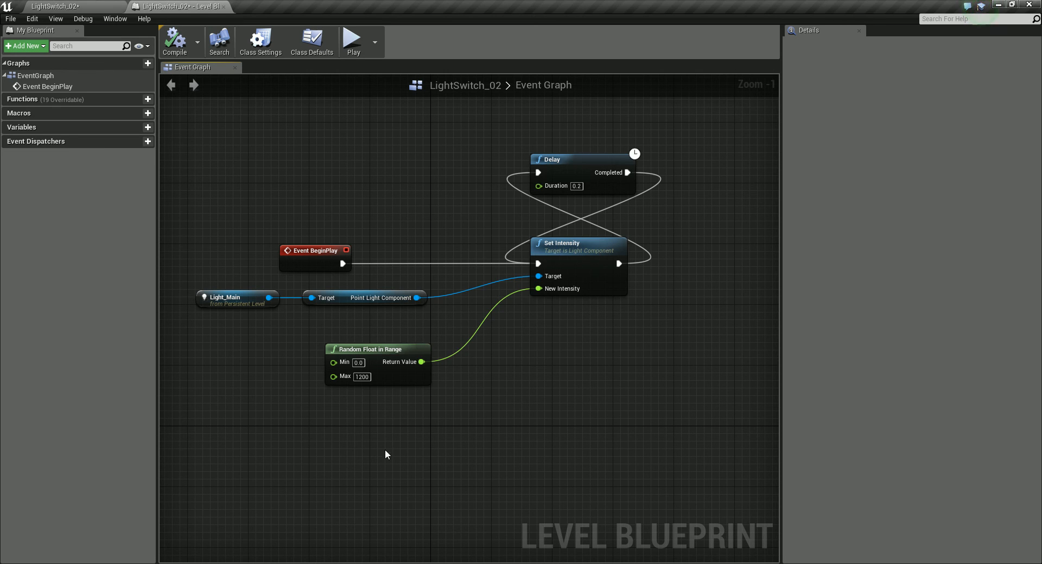
pyautogui.click(376, 349)
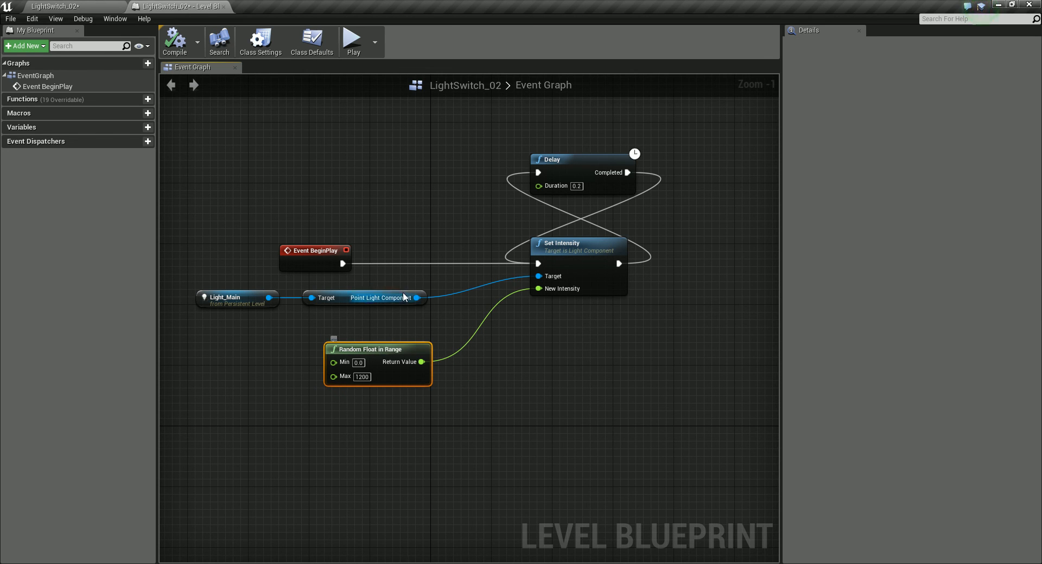
pyautogui.moveTo(380, 350)
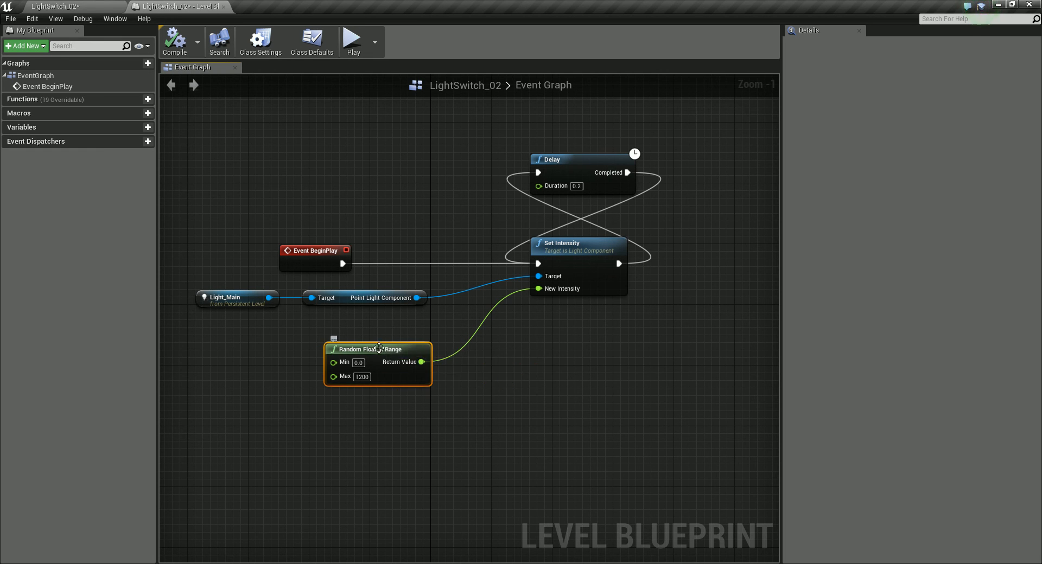
pyautogui.moveTo(398, 353)
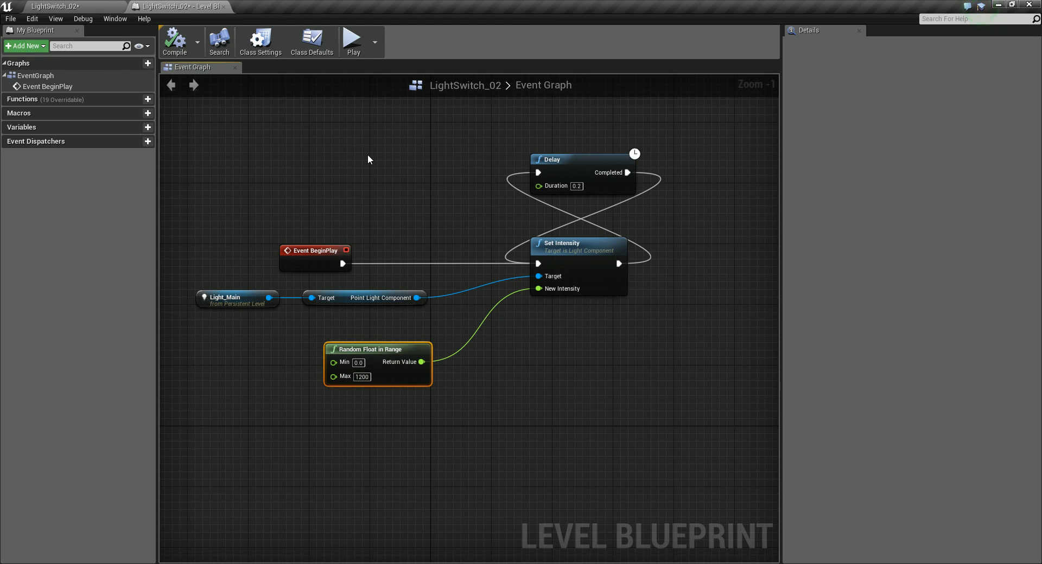
pyautogui.moveTo(432, 190)
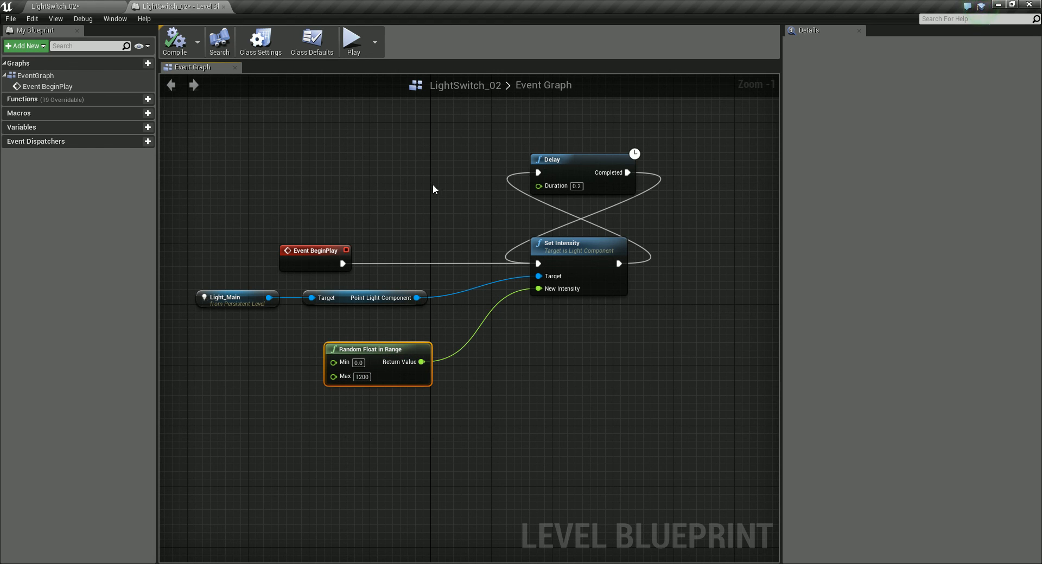
pyautogui.moveTo(355, 163)
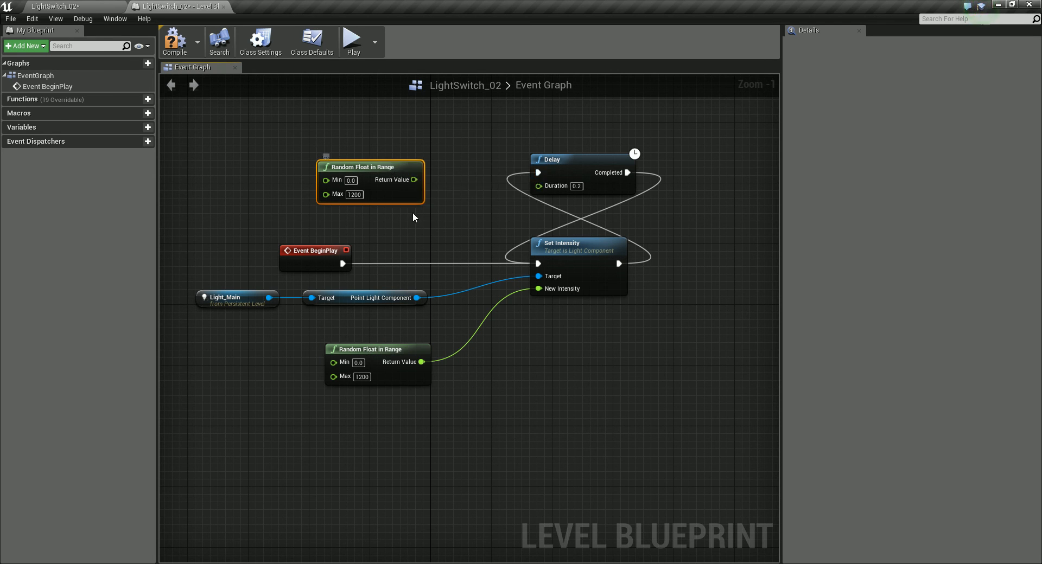
pyautogui.moveTo(369, 168)
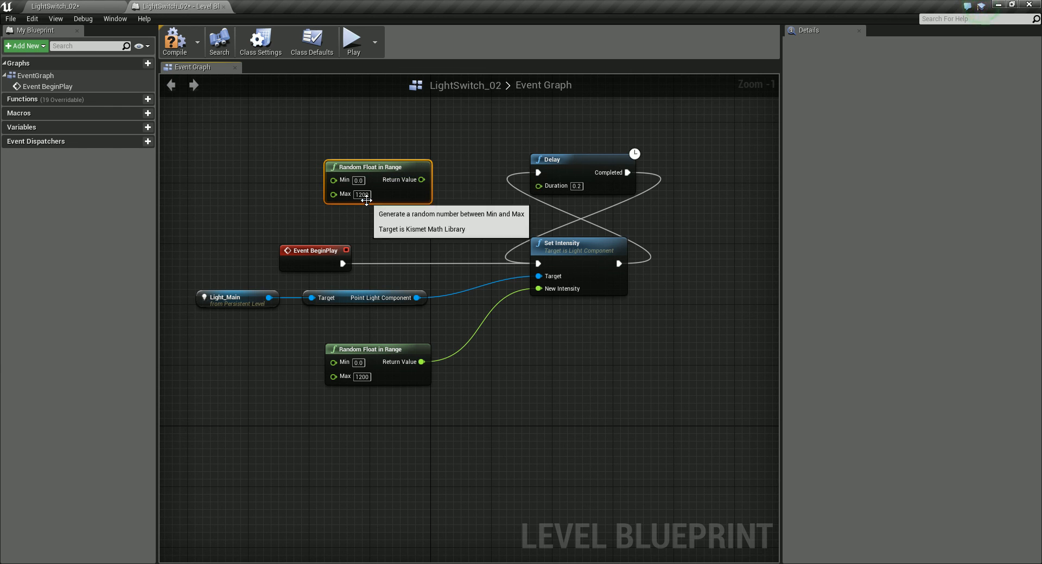
# Step: Set the copied Random Float in Range node's Max to 0.3 for the Delay duration
pyautogui.click(361, 194)
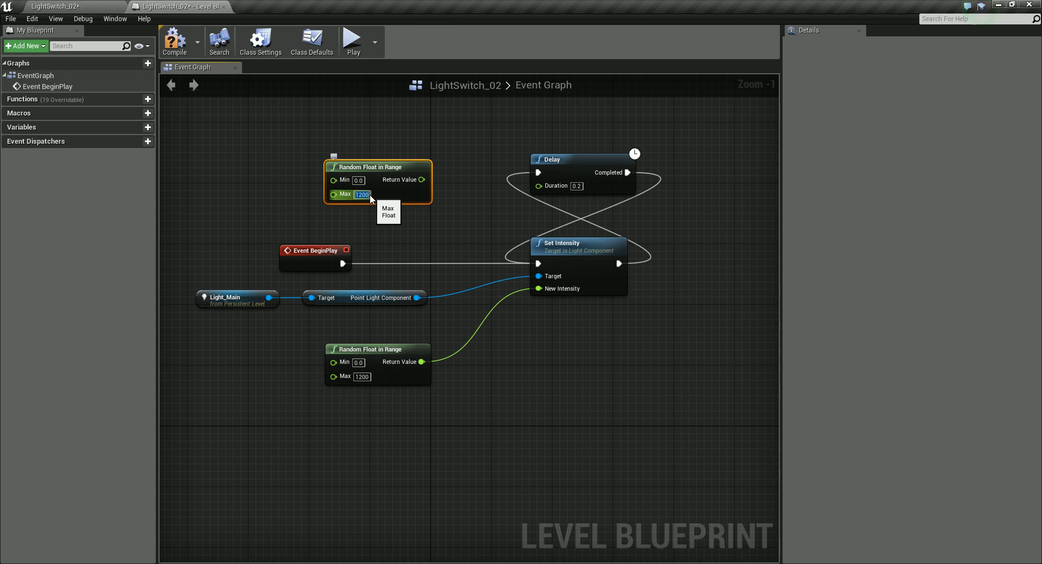
pyautogui.write('0.3')
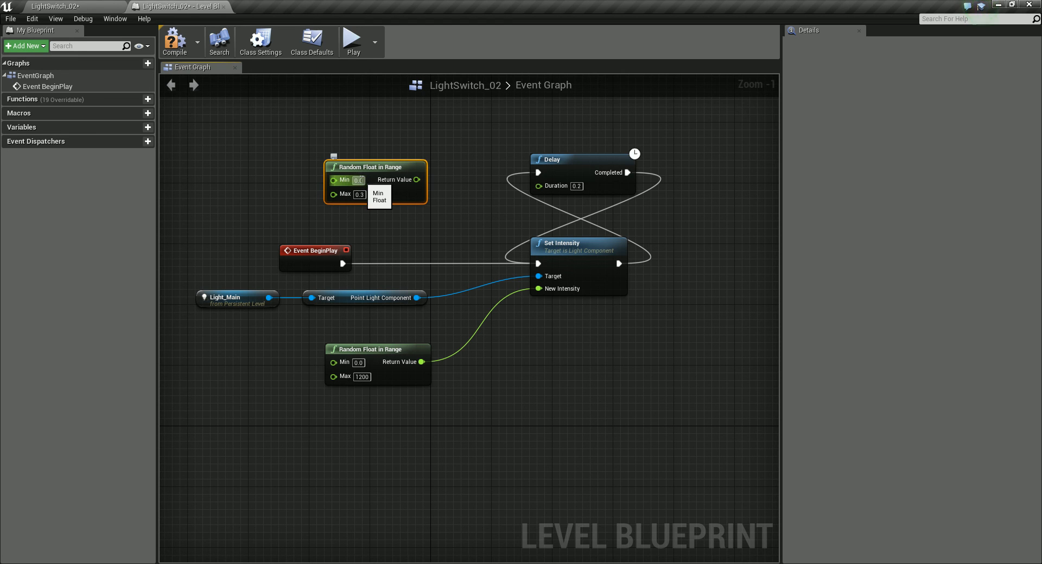
pyautogui.moveTo(333, 194)
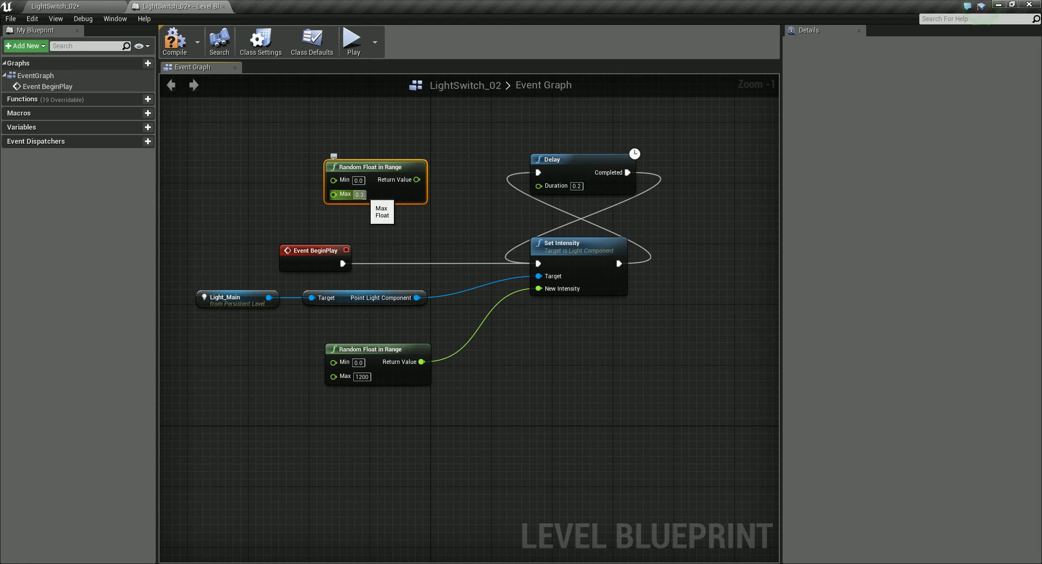
pyautogui.moveTo(404, 167)
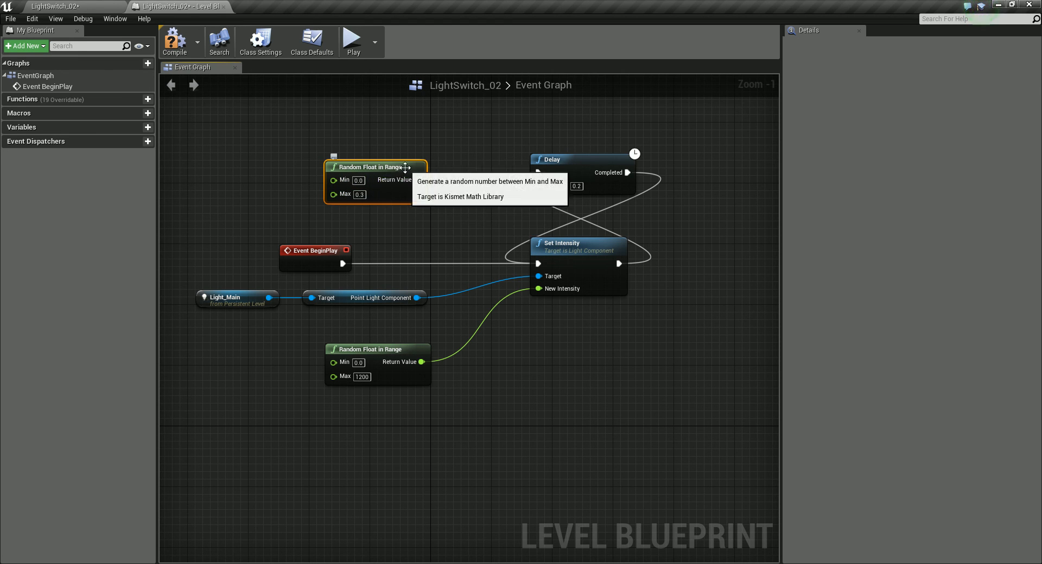
pyautogui.moveTo(495, 212)
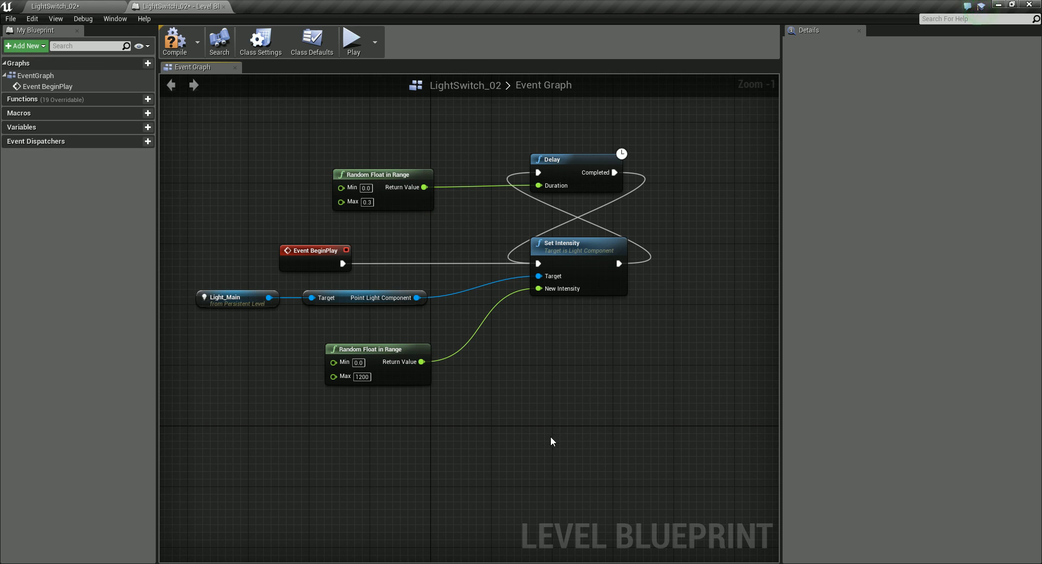
pyautogui.moveTo(481, 201)
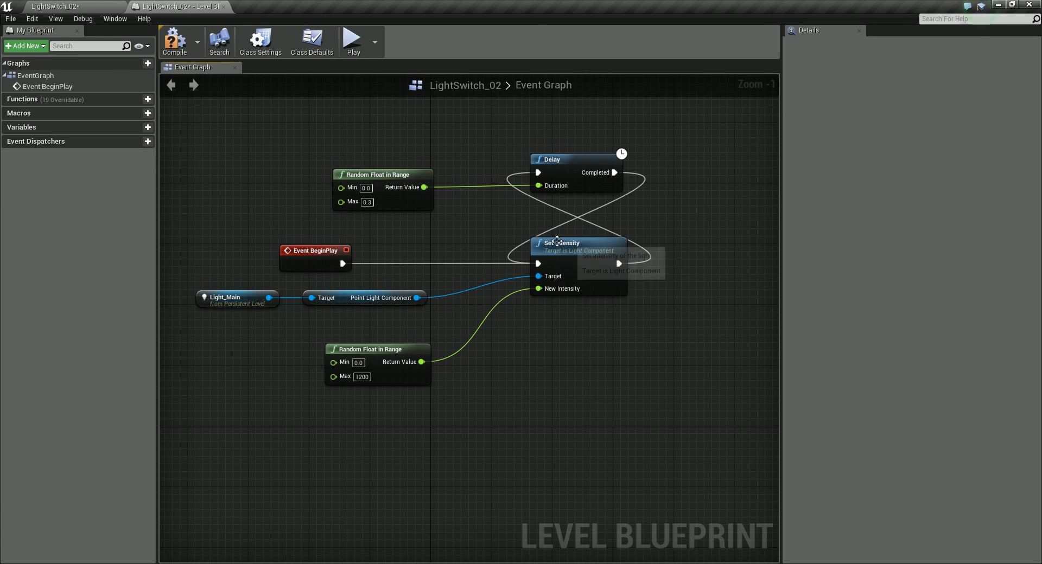
pyautogui.moveTo(371, 342)
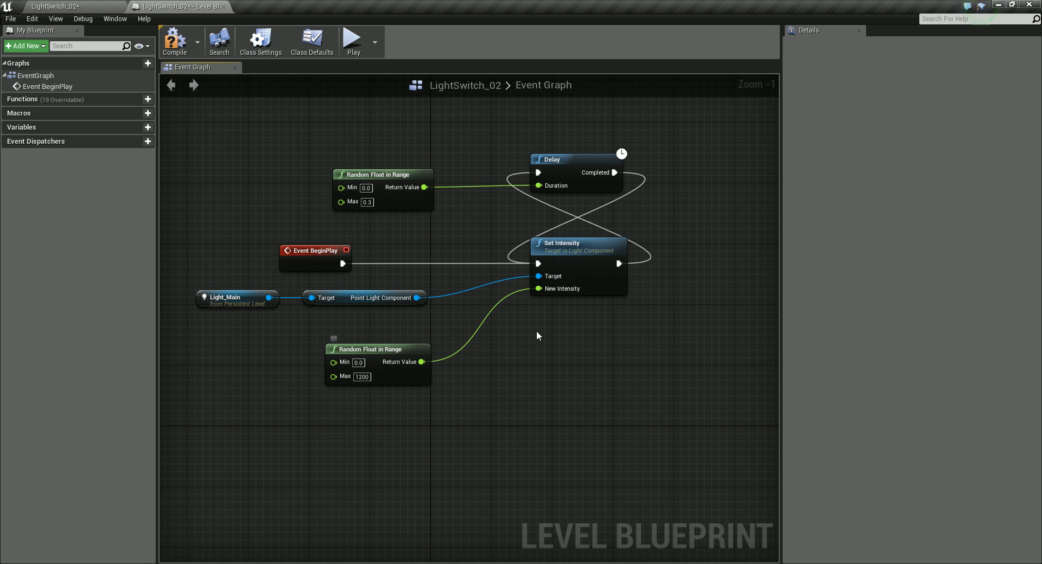
pyautogui.moveTo(596, 173)
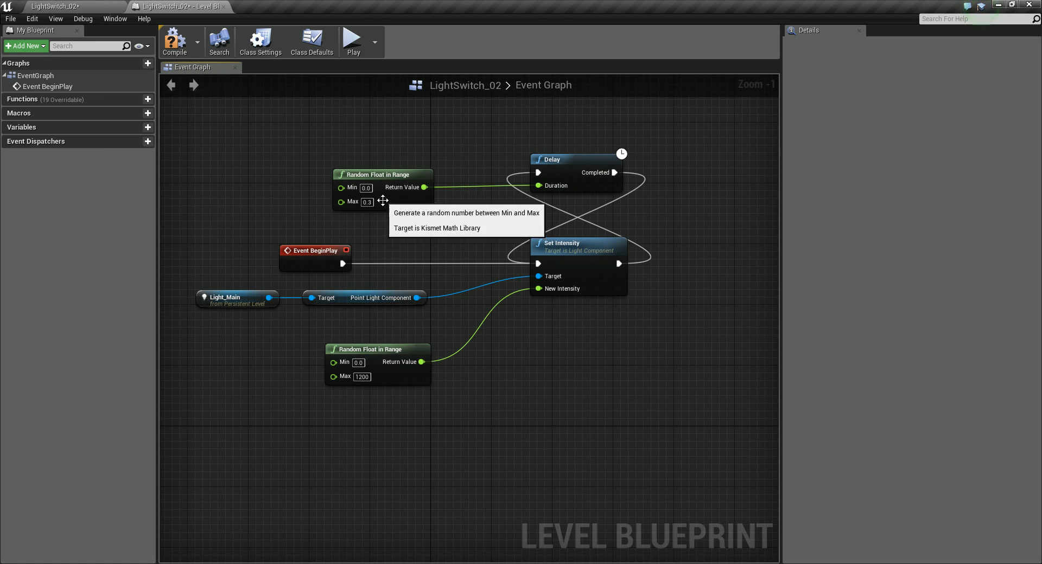
pyautogui.moveTo(371, 208)
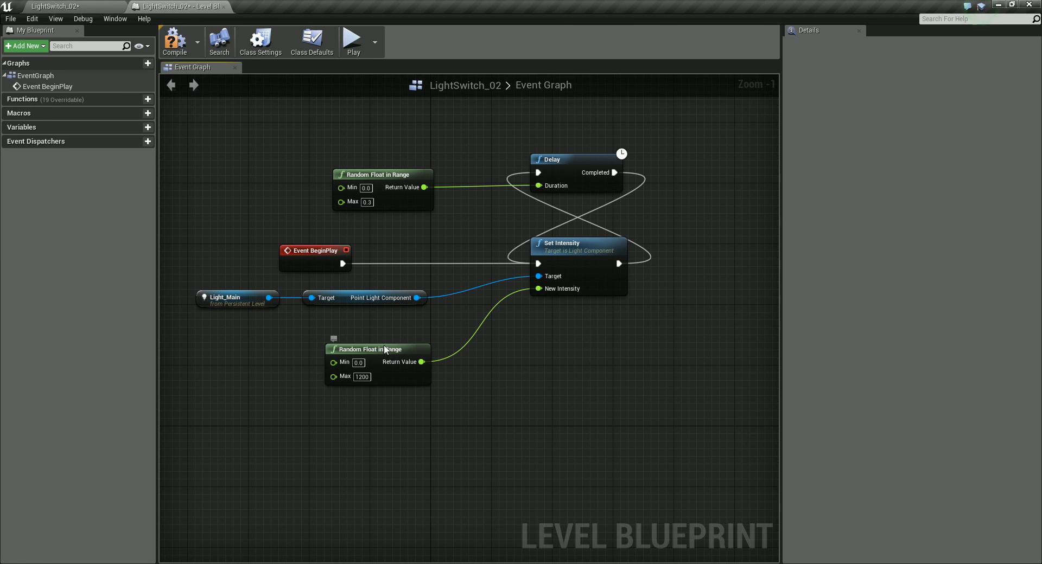
pyautogui.moveTo(629, 246)
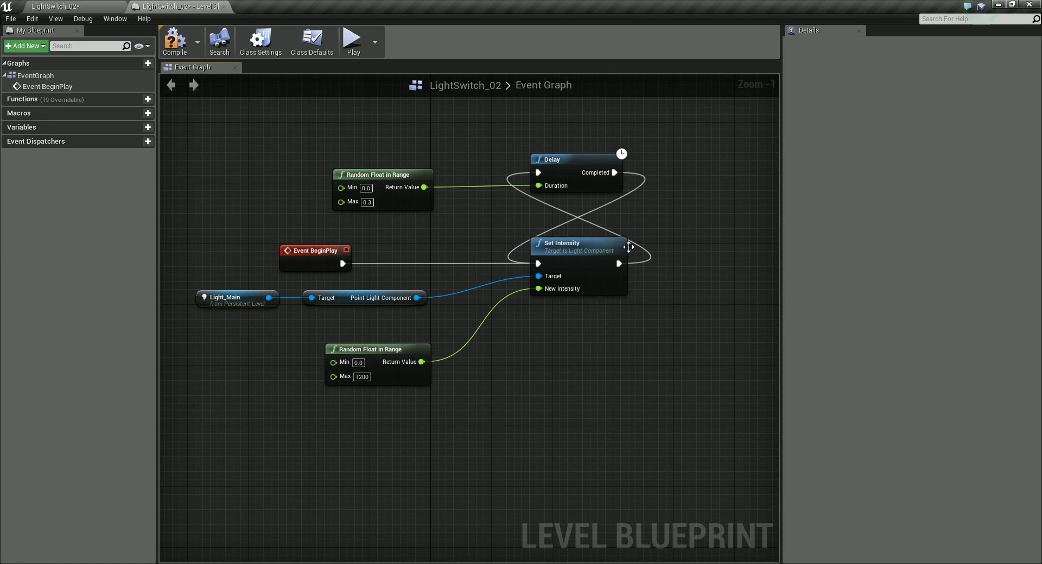
pyautogui.moveTo(575, 293)
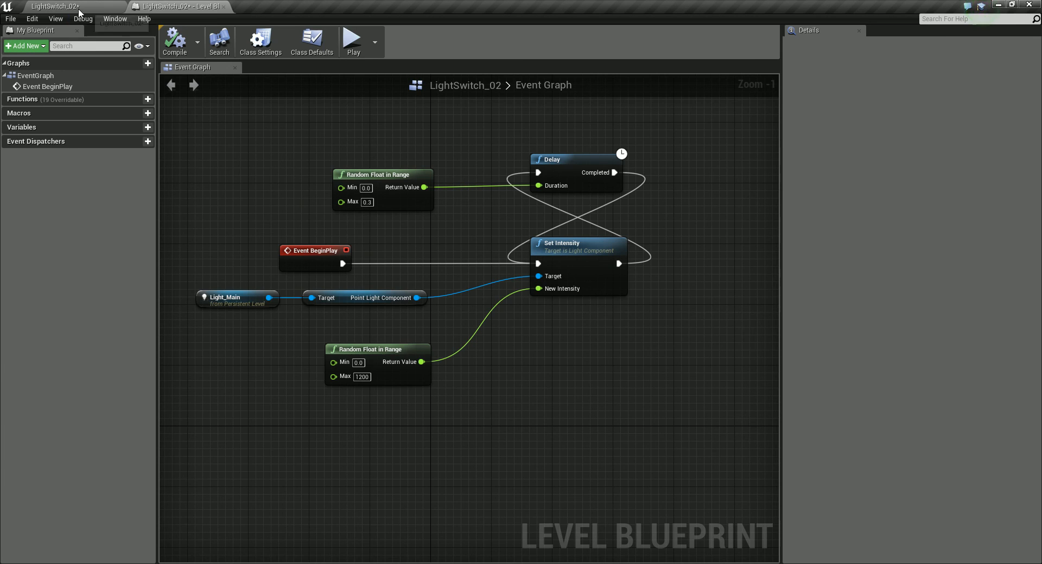
pyautogui.click(177, 7)
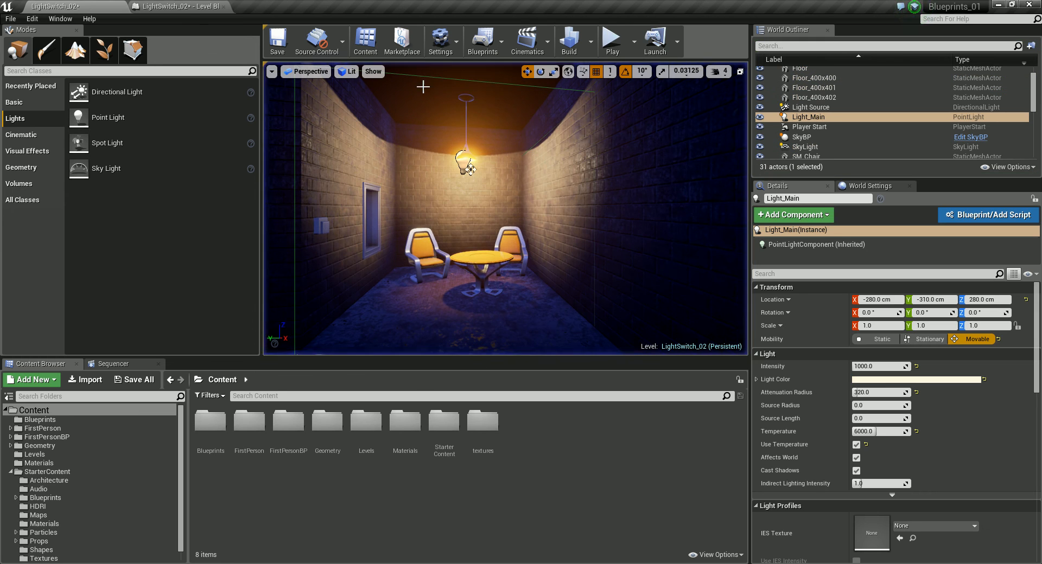
pyautogui.click(179, 6)
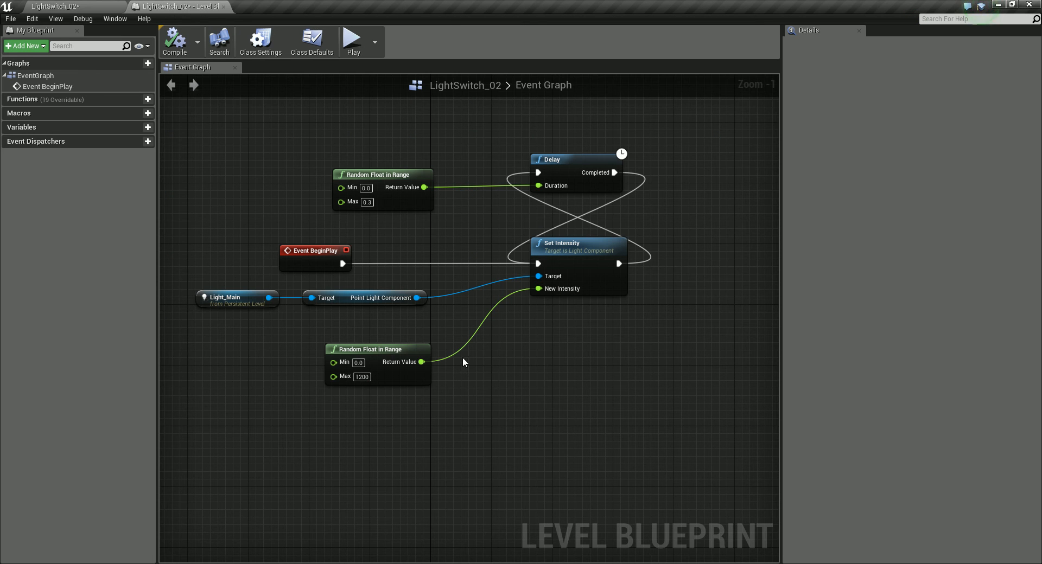
pyautogui.moveTo(342, 303)
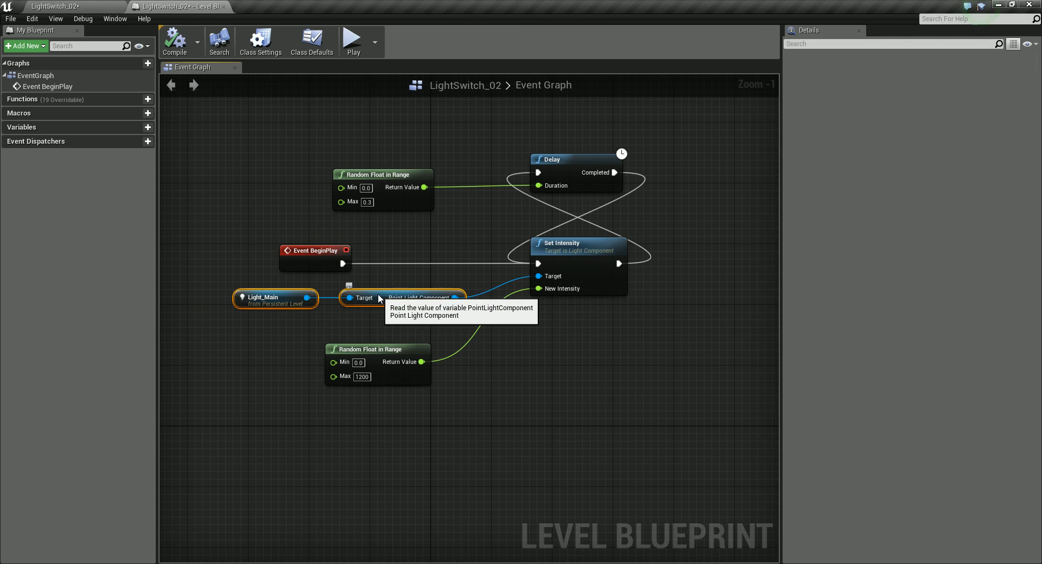
pyautogui.moveTo(566, 143)
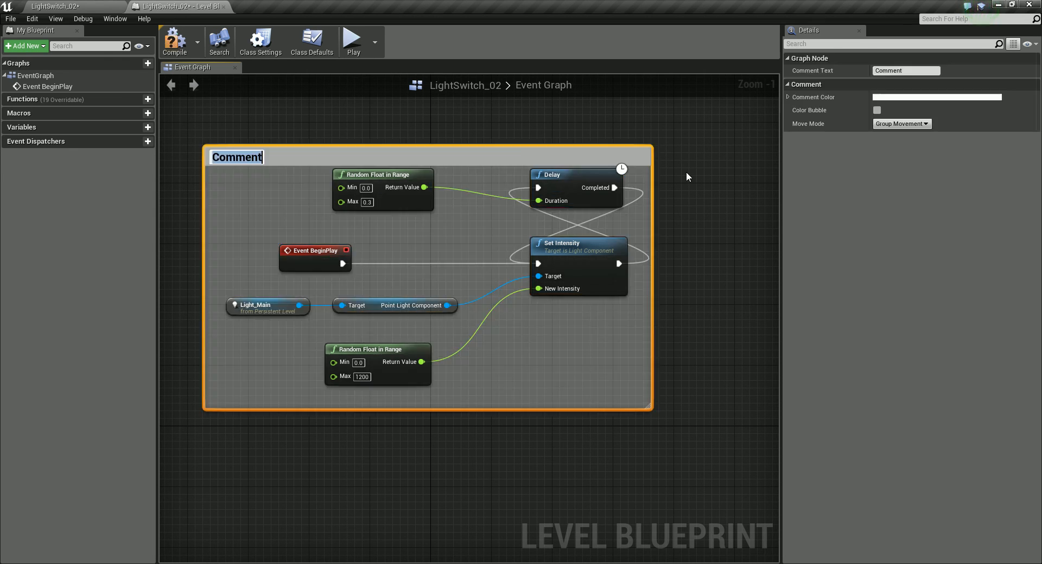
pyautogui.moveTo(331, 197)
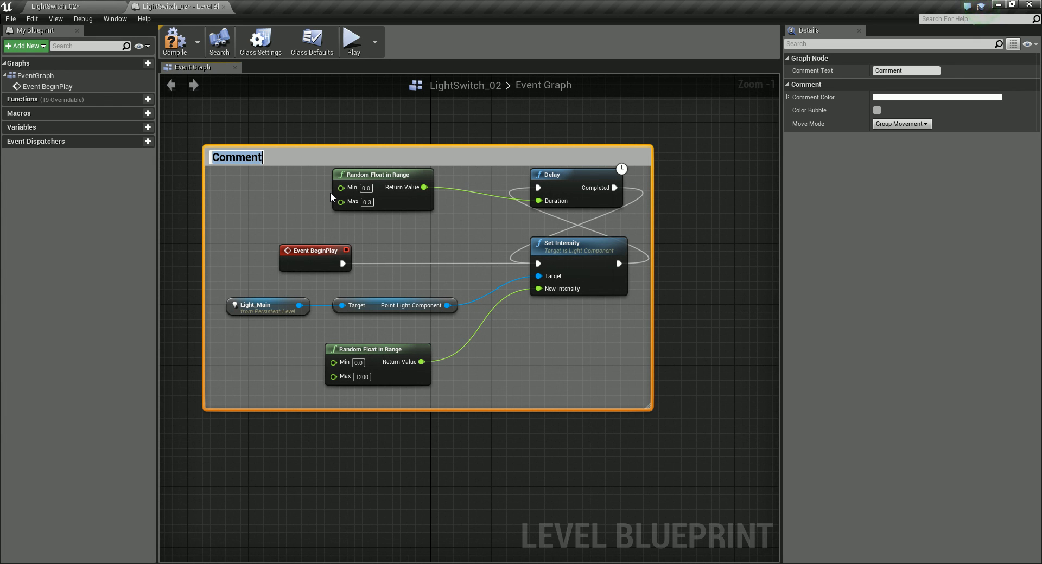
# Step: Name the comment around the flicker nodes 'Random Light Flicker'
pyautogui.write('Random Light')
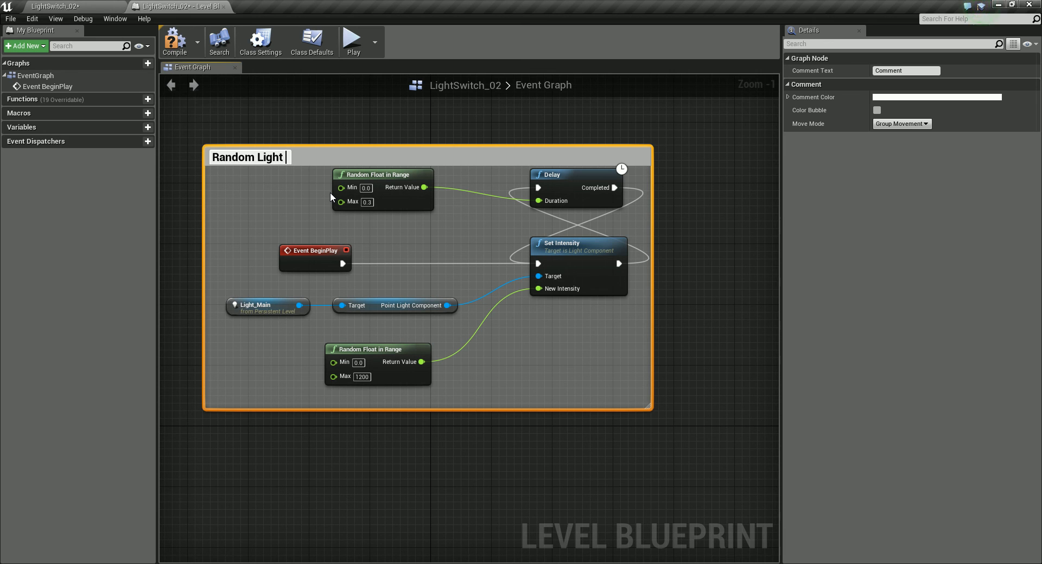
pyautogui.write('Flicker')
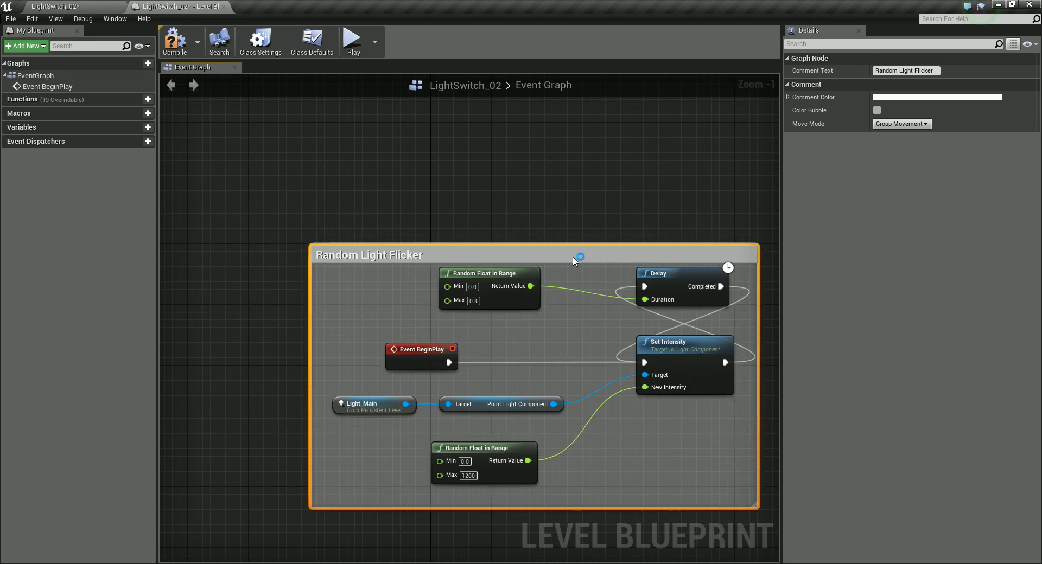
pyautogui.scroll(-3)
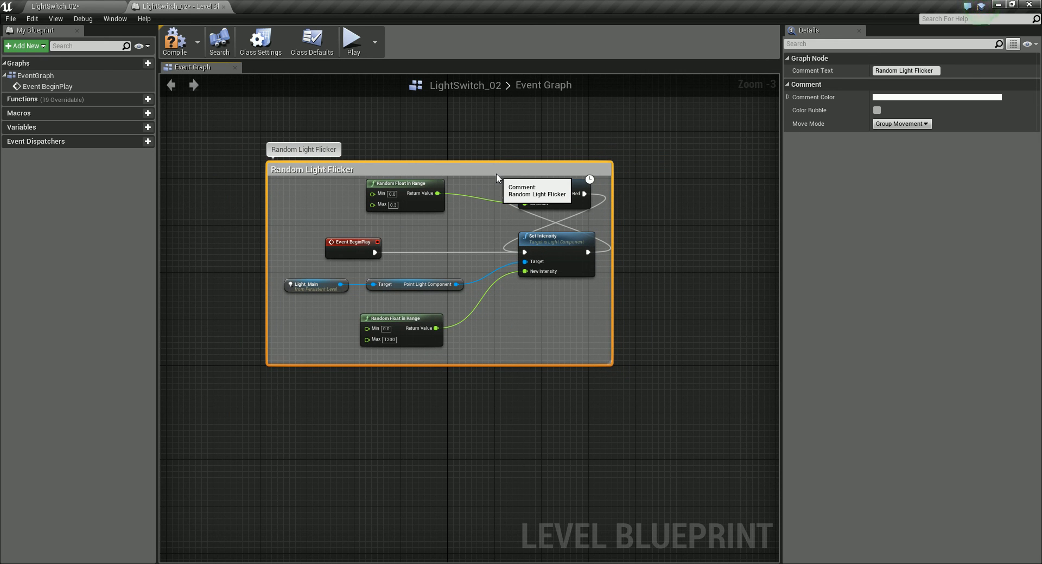
# Step: Return to the lit-room level and start a Play session to test the flicker
pyautogui.click(174, 40)
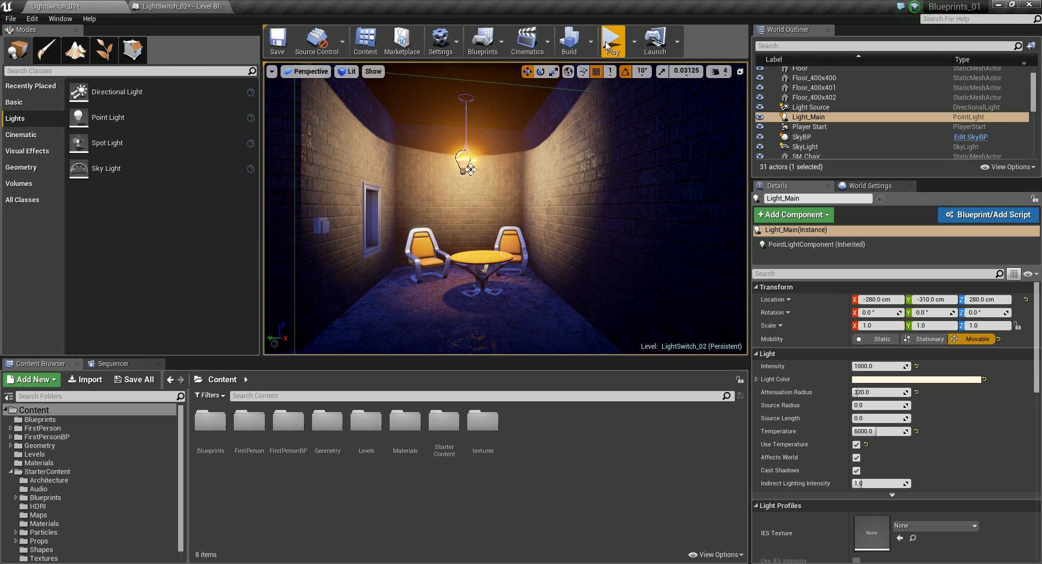
pyautogui.click(611, 40)
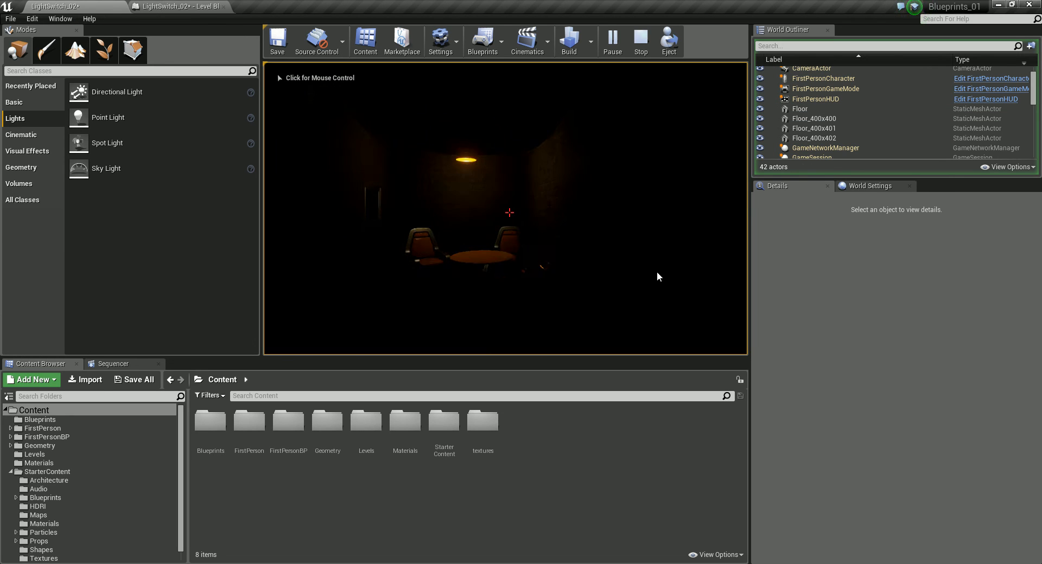